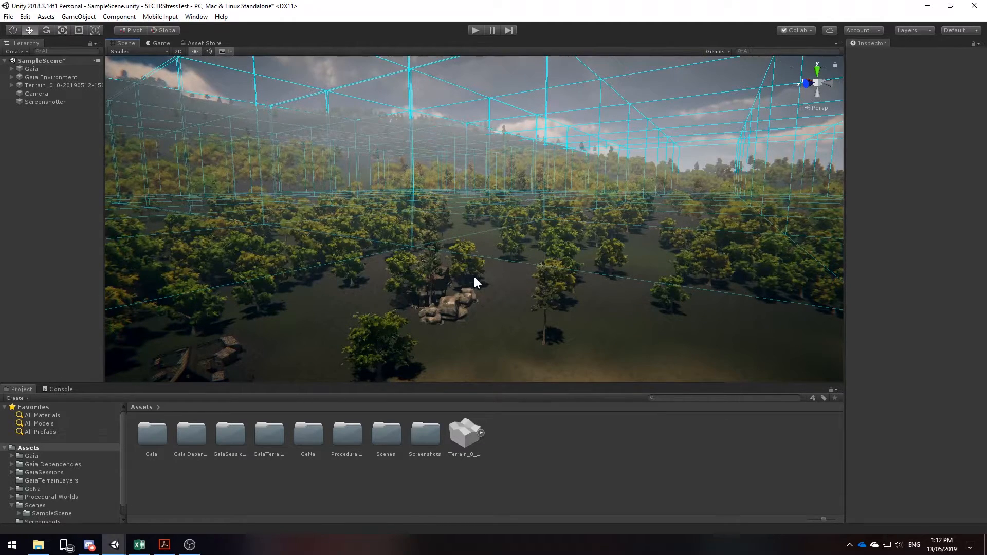
Scroll the Procedural Worlds welcome window to the SECTR entry and close it
{"action": "left_click_drag", "start_coordinate": [475, 282], "coordinate": [460, 279]}
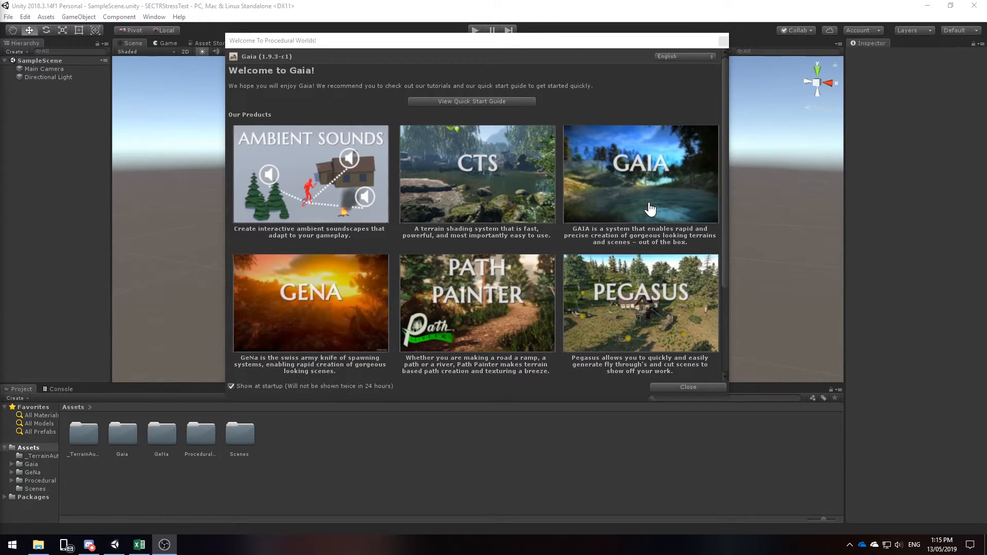
{"action": "mouse_move", "coordinate": [565, 194]}
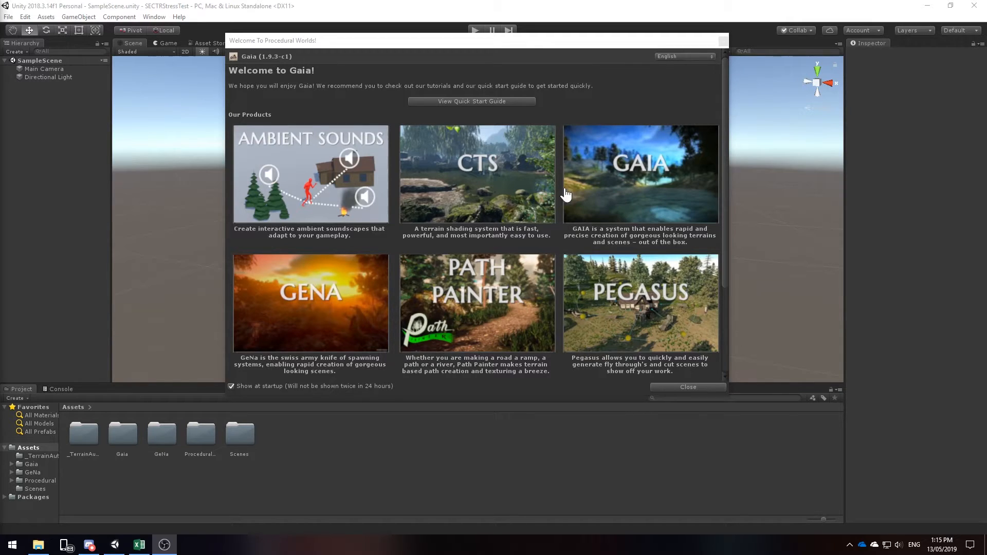
{"action": "mouse_move", "coordinate": [477, 202]}
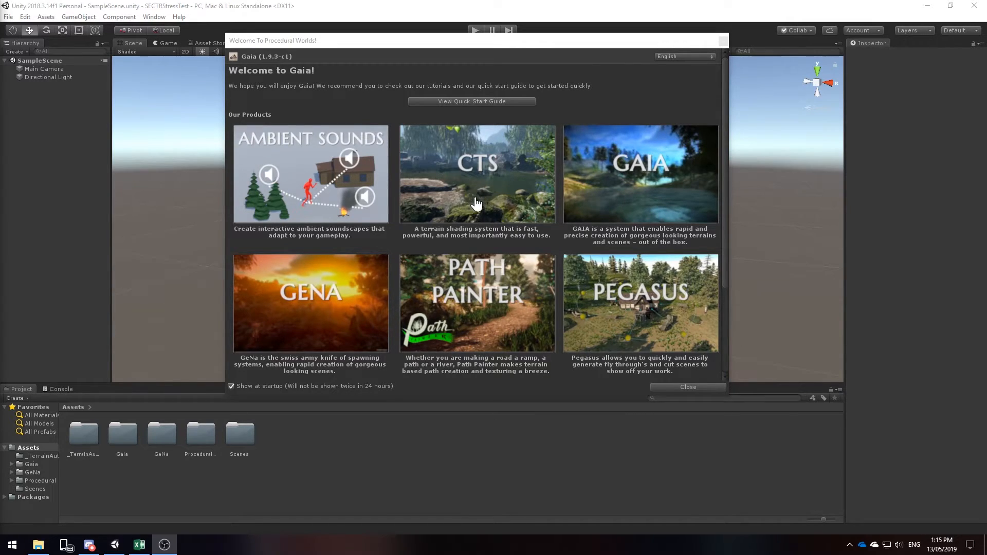
{"action": "scroll", "scroll_direction": "down", "scroll_amount": 3}
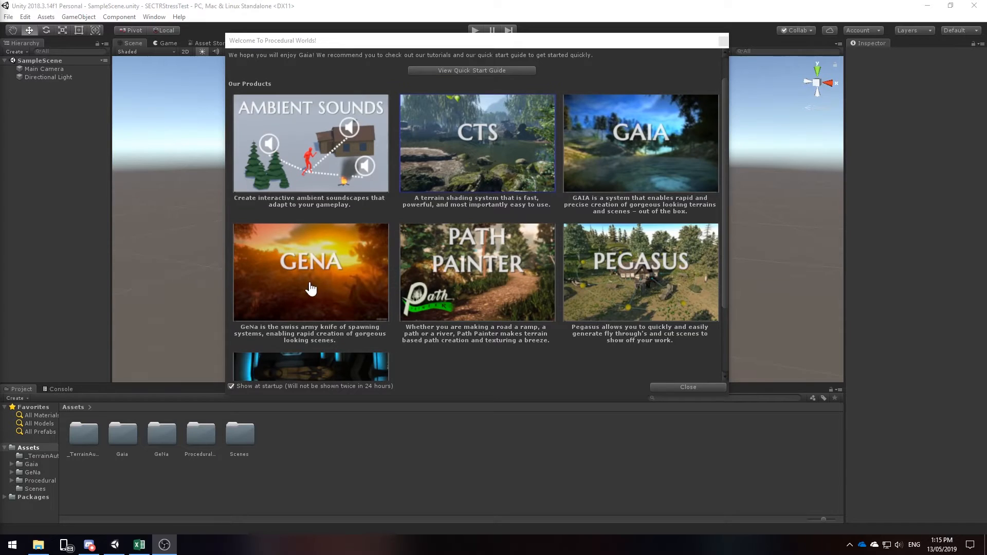
{"action": "mouse_move", "coordinate": [329, 296]}
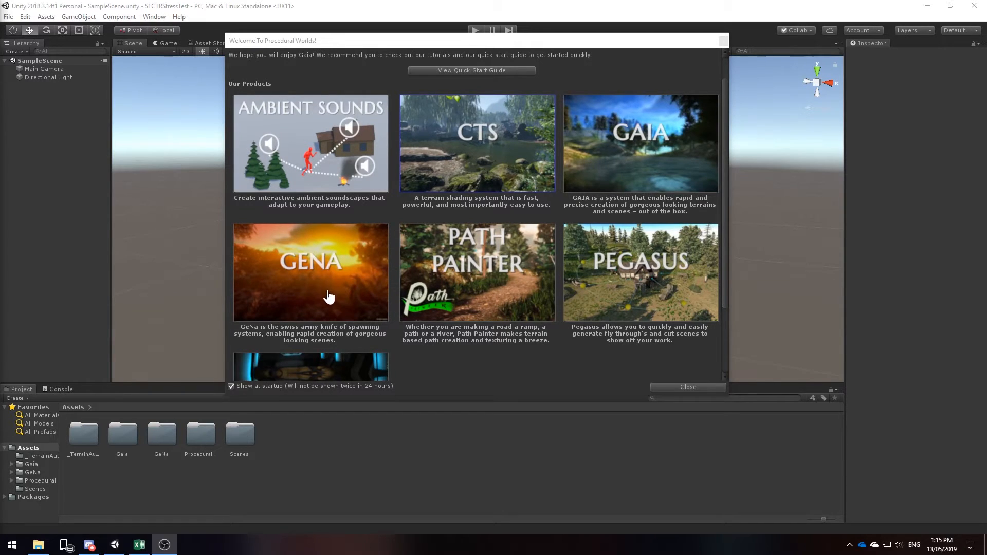
{"action": "mouse_move", "coordinate": [339, 293]}
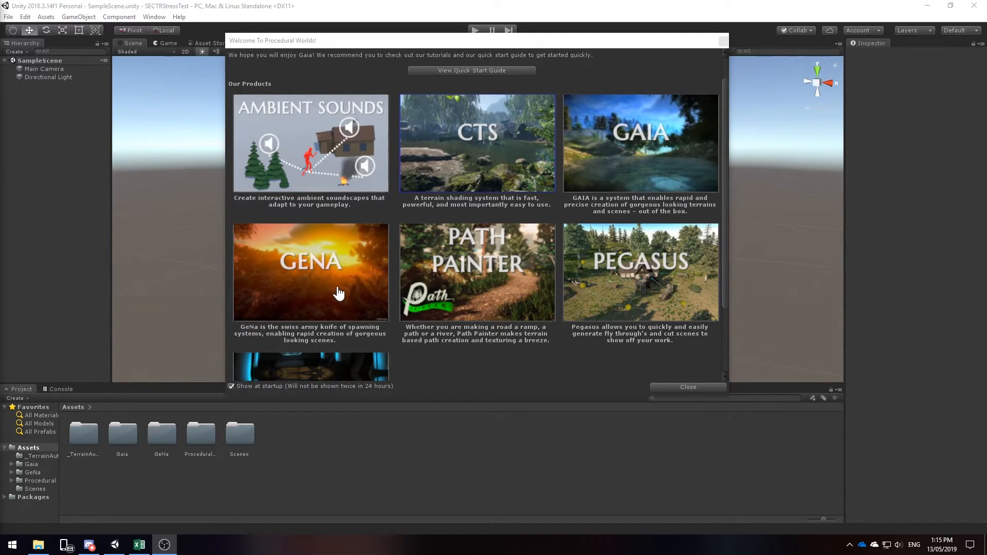
{"action": "scroll", "scroll_direction": "down", "scroll_amount": 3}
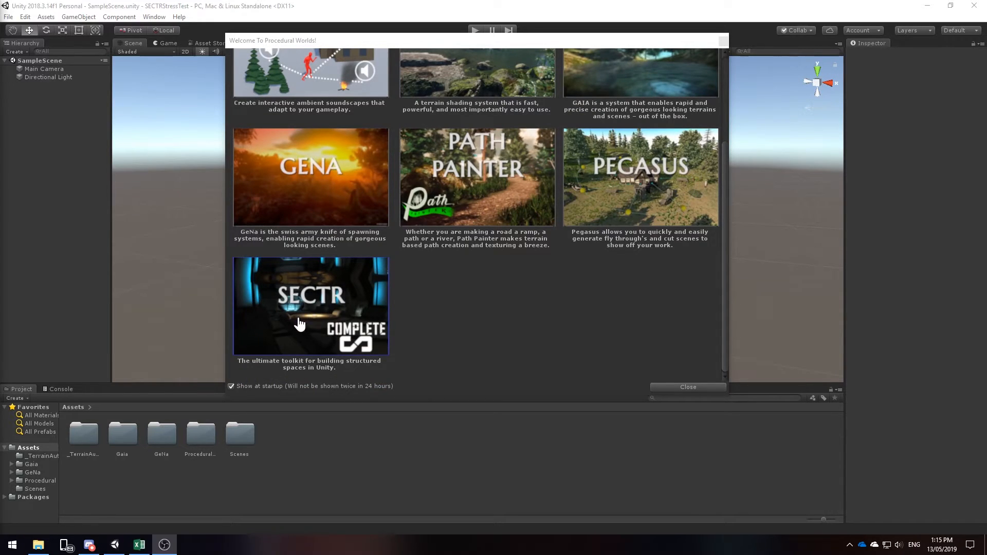
{"action": "mouse_move", "coordinate": [309, 311]}
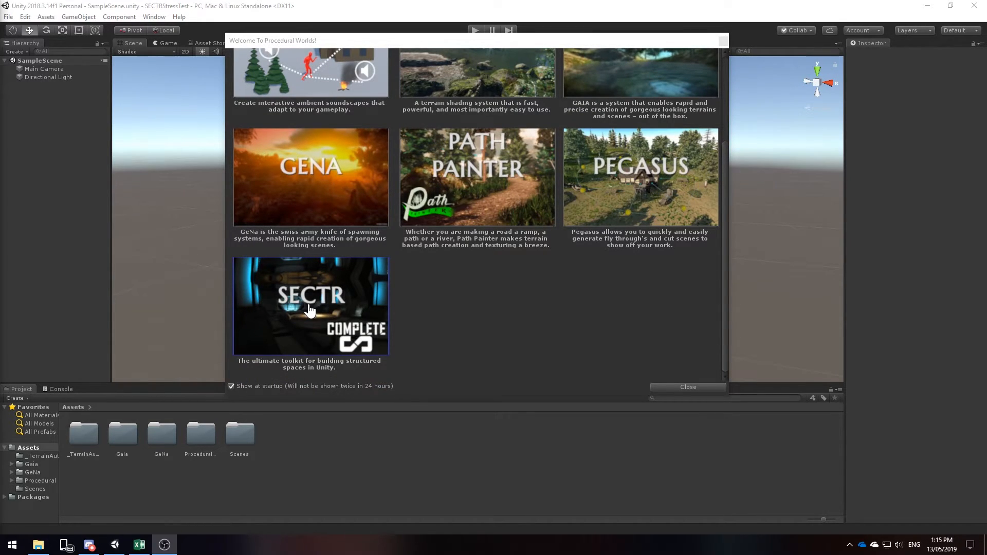
{"action": "left_click", "coordinate": [688, 386]}
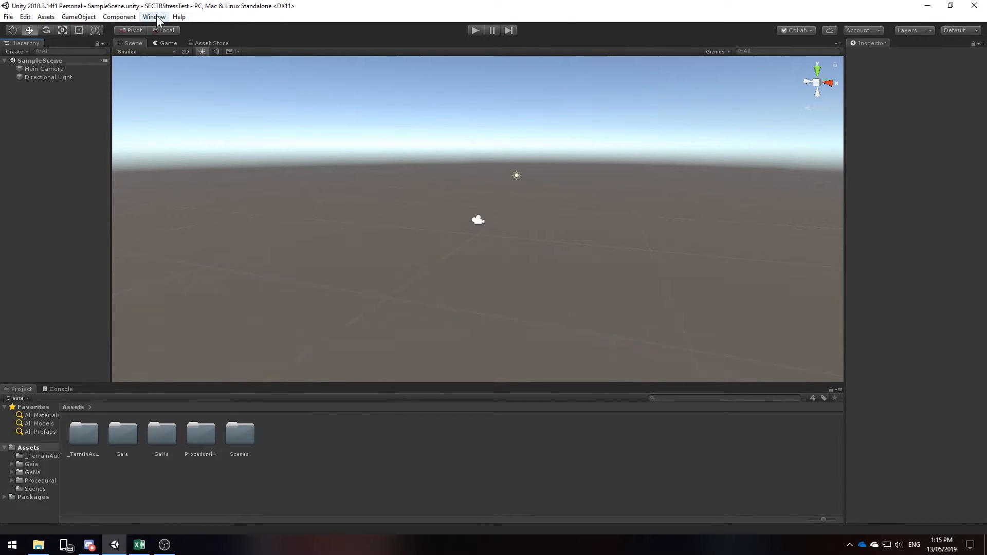
Show the Gaia Manager from the Window menu and accept the Post Processing V2 import
{"action": "left_click", "coordinate": [153, 17]}
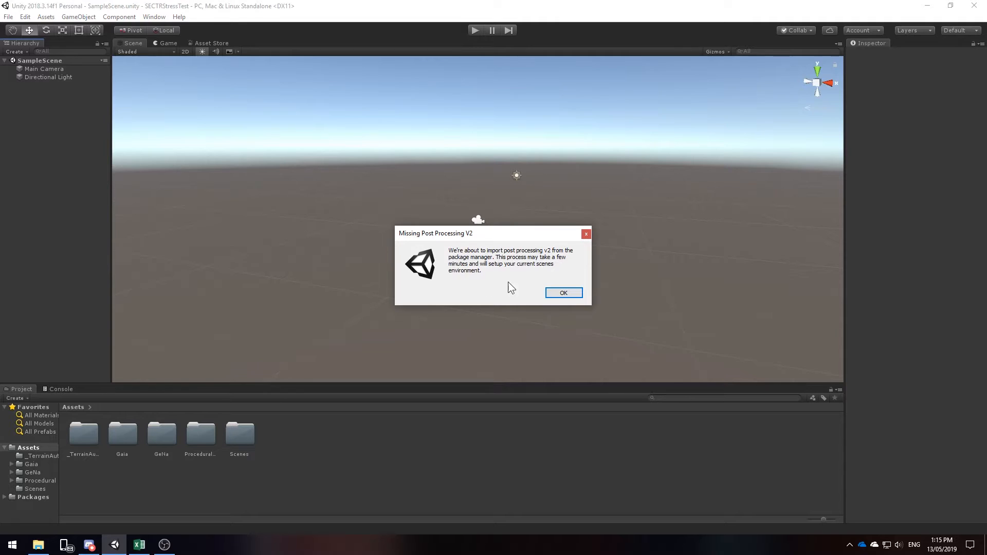
{"action": "left_click", "coordinate": [562, 292]}
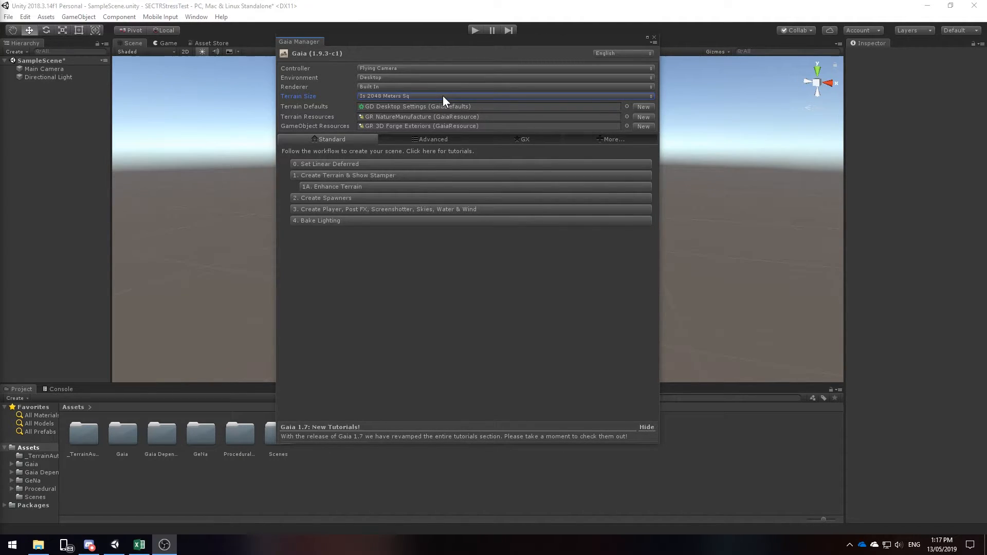
Choose a 16384 Meters Sq terrain size and switch the project to linear deferred rendering
{"action": "left_click", "coordinate": [504, 95]}
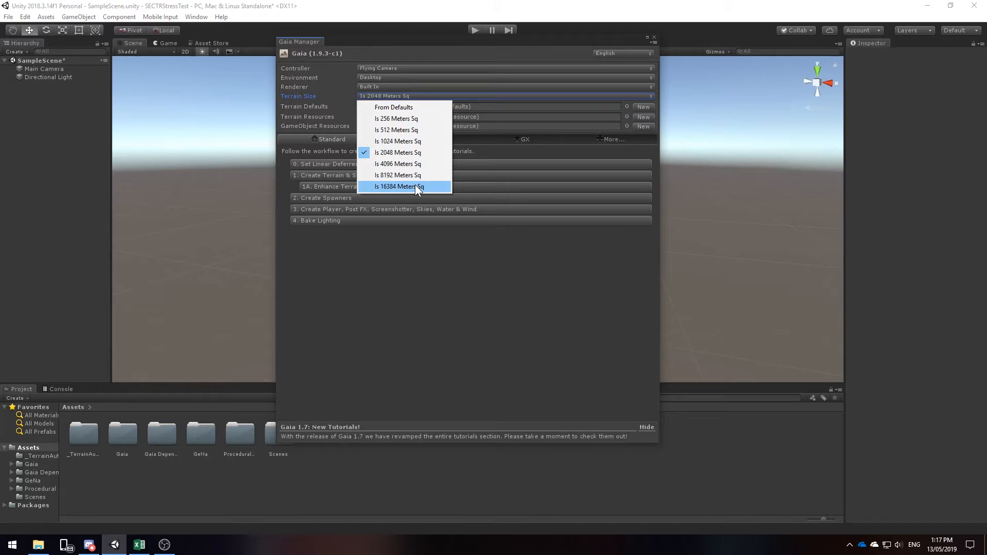
{"action": "left_click", "coordinate": [399, 186]}
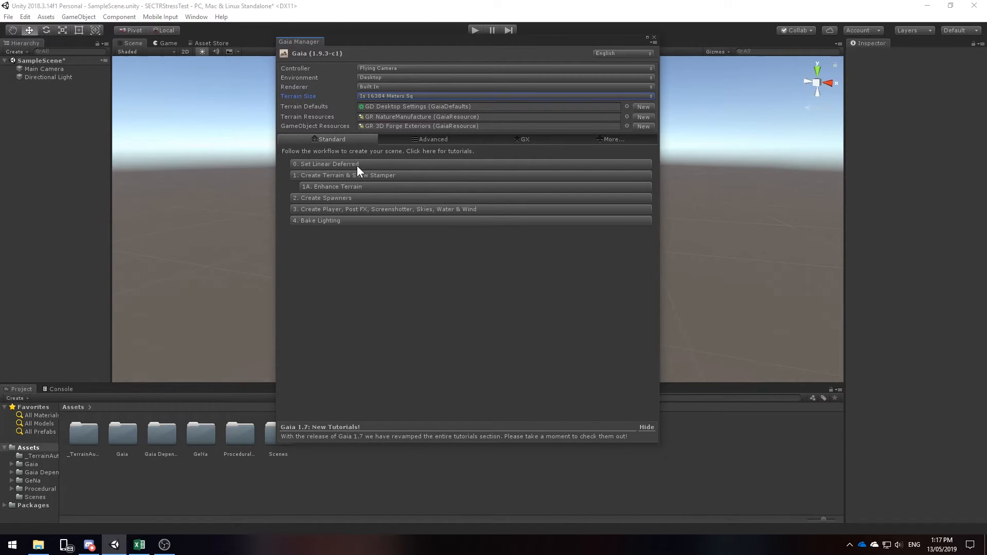
{"action": "left_click", "coordinate": [326, 164]}
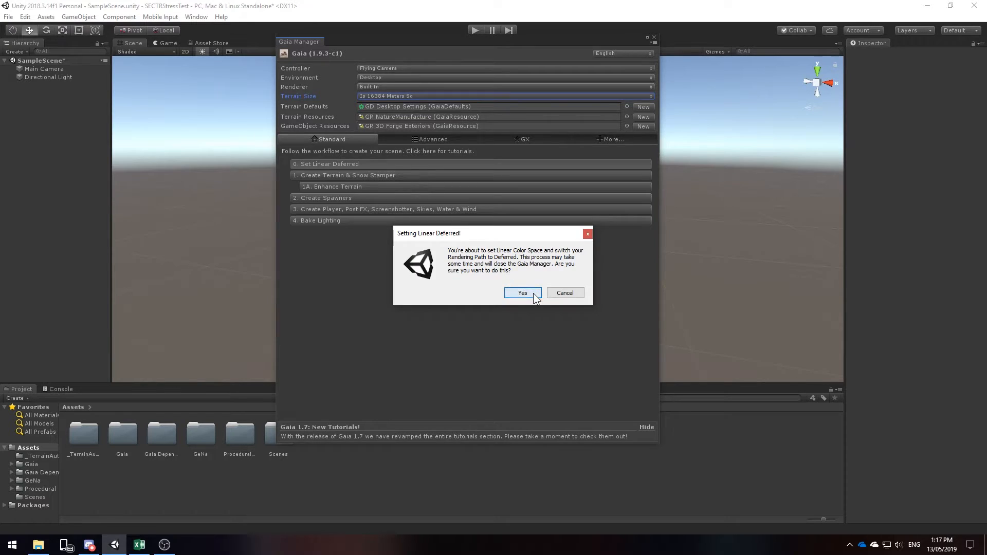
{"action": "left_click", "coordinate": [522, 293]}
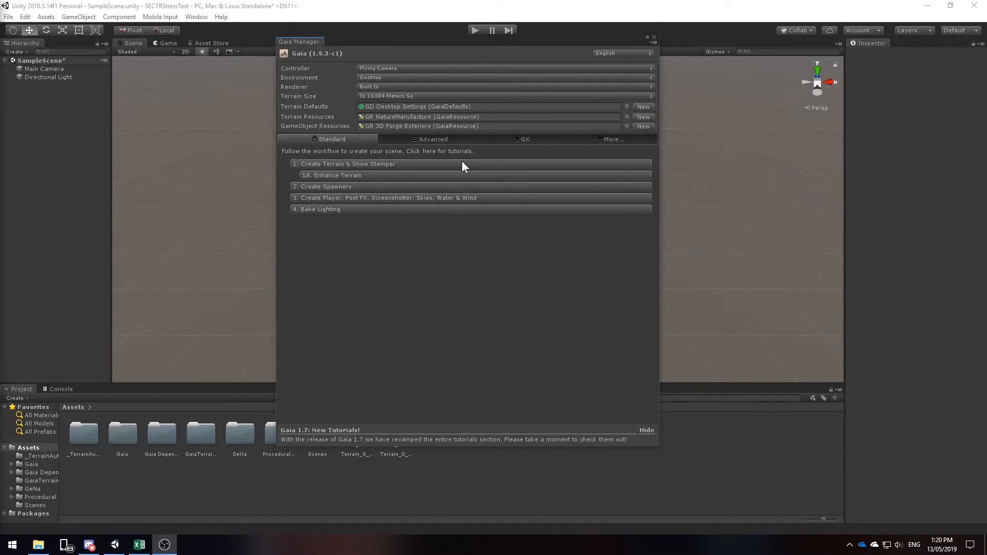
{"action": "mouse_move", "coordinate": [403, 167]}
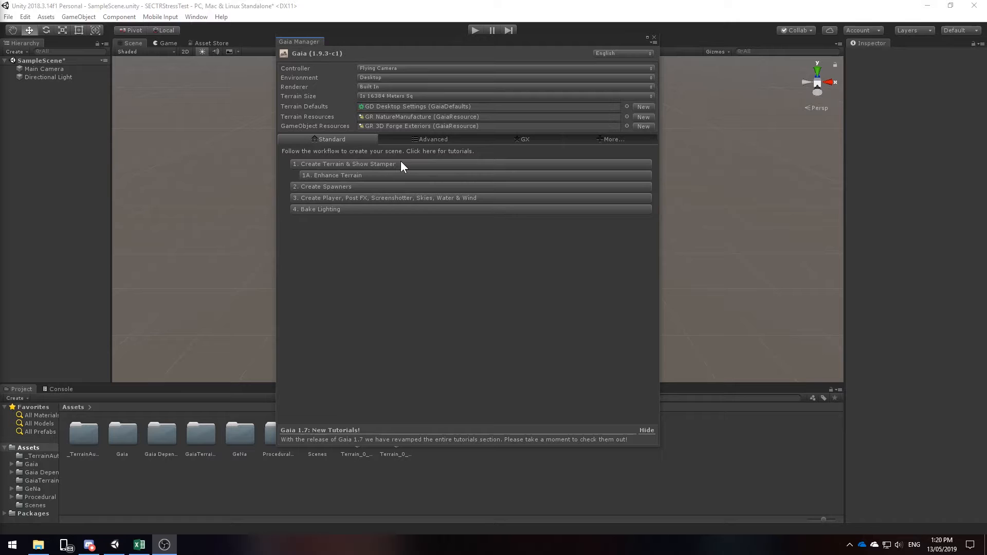
Create the terrain with its Stamper and close the Gaia Manager
{"action": "left_click", "coordinate": [347, 164]}
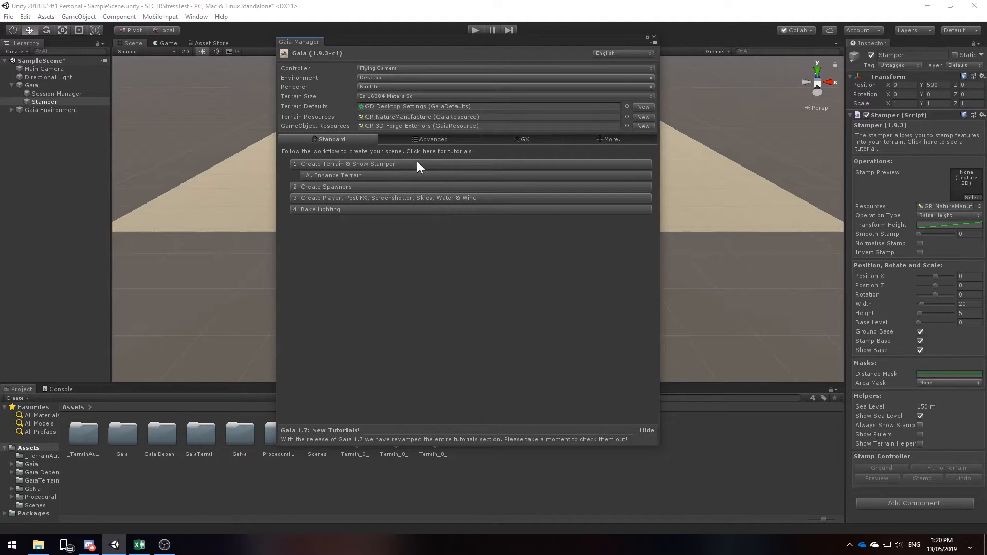
{"action": "left_click", "coordinate": [654, 37]}
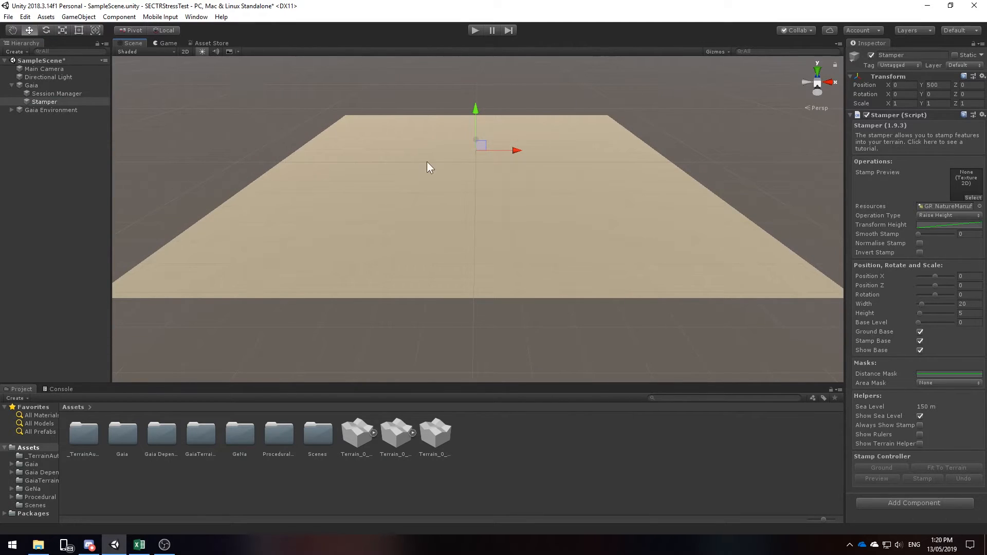
{"action": "mouse_move", "coordinate": [476, 172]}
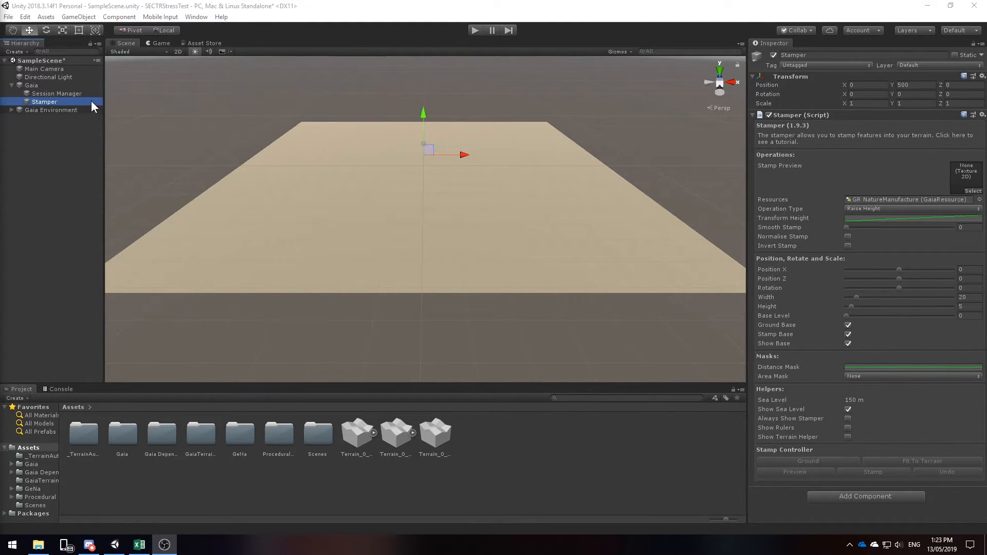
In the Session Manager's Random Terrain Generator, set island 0.178, lake 0.115 and valley 0.22 chances
{"action": "left_click", "coordinate": [57, 94]}
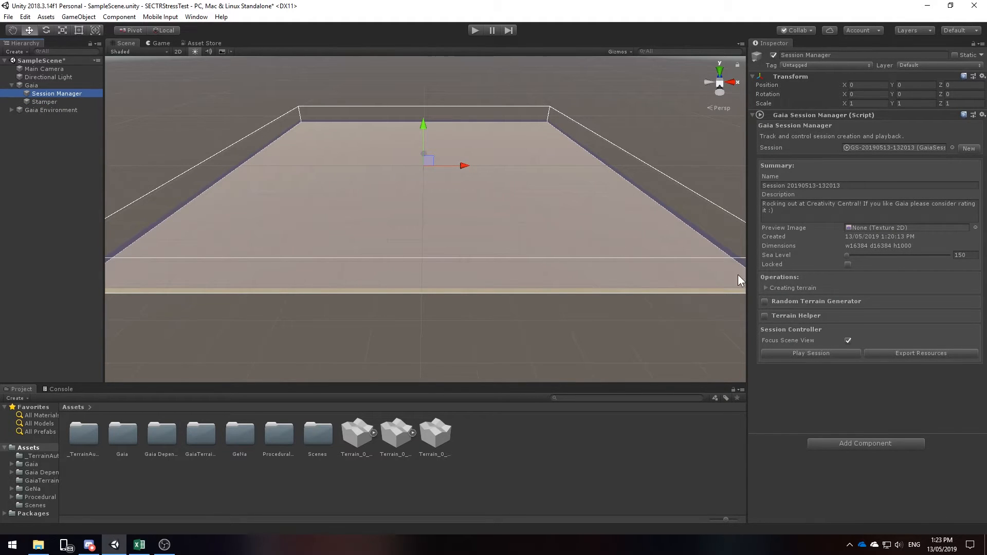
{"action": "left_click", "coordinate": [765, 301]}
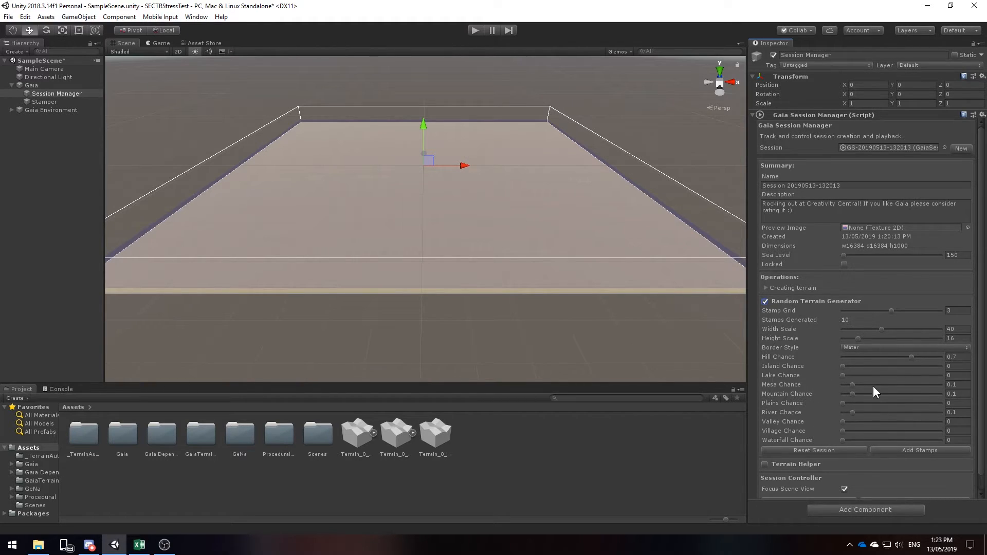
{"action": "mouse_move", "coordinate": [849, 355]}
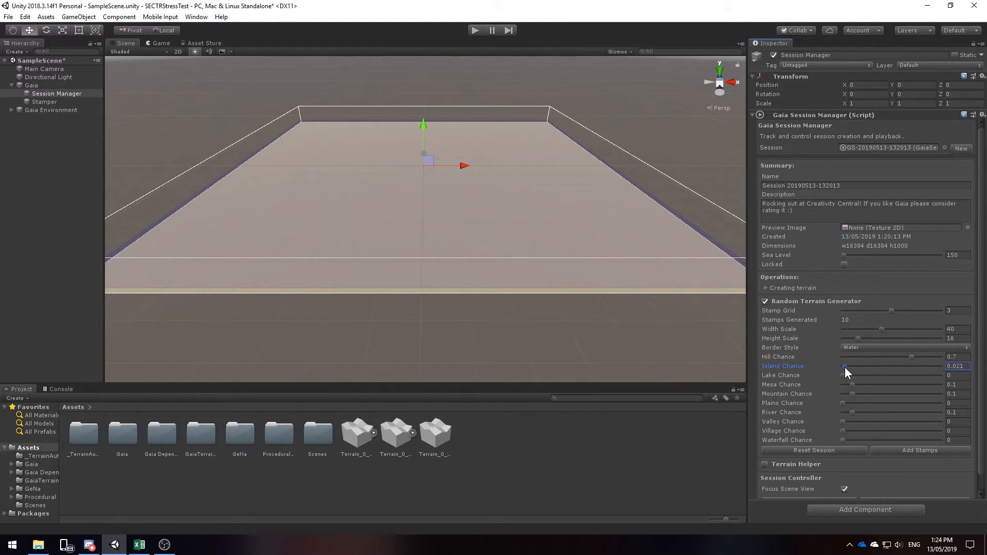
{"action": "left_click_drag", "start_coordinate": [843, 367], "coordinate": [861, 366]}
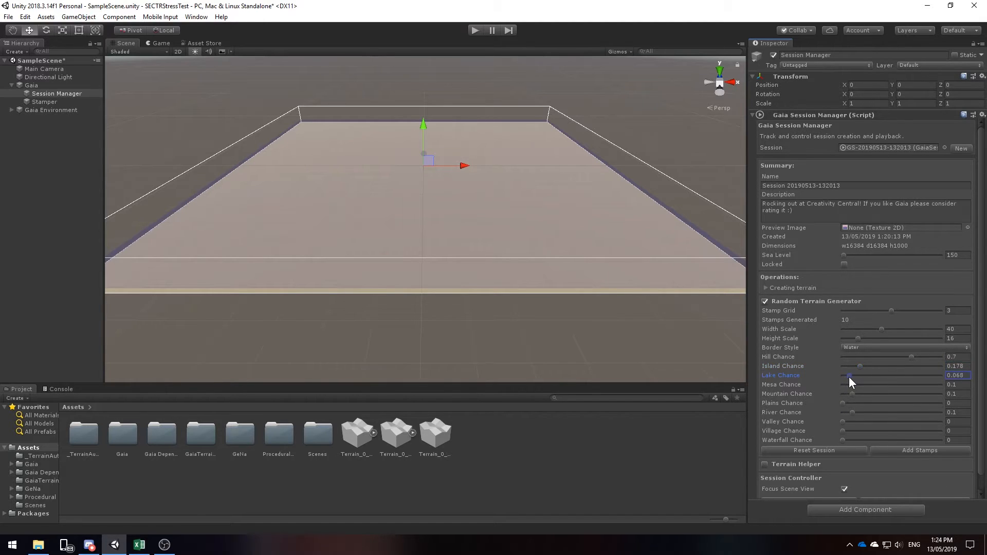
{"action": "left_click_drag", "start_coordinate": [851, 382], "coordinate": [857, 382]}
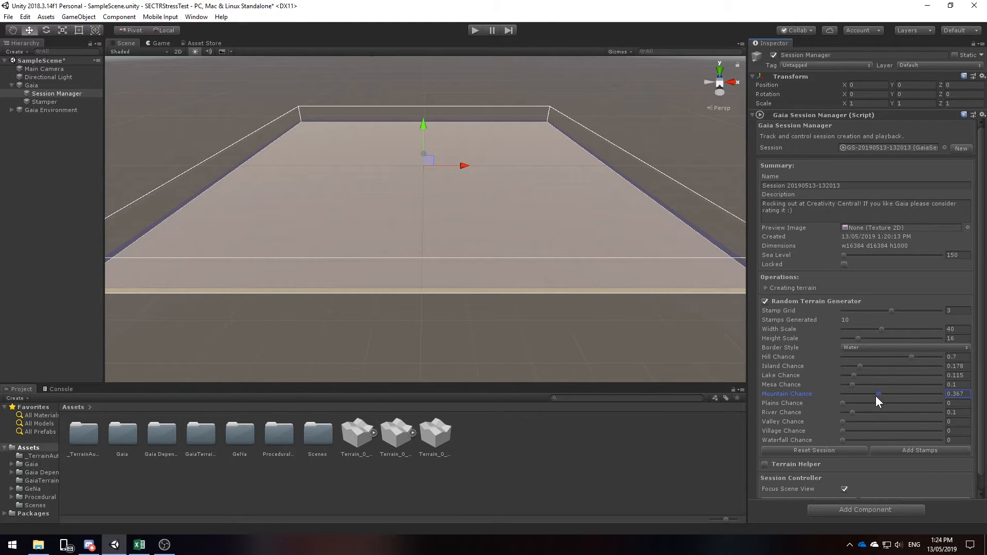
{"action": "left_click", "coordinate": [863, 422]}
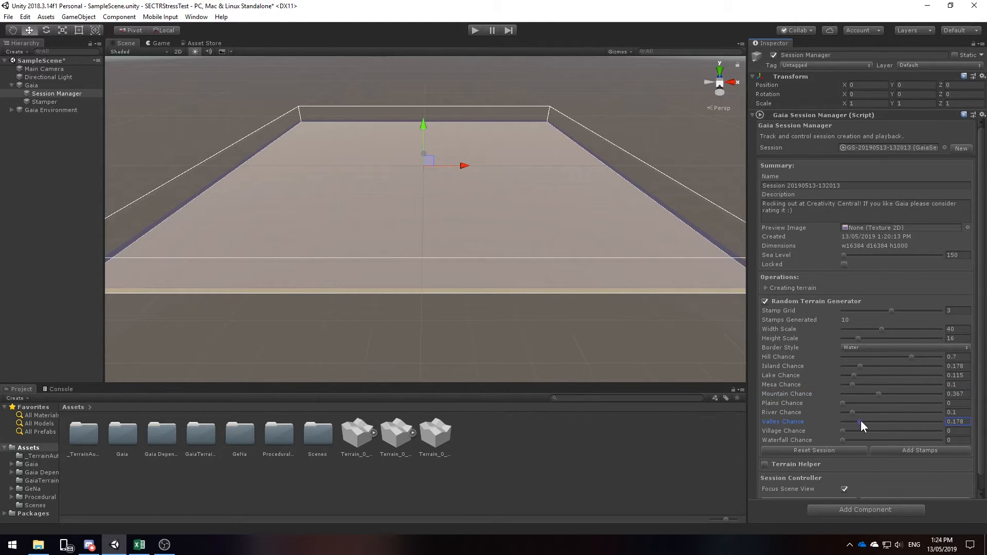
{"action": "left_click_drag", "start_coordinate": [853, 421], "coordinate": [866, 422]}
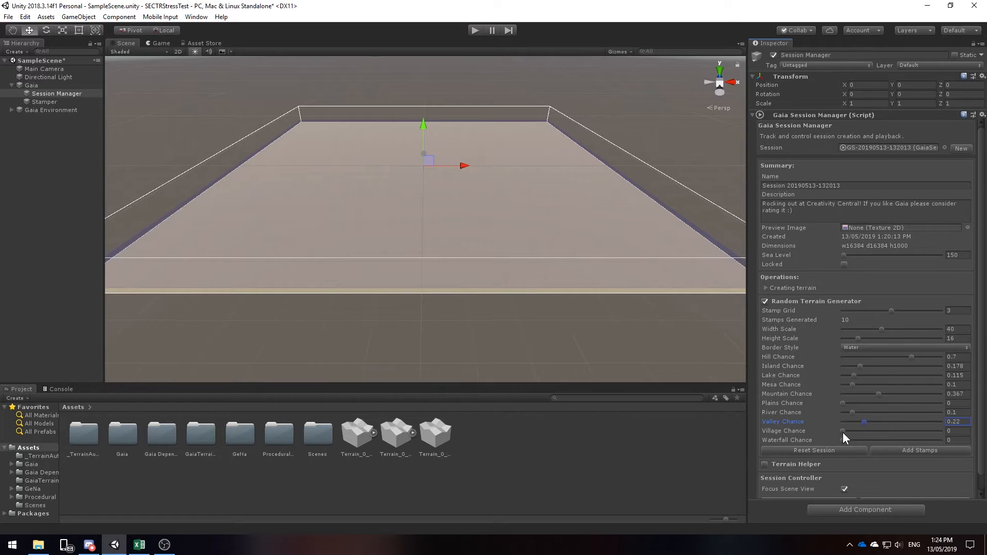
Set village chance 0.167 and waterfall chance 0.44, then add the random stamps
{"action": "left_click_drag", "start_coordinate": [842, 431], "coordinate": [859, 431]}
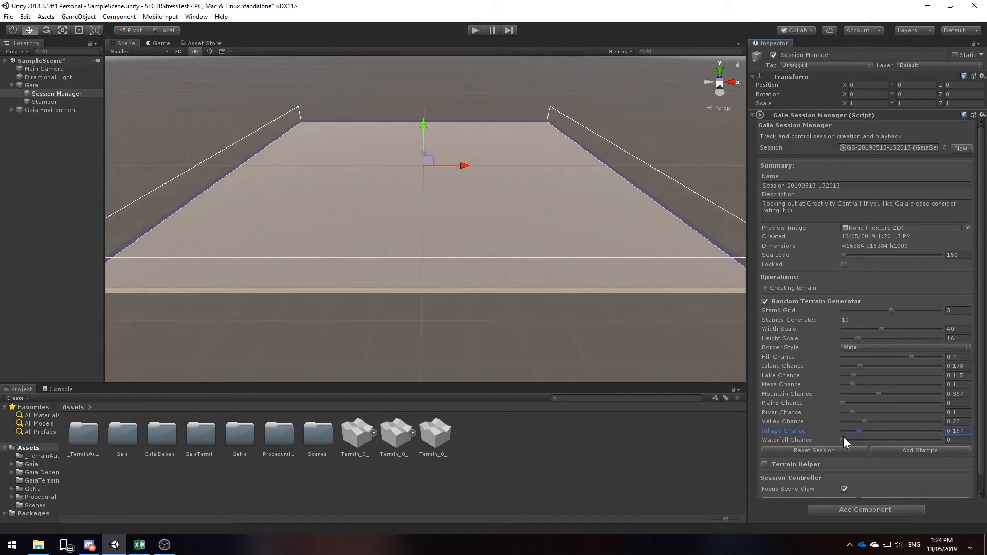
{"action": "left_click_drag", "start_coordinate": [854, 440], "coordinate": [878, 440]}
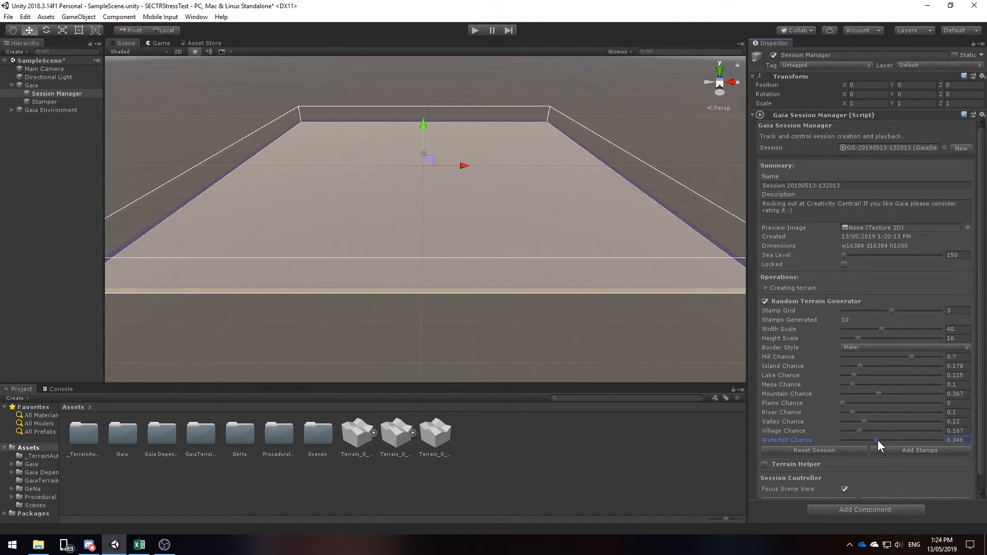
{"action": "left_click_drag", "start_coordinate": [878, 440], "coordinate": [888, 440]}
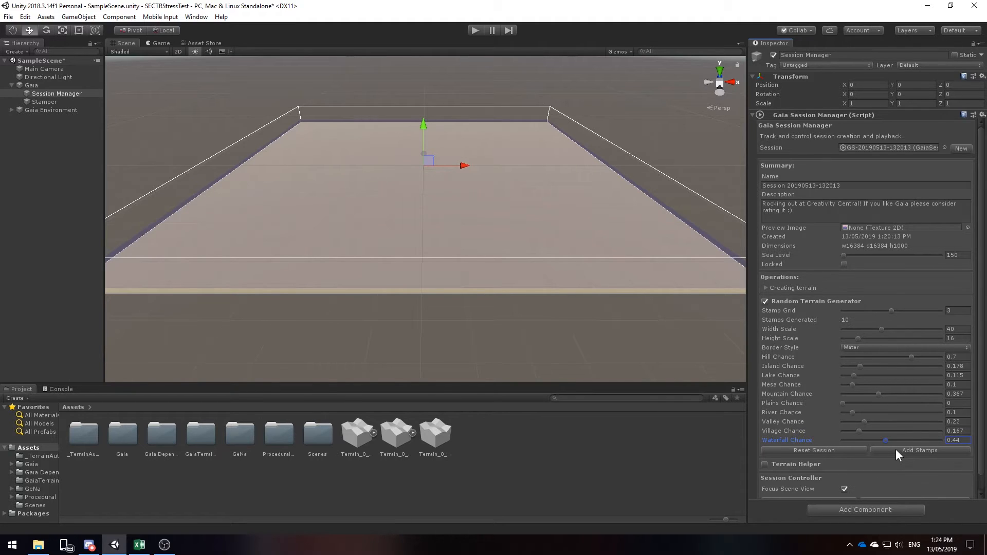
{"action": "left_click", "coordinate": [919, 451]}
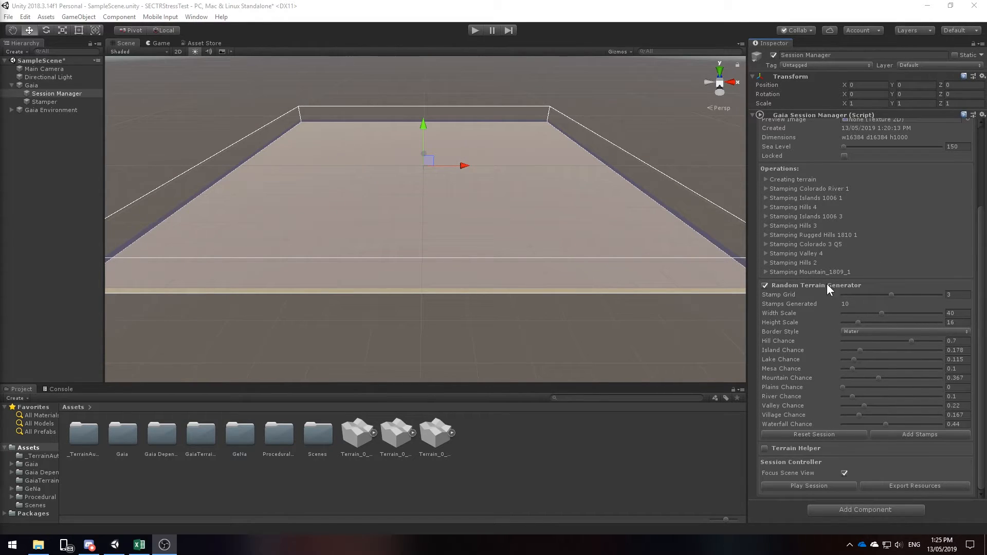
Play back the Gaia session to stamp the hilly island landmass and orbit to inspect it
{"action": "left_click", "coordinate": [808, 485]}
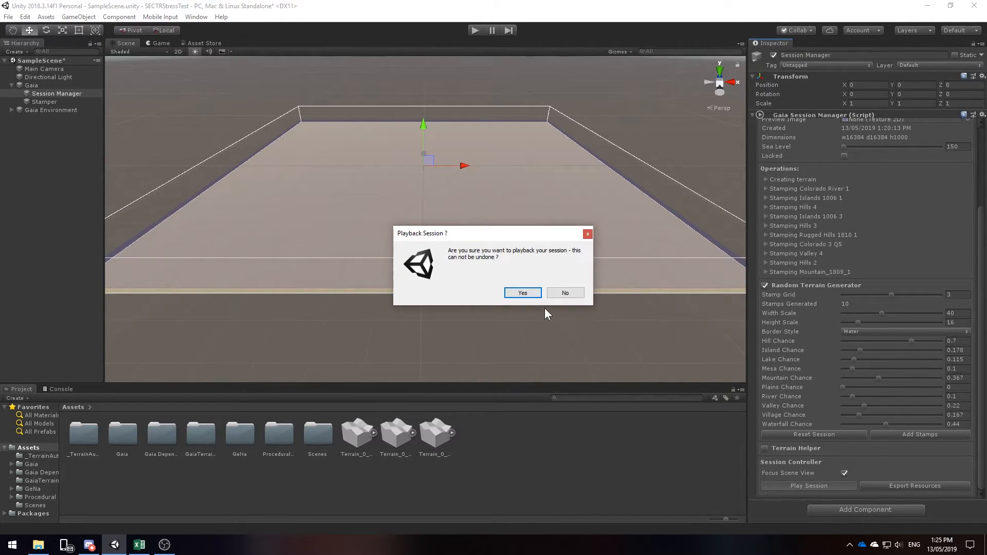
{"action": "left_click", "coordinate": [522, 293]}
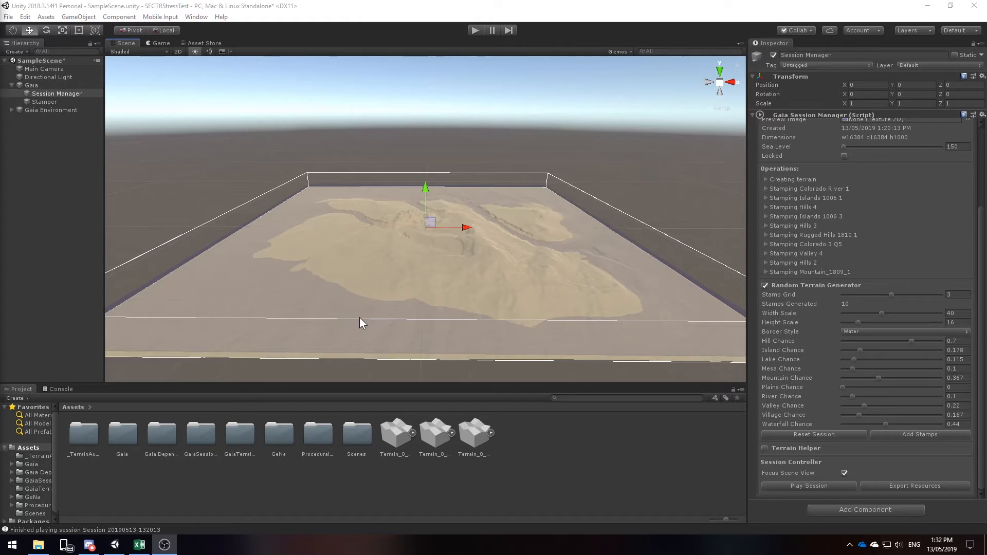
{"action": "left_click_drag", "start_coordinate": [362, 323], "coordinate": [523, 307]}
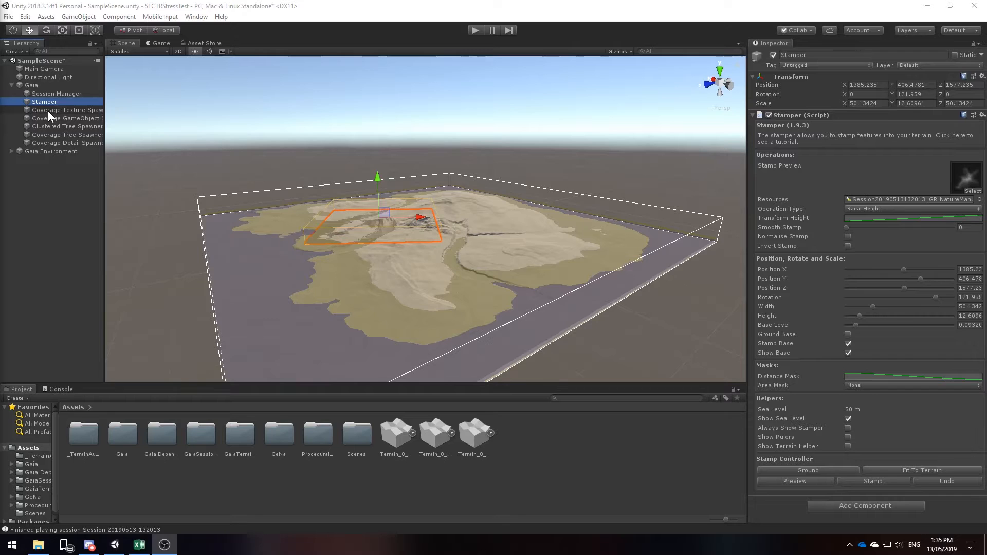
Run the Coverage Texture Spawner to paint ground textures, then return to the Session Manager
{"action": "left_click", "coordinate": [68, 110]}
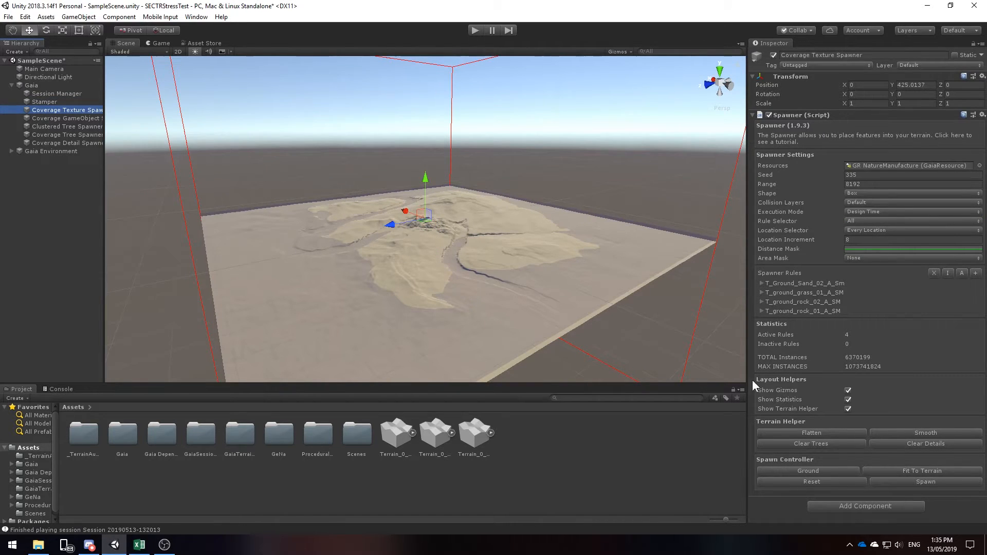
{"action": "left_click", "coordinate": [924, 481]}
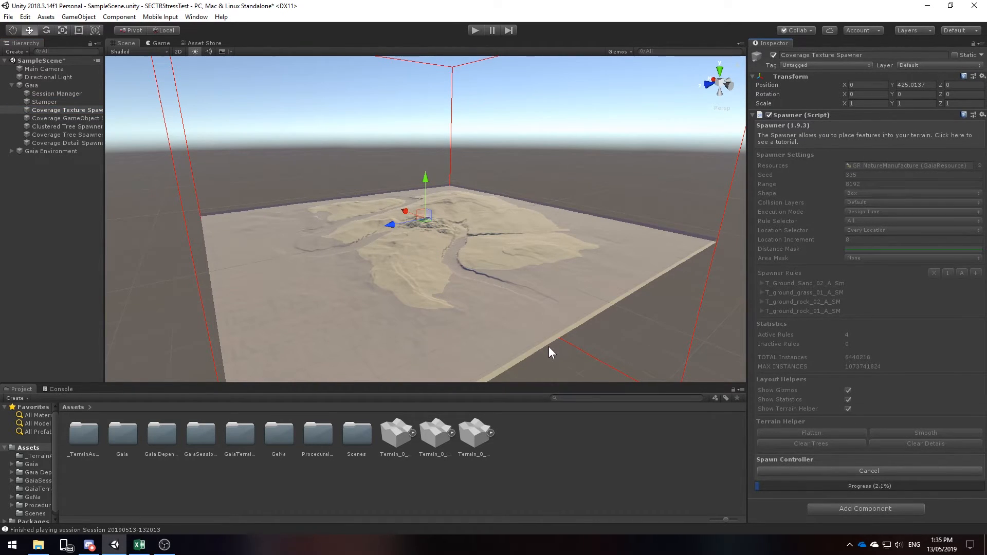
{"action": "left_click", "coordinate": [57, 94]}
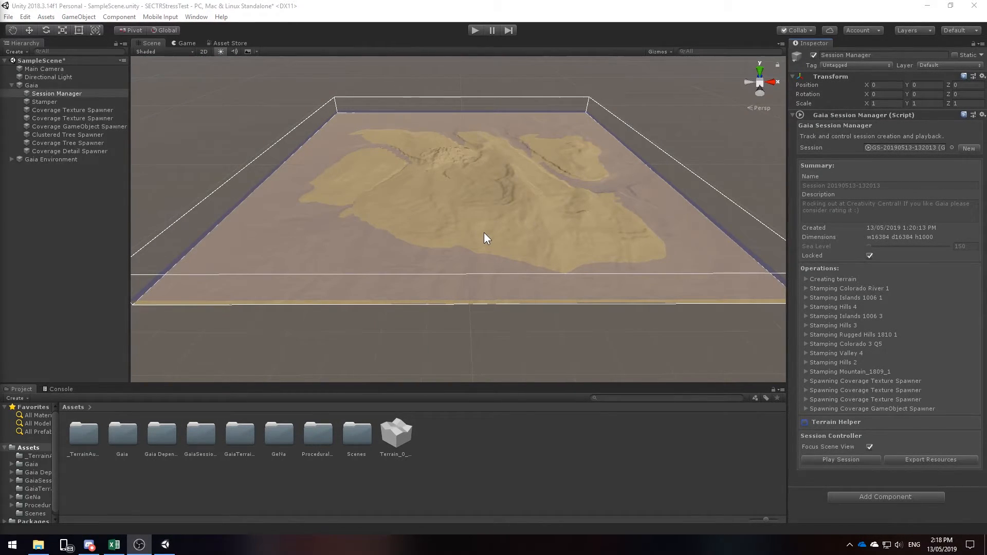
{"action": "mouse_move", "coordinate": [527, 248]}
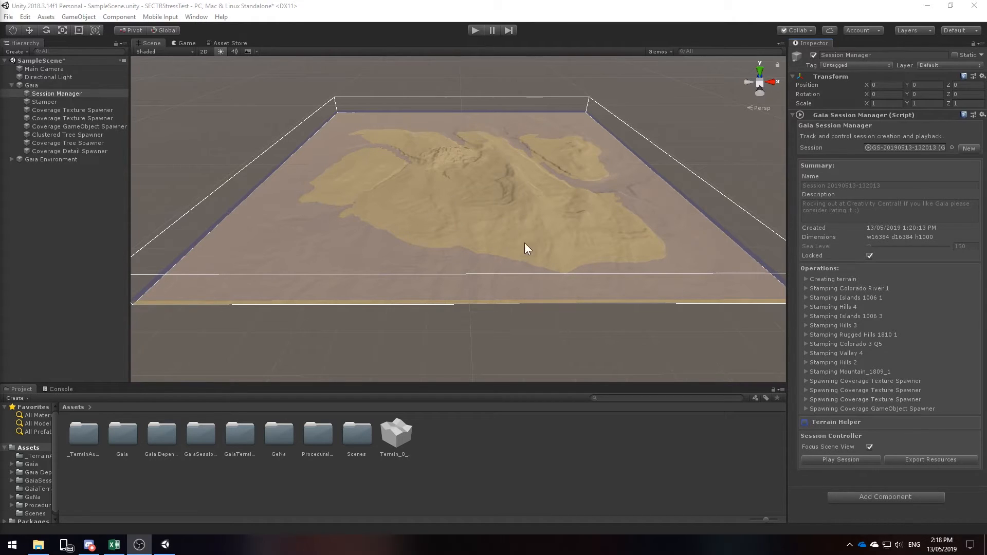
{"action": "mouse_move", "coordinate": [758, 363]}
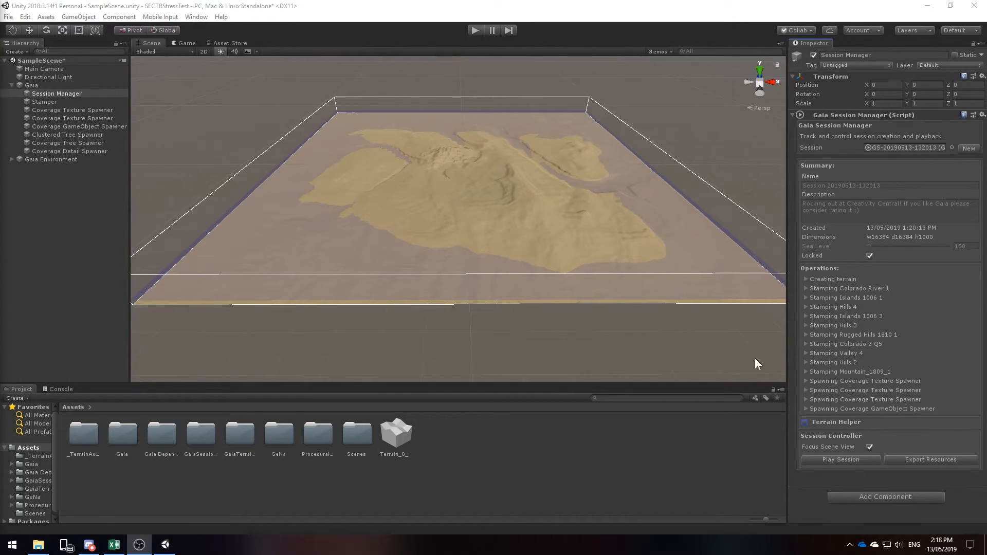
Enable Terrain Helper to reveal the Flatten, Smooth, Clear Trees and Clear Details tools
{"action": "left_click", "coordinate": [804, 422]}
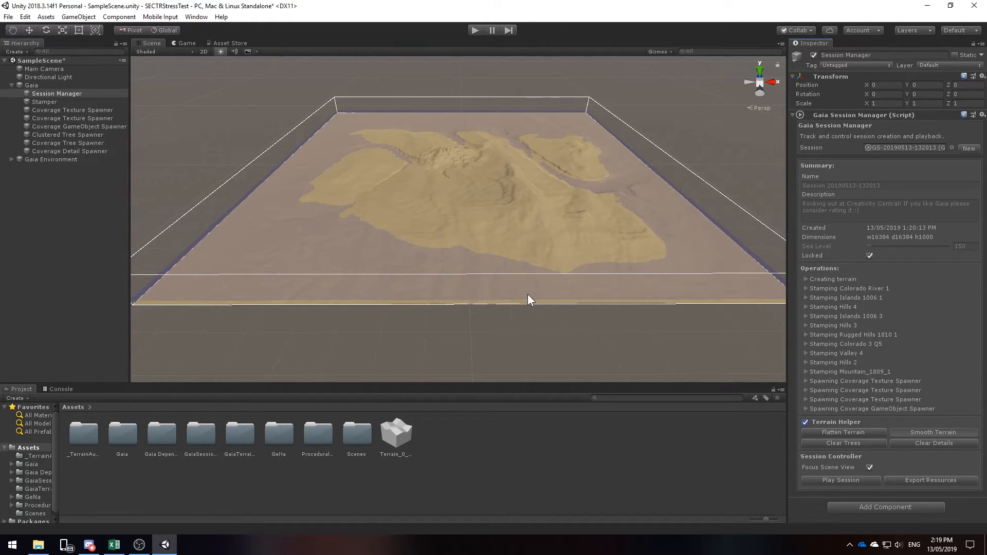
{"action": "mouse_move", "coordinate": [526, 296]}
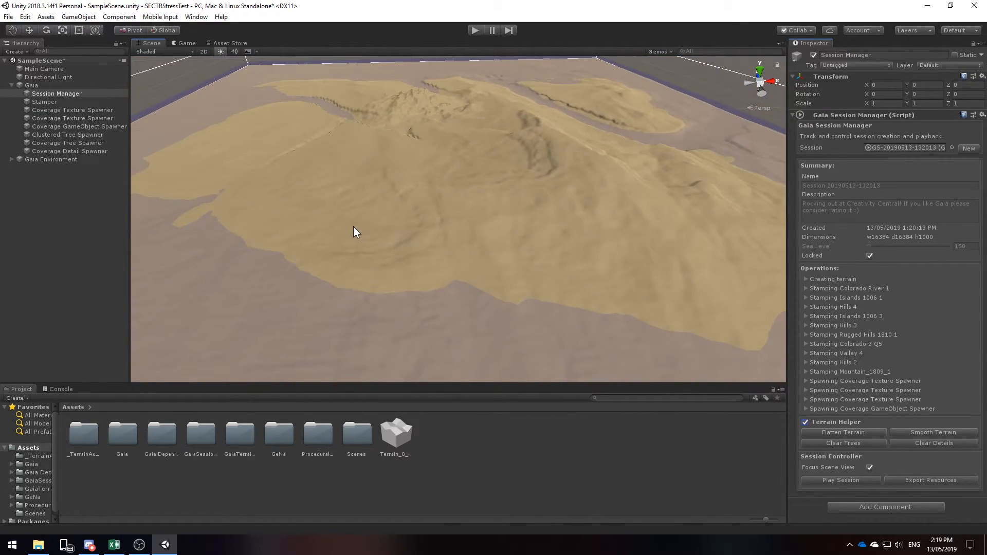
{"action": "mouse_move", "coordinate": [415, 189]}
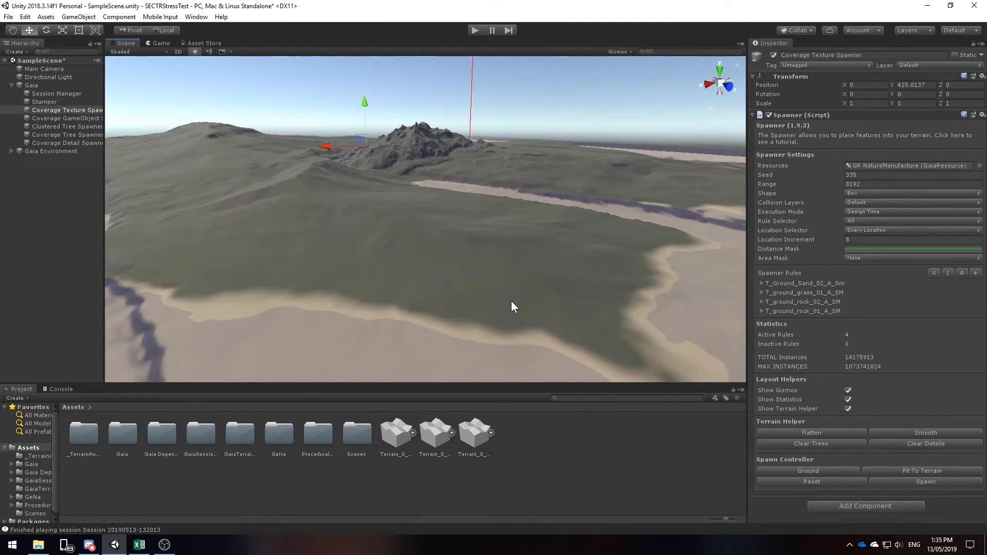
{"action": "left_click_drag", "start_coordinate": [513, 306], "coordinate": [293, 312]}
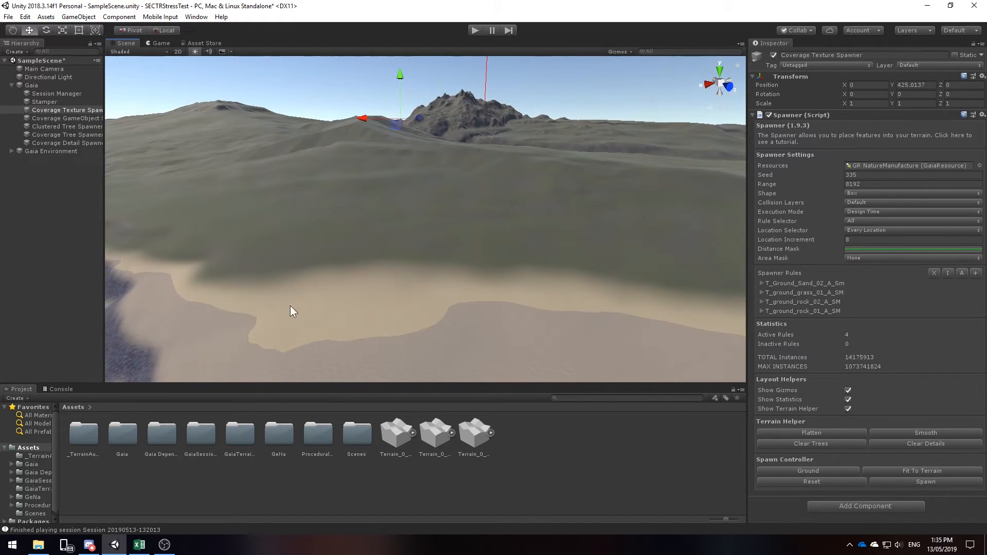
{"action": "left_click_drag", "start_coordinate": [291, 311], "coordinate": [484, 261]}
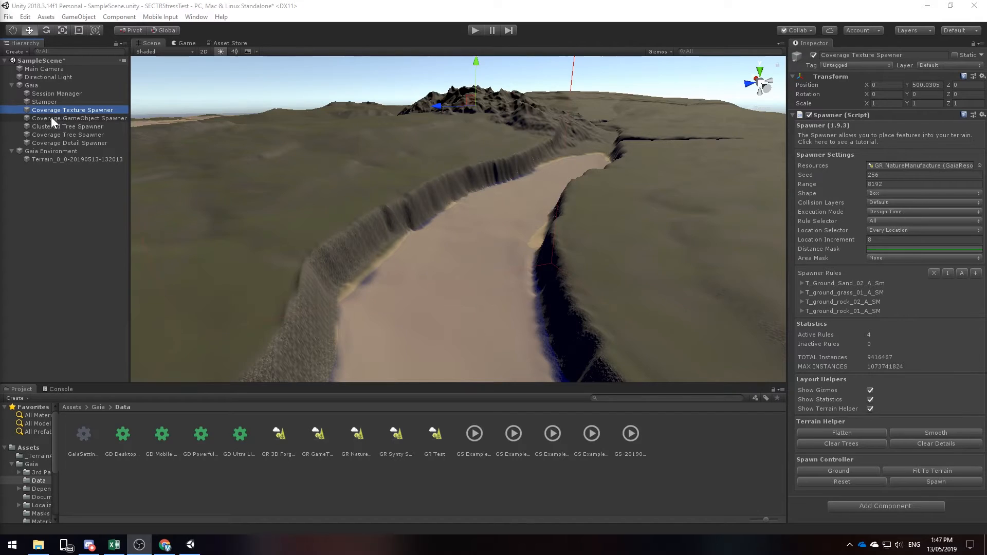
Set the Coverage GameObject Spawner's Location Selector to Random Location Clustered
{"action": "left_click", "coordinate": [79, 118]}
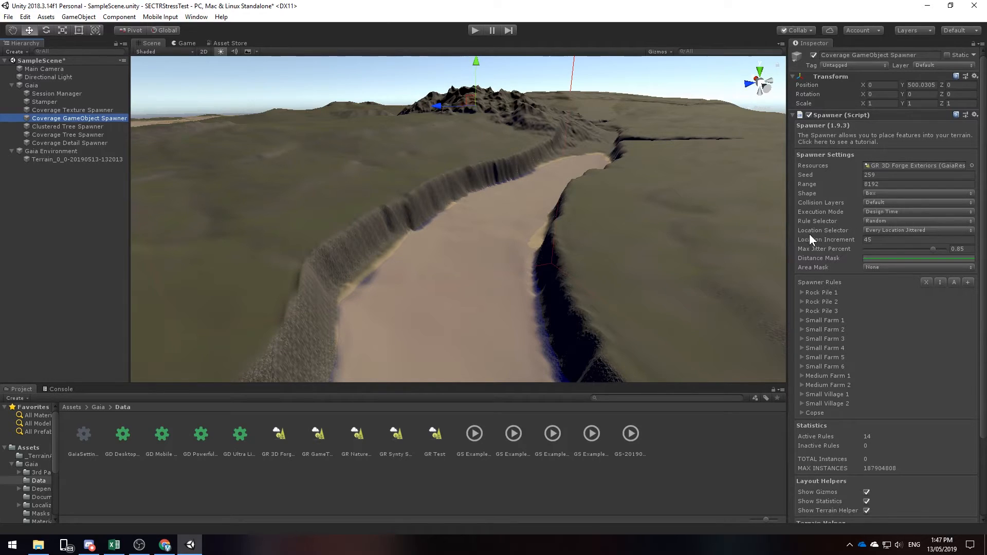
{"action": "left_click", "coordinate": [916, 229]}
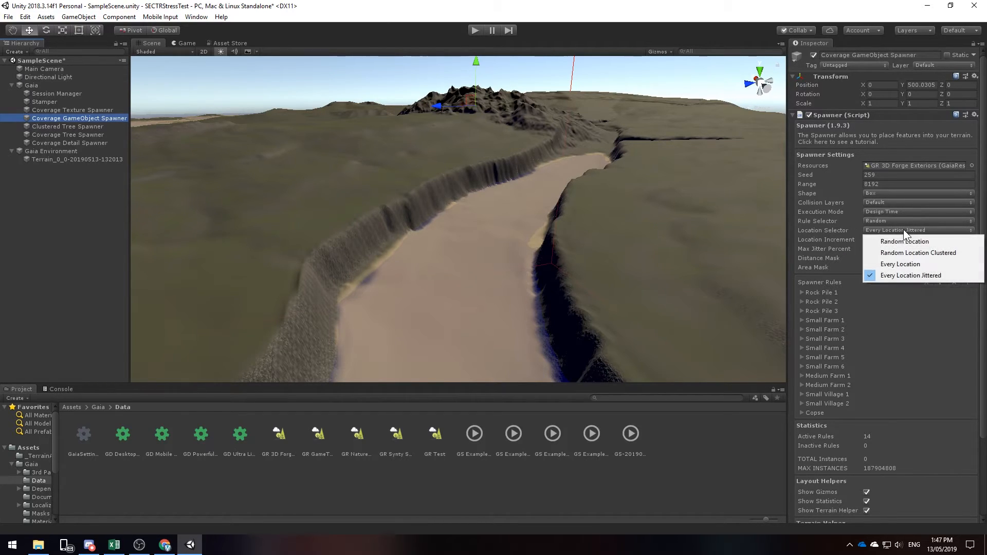
{"action": "mouse_move", "coordinate": [918, 253]}
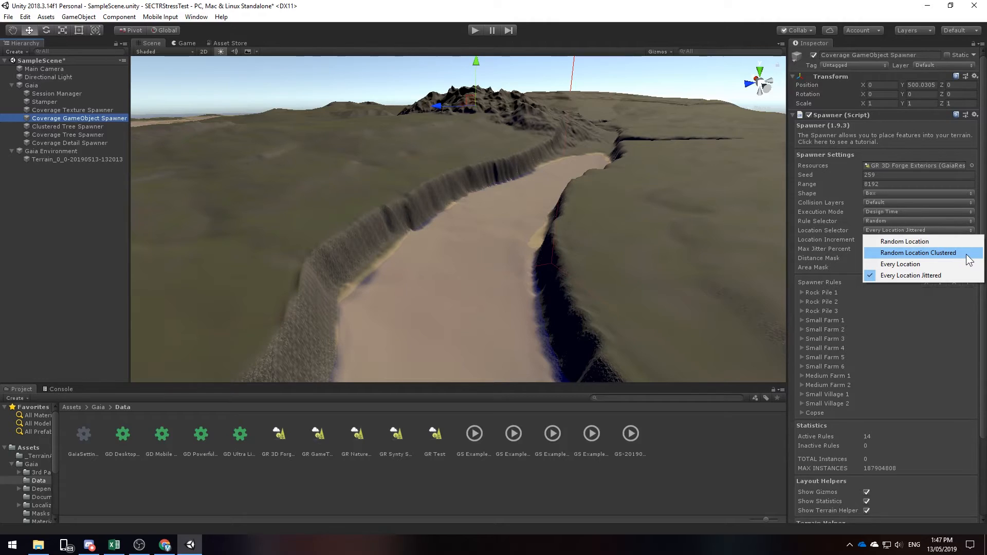
{"action": "left_click", "coordinate": [917, 253]}
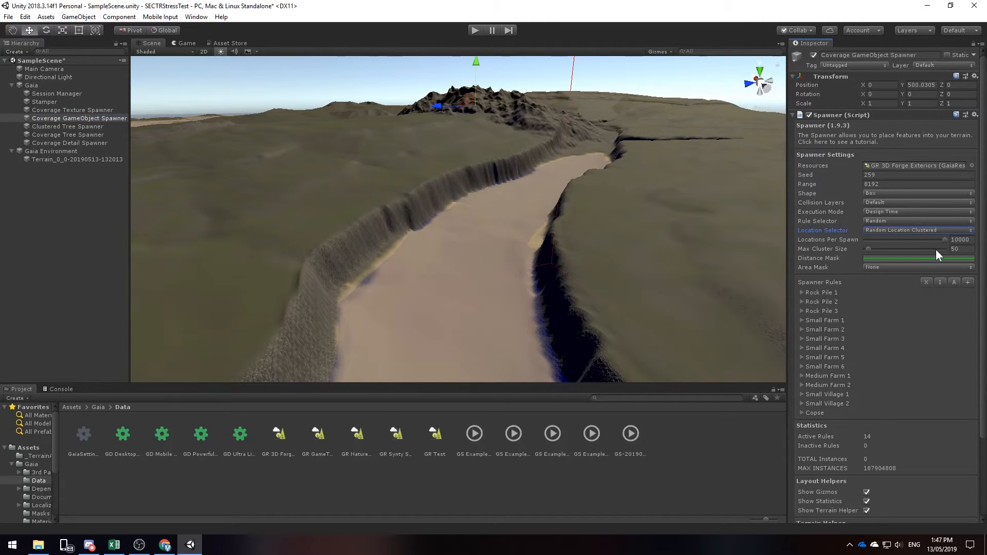
{"action": "mouse_move", "coordinate": [918, 370]}
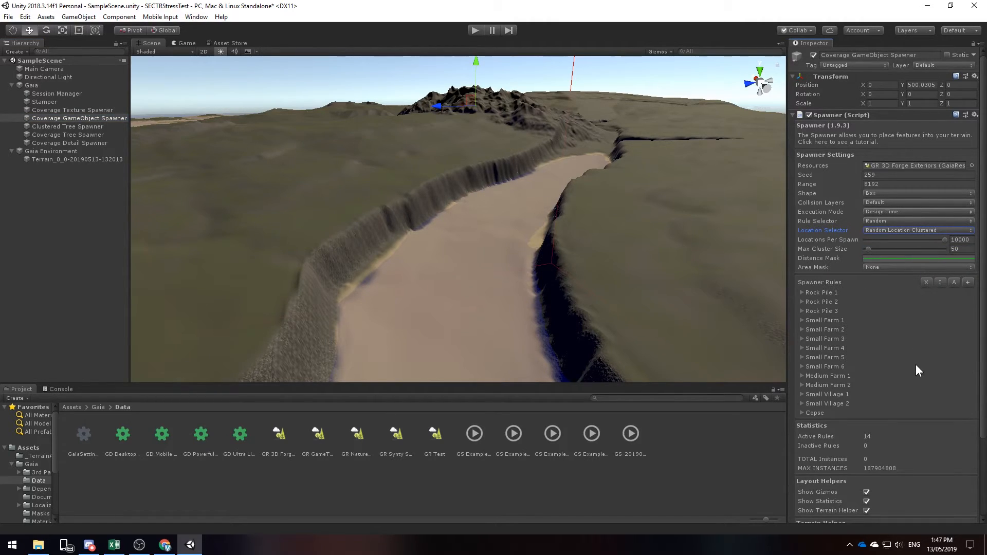
{"action": "scroll", "scroll_direction": "down", "scroll_amount": 3}
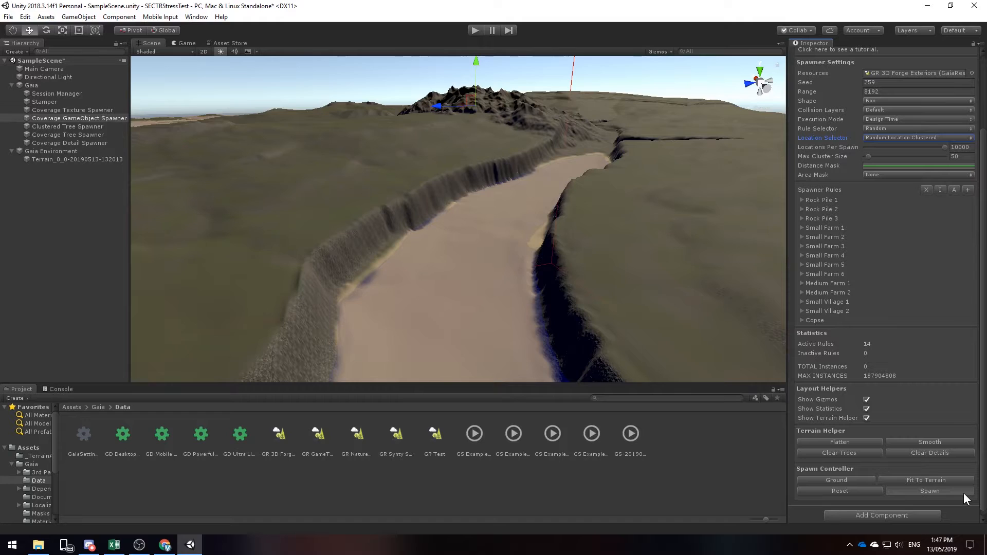
Spawn rock piles, farms and villages in three batches, then select the Clustered Tree Spawner
{"action": "left_click", "coordinate": [930, 490]}
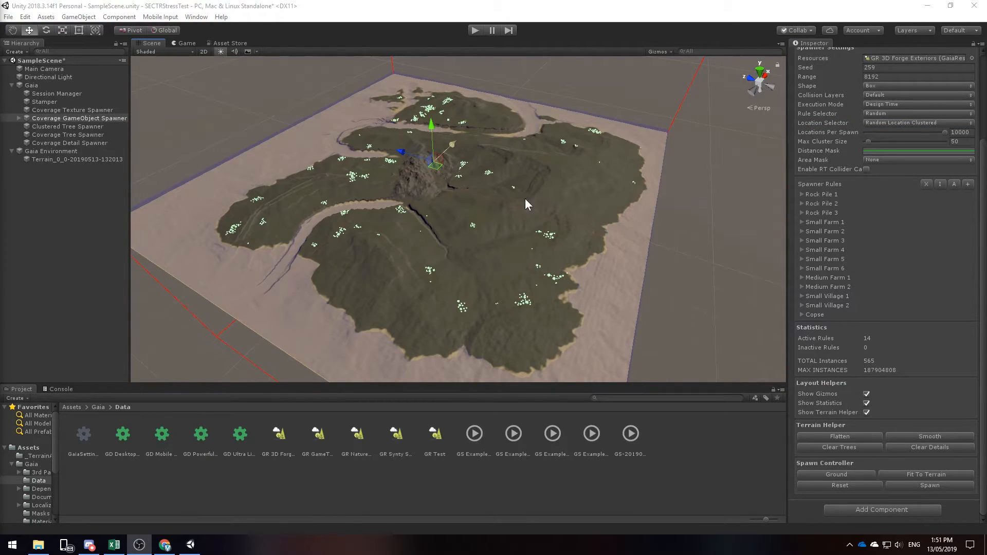
{"action": "mouse_move", "coordinate": [522, 163]}
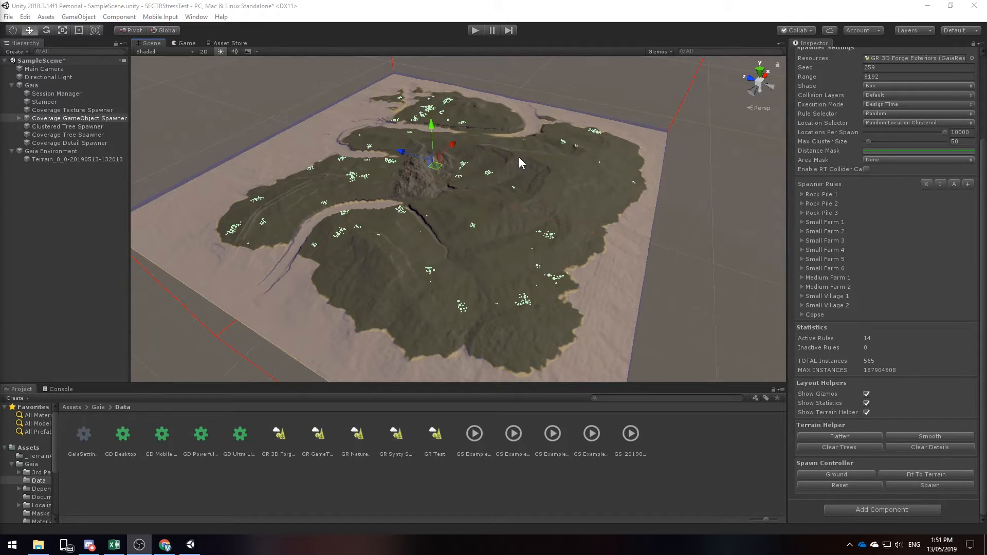
{"action": "mouse_move", "coordinate": [515, 192]}
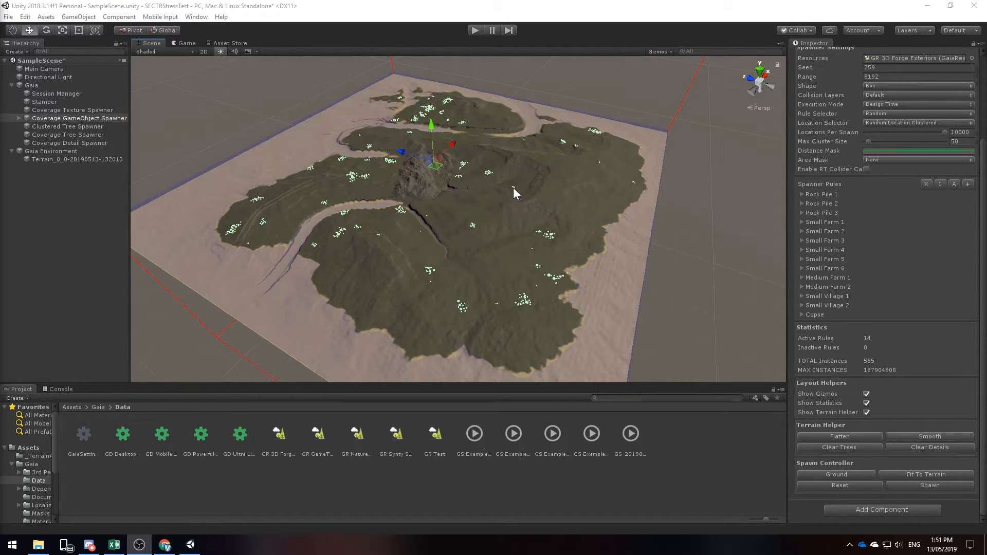
{"action": "mouse_move", "coordinate": [520, 212]}
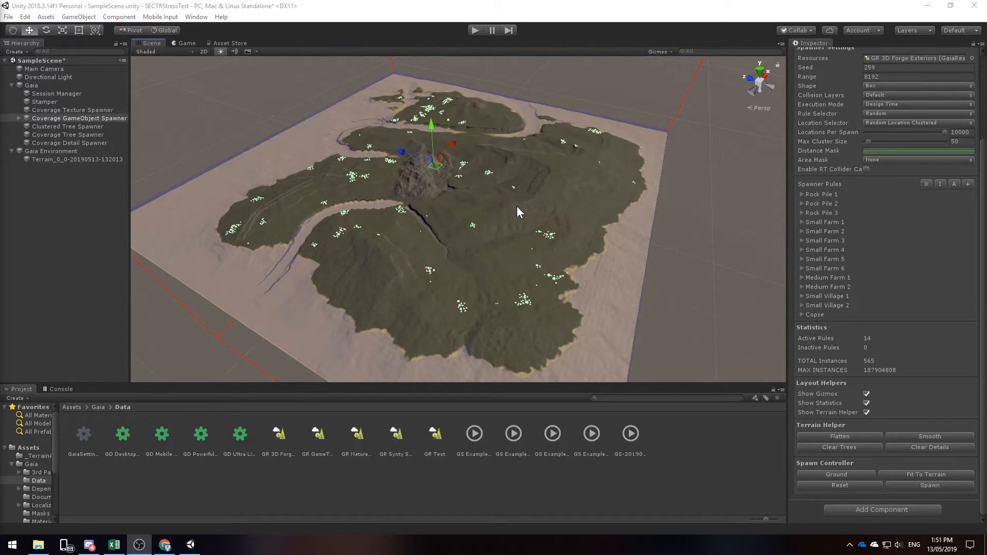
{"action": "mouse_move", "coordinate": [943, 495]}
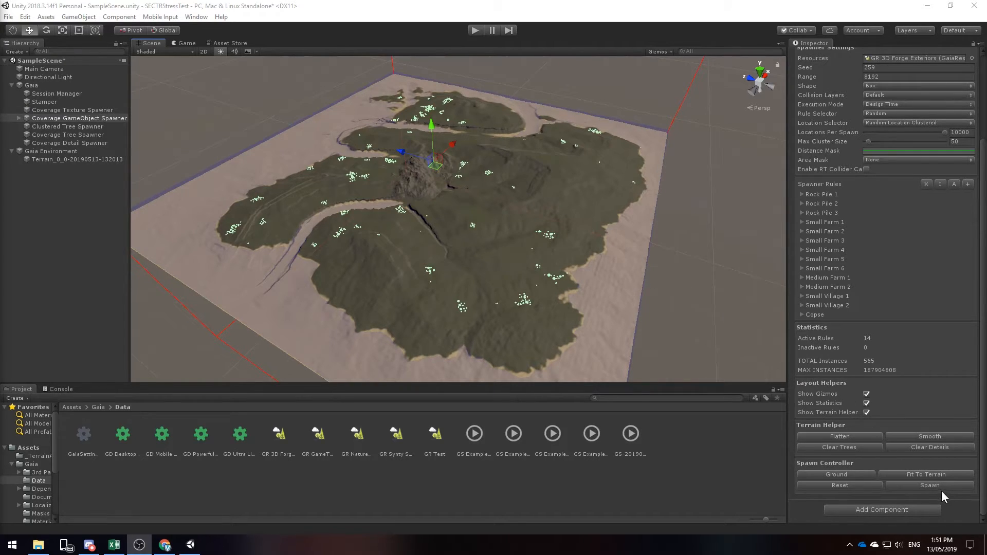
{"action": "left_click", "coordinate": [930, 484]}
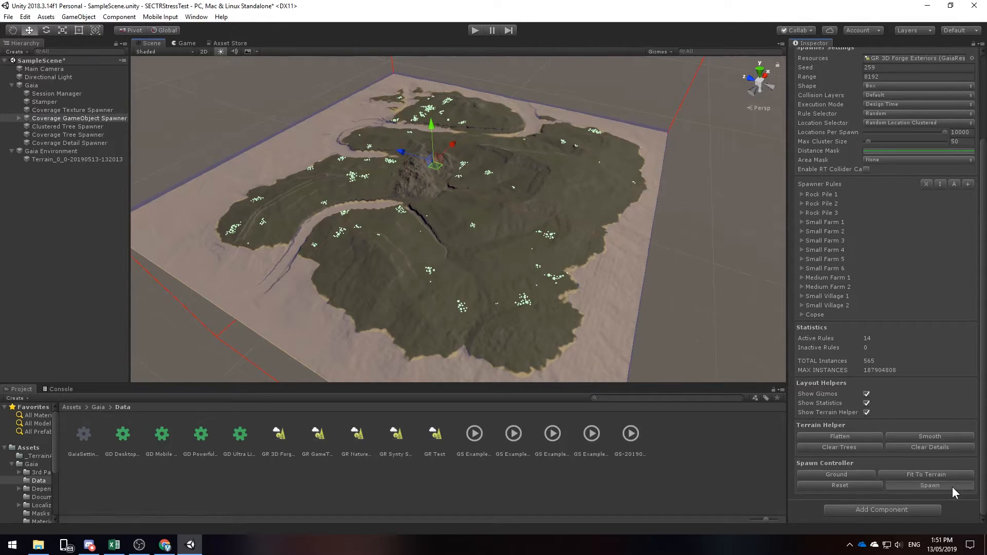
{"action": "left_click", "coordinate": [930, 485]}
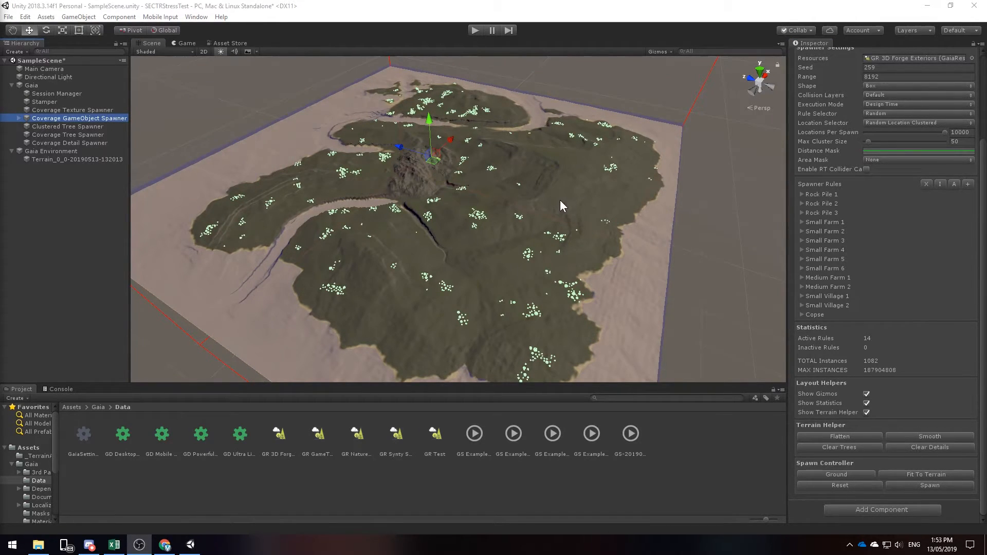
{"action": "mouse_move", "coordinate": [566, 203]}
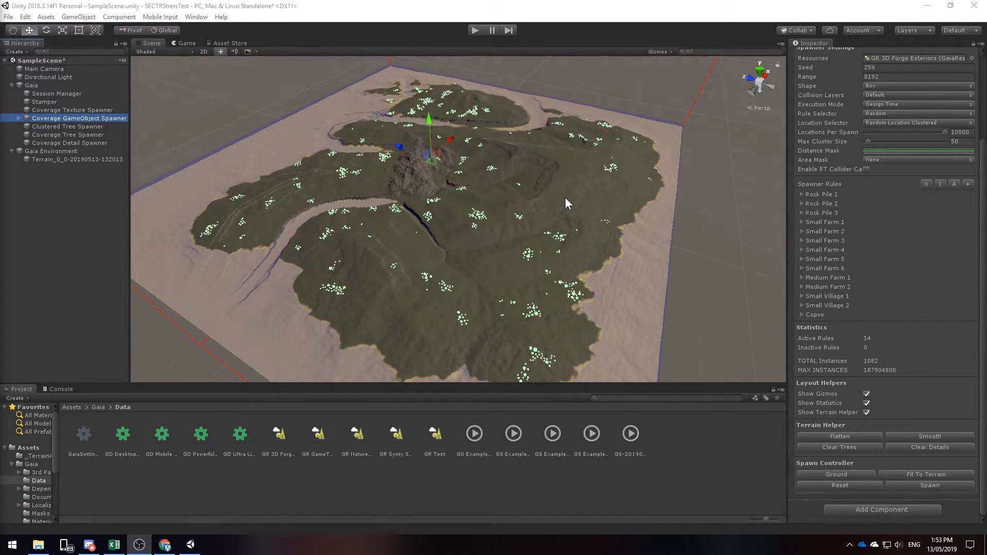
{"action": "left_click", "coordinate": [66, 125]}
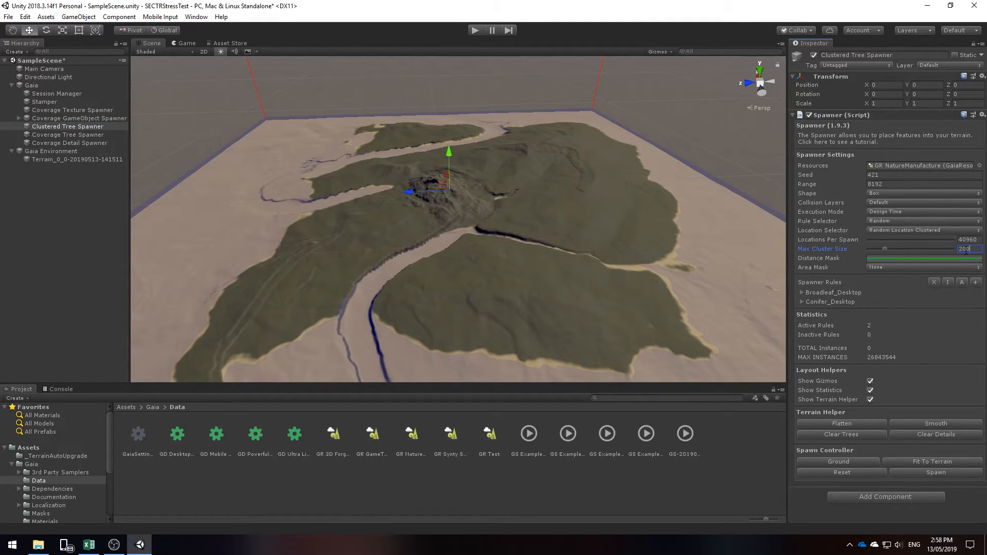
Run the Coverage Tree Spawner to scatter broadleaf and conifer trees across the island
{"action": "left_click", "coordinate": [68, 135]}
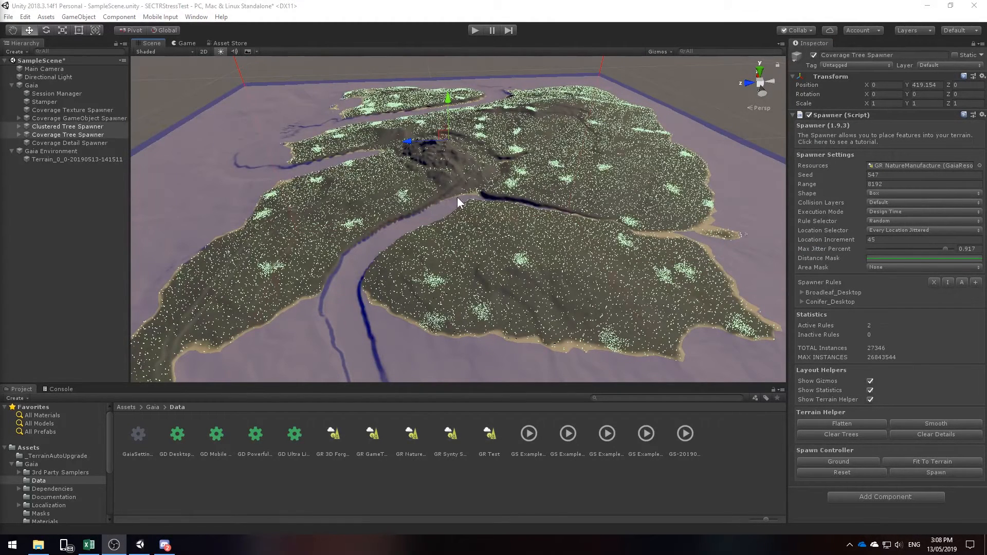
{"action": "mouse_move", "coordinate": [534, 279]}
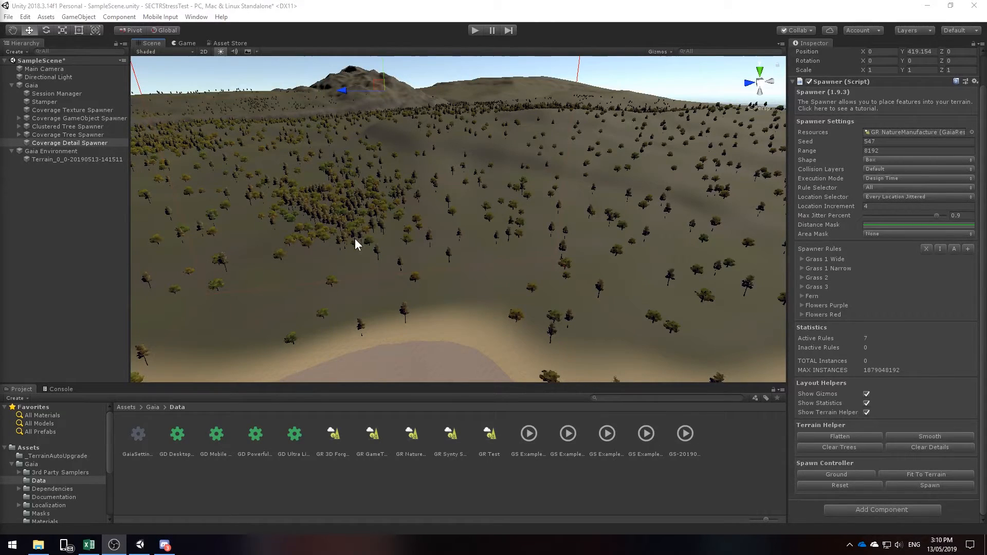
{"action": "mouse_move", "coordinate": [87, 149]}
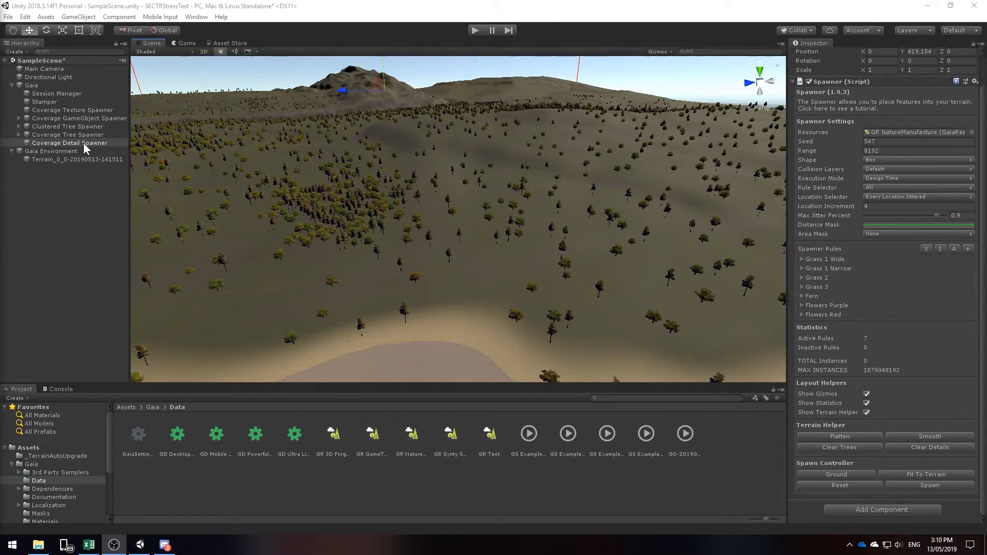
{"action": "left_click", "coordinate": [70, 143]}
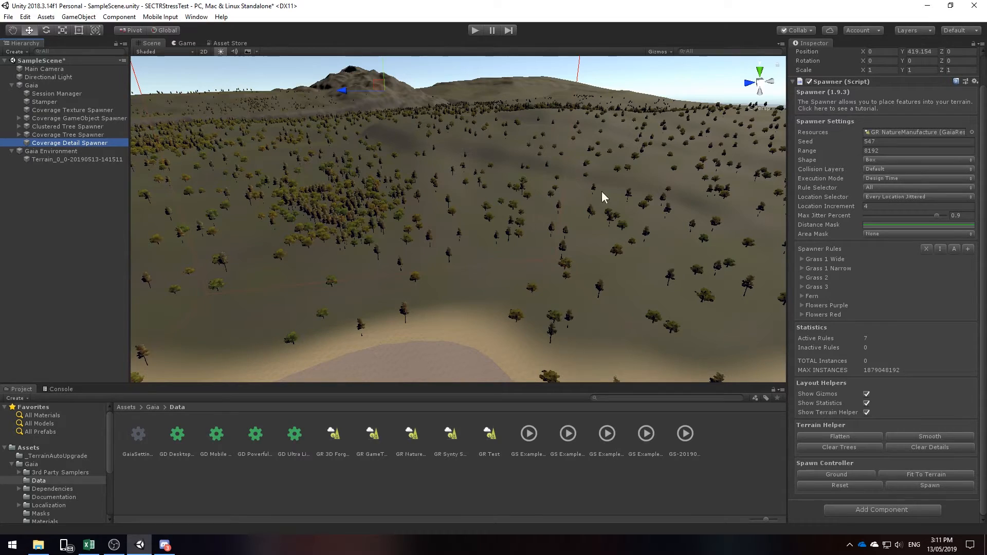
{"action": "mouse_move", "coordinate": [842, 213]}
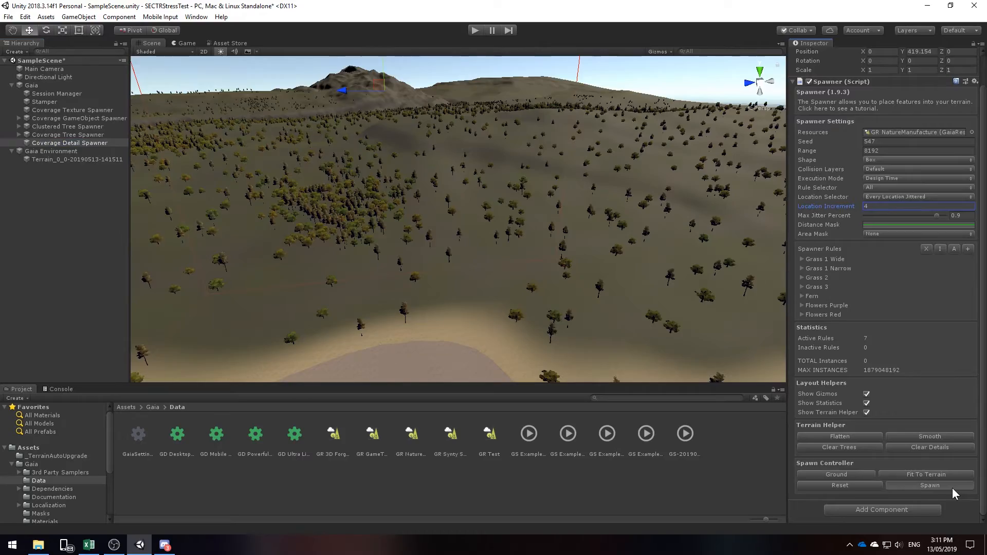
Run the Coverage Detail Spawner for grass and ferns, then fly down to ground level near the rock outcrop
{"action": "left_click", "coordinate": [929, 485]}
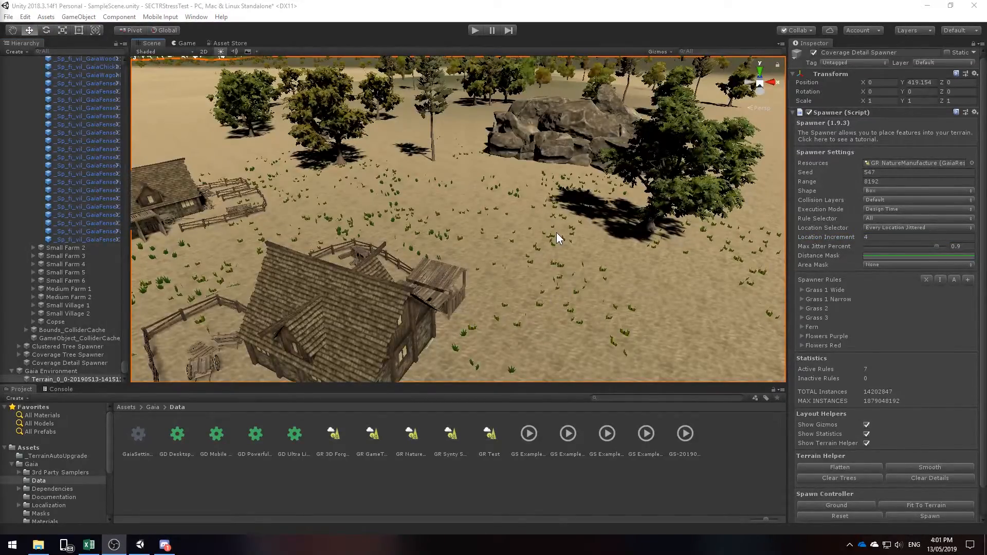
{"action": "left_click_drag", "start_coordinate": [560, 238], "coordinate": [605, 245]}
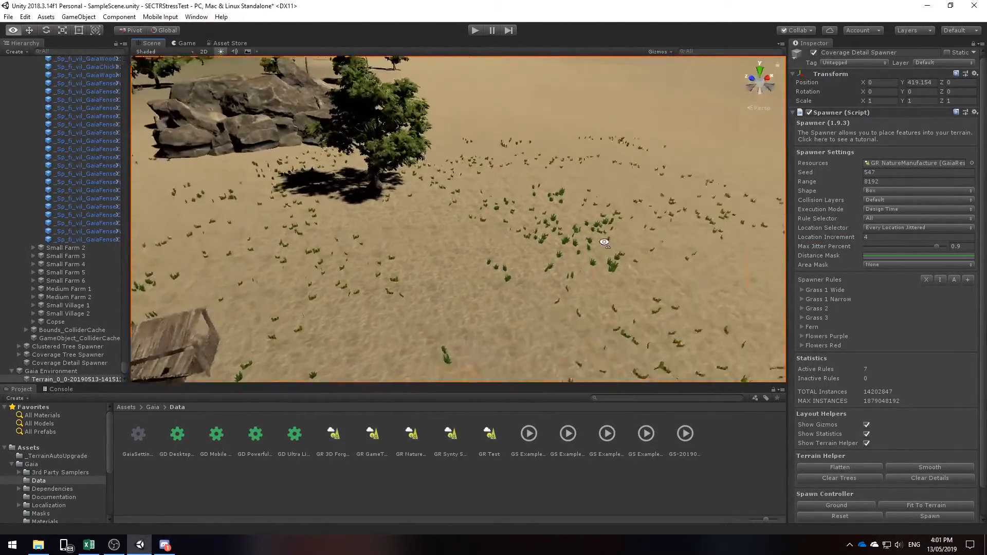
{"action": "left_click_drag", "start_coordinate": [604, 243], "coordinate": [502, 234]}
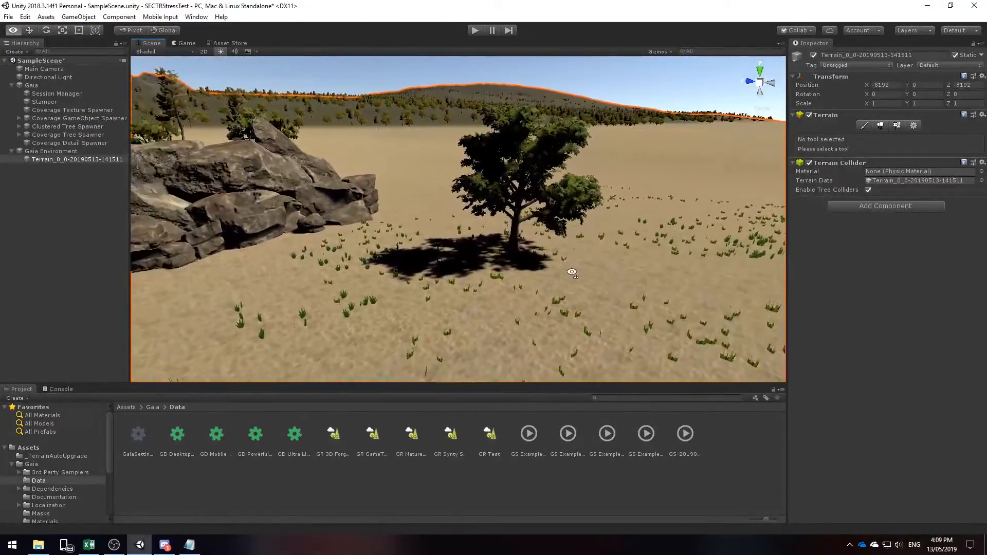
{"action": "left_click_drag", "start_coordinate": [572, 272], "coordinate": [416, 275]}
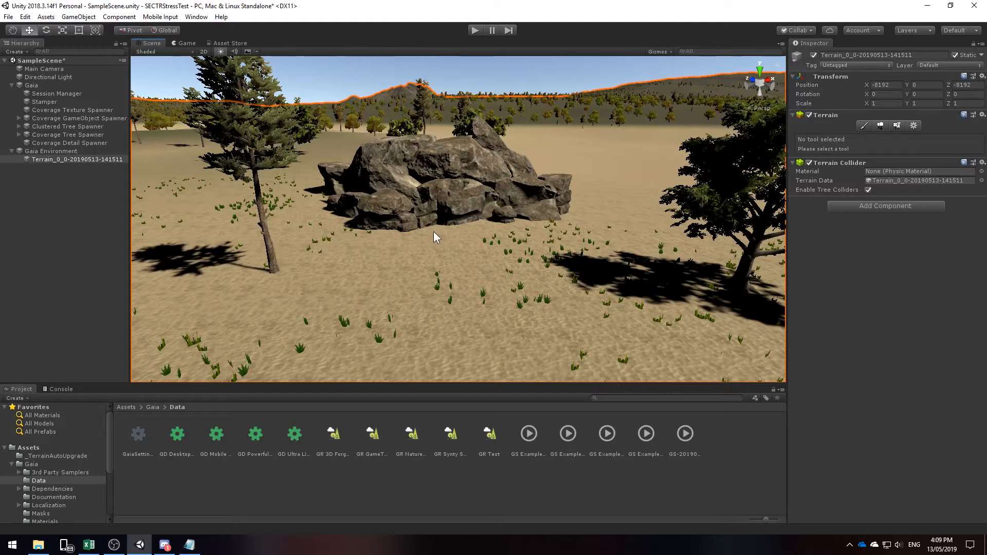
{"action": "mouse_move", "coordinate": [190, 46]}
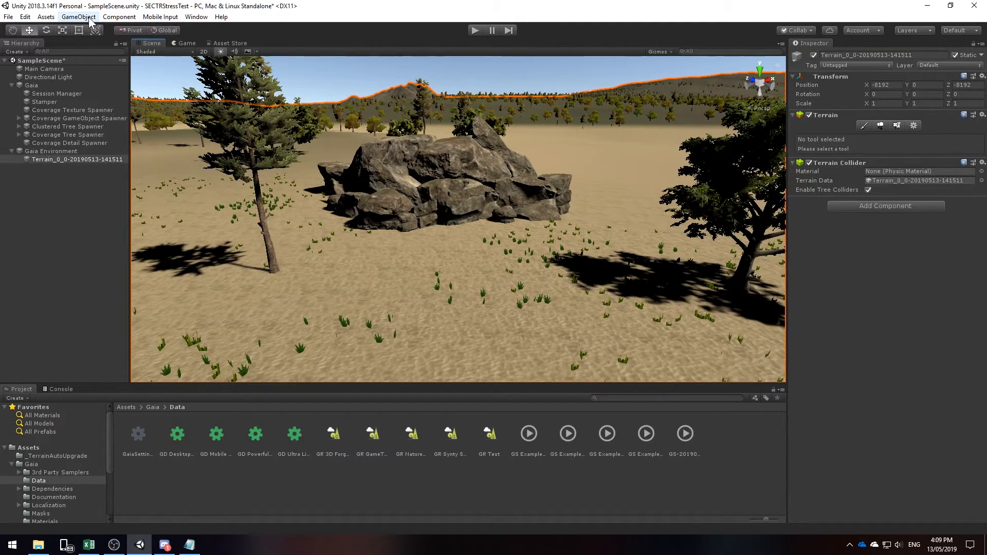
Add a GeNa Spawner to the scene from the GameObject menu
{"action": "left_click", "coordinate": [78, 16]}
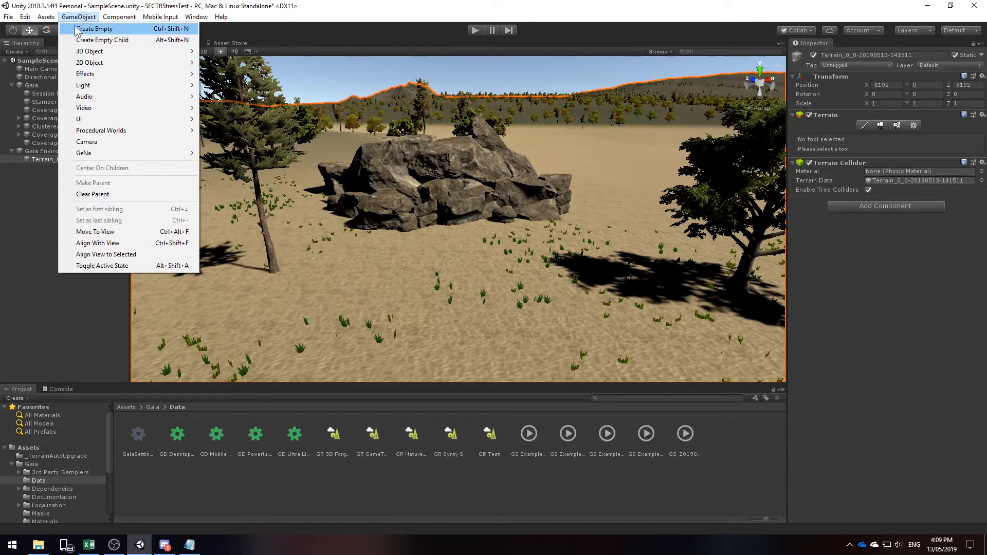
{"action": "mouse_move", "coordinate": [82, 153]}
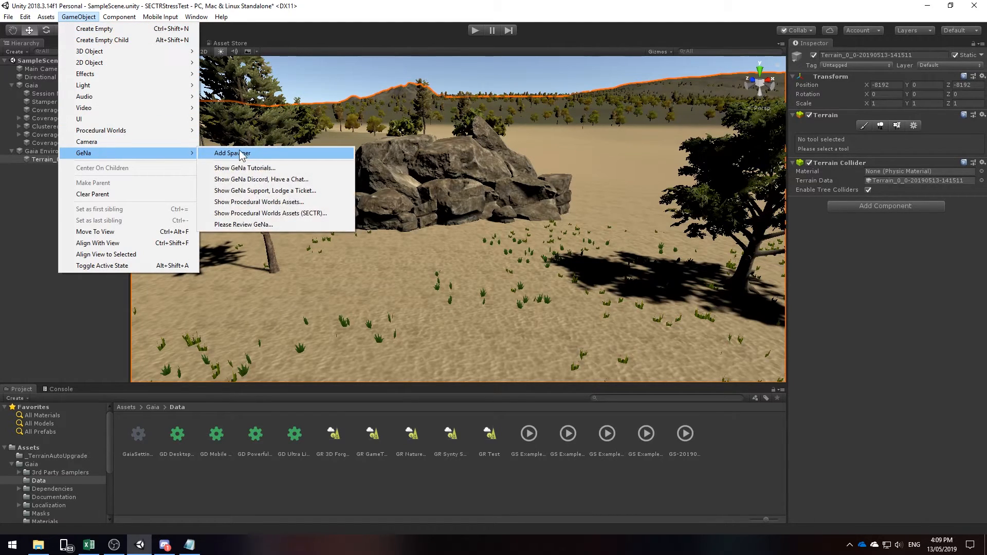
{"action": "left_click", "coordinate": [231, 153]}
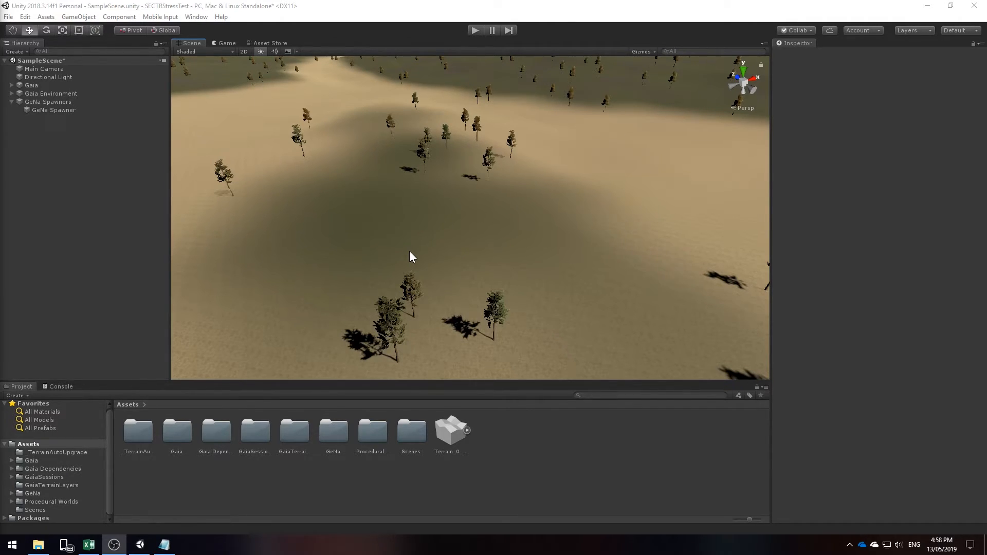
Give the GeNa Spawner a terrain tree prototype (Broadleaf_Desktop) and show its spawn gizmo
{"action": "left_click", "coordinate": [53, 110]}
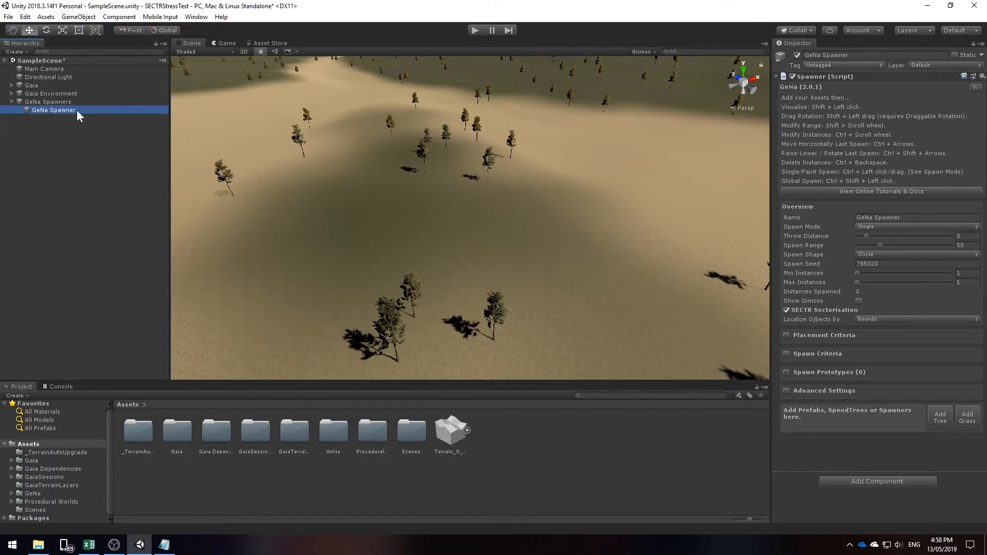
{"action": "mouse_move", "coordinate": [209, 130]}
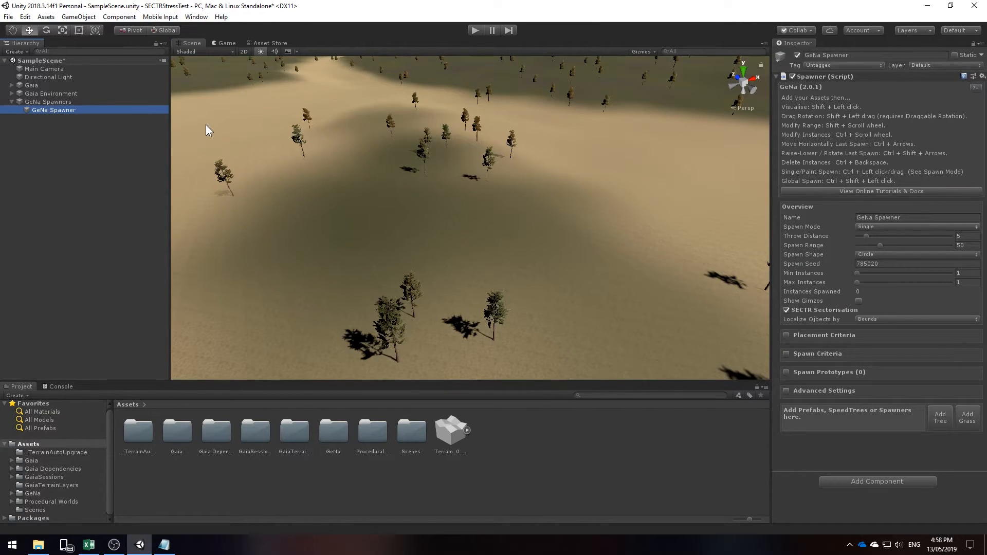
{"action": "mouse_move", "coordinate": [307, 165]}
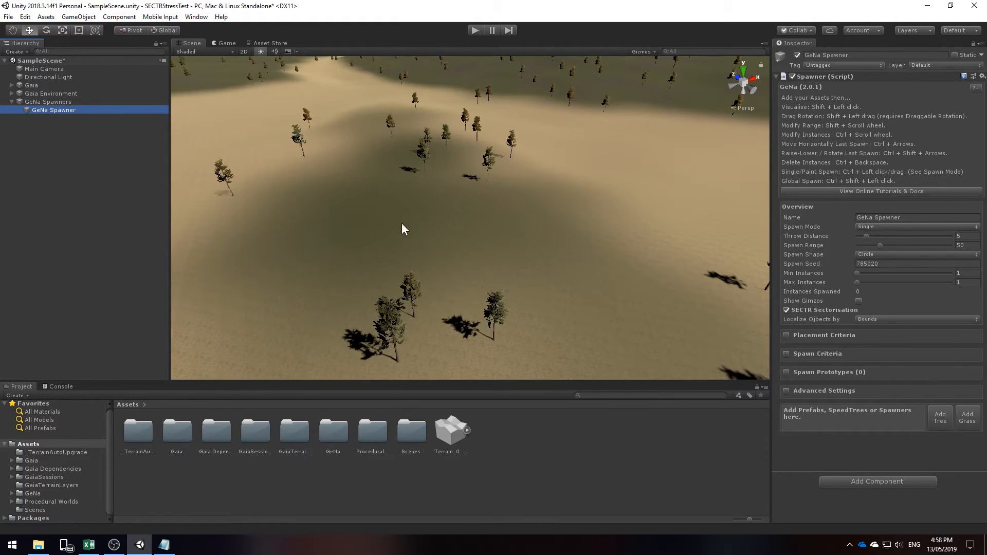
{"action": "mouse_move", "coordinate": [940, 417]}
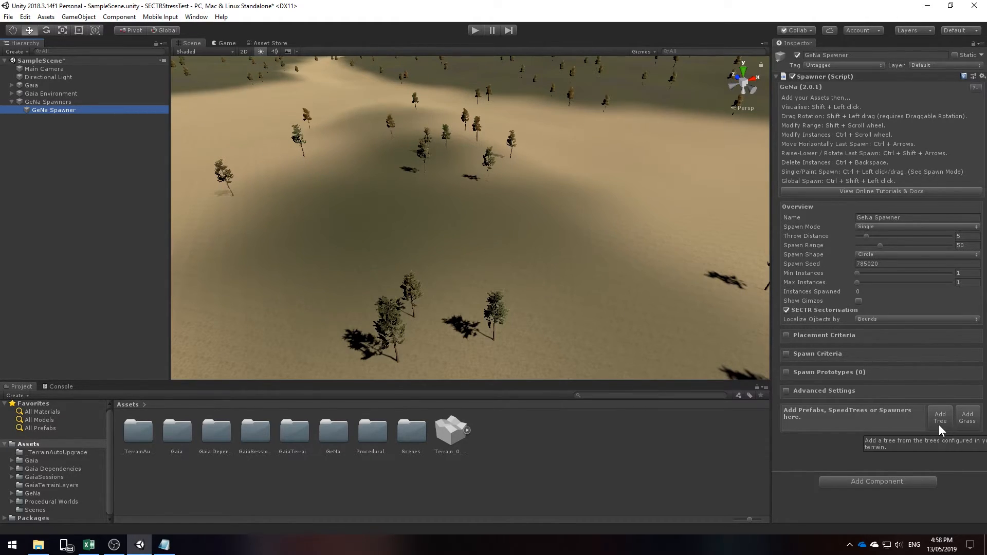
{"action": "left_click", "coordinate": [939, 417]}
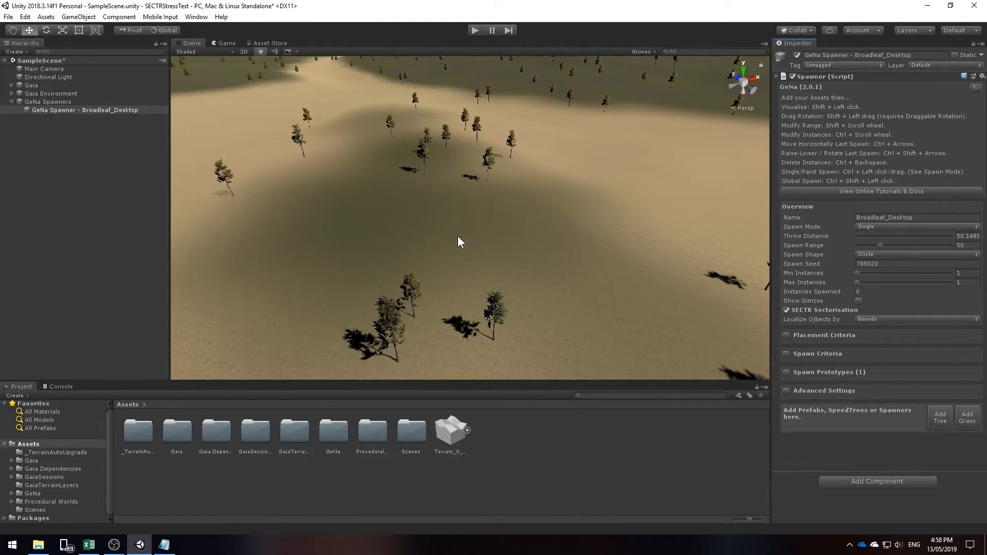
{"action": "mouse_move", "coordinate": [406, 217]}
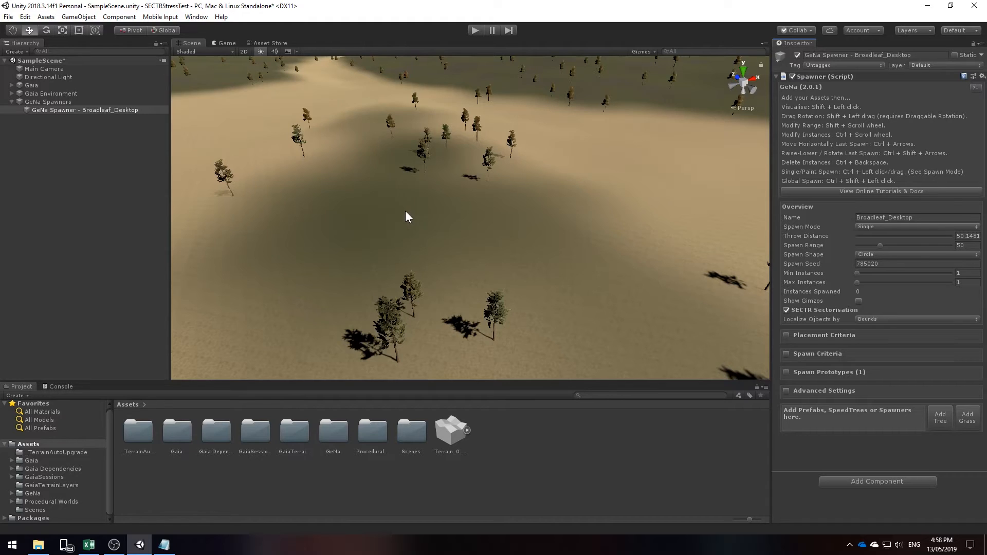
{"action": "left_click", "coordinate": [858, 302]}
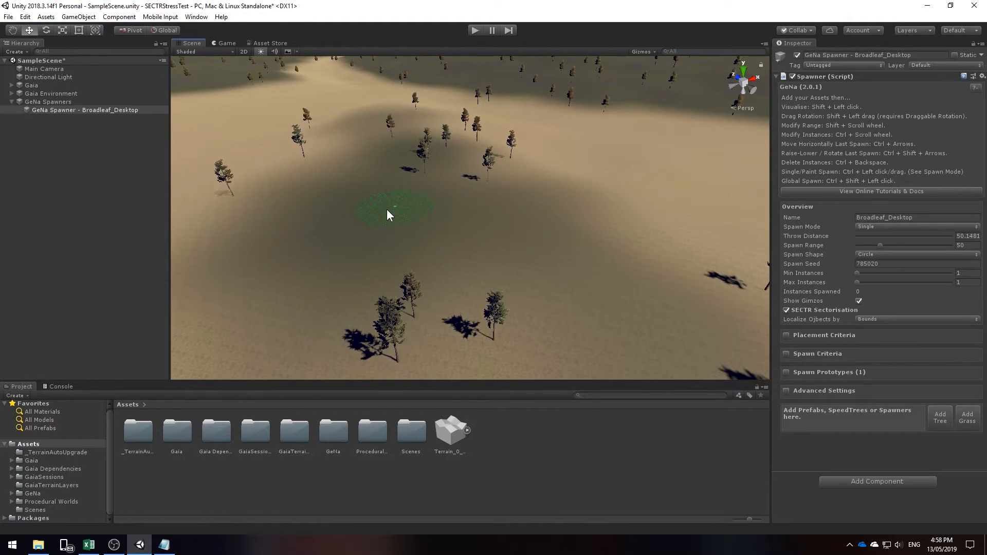
{"action": "mouse_move", "coordinate": [422, 208]}
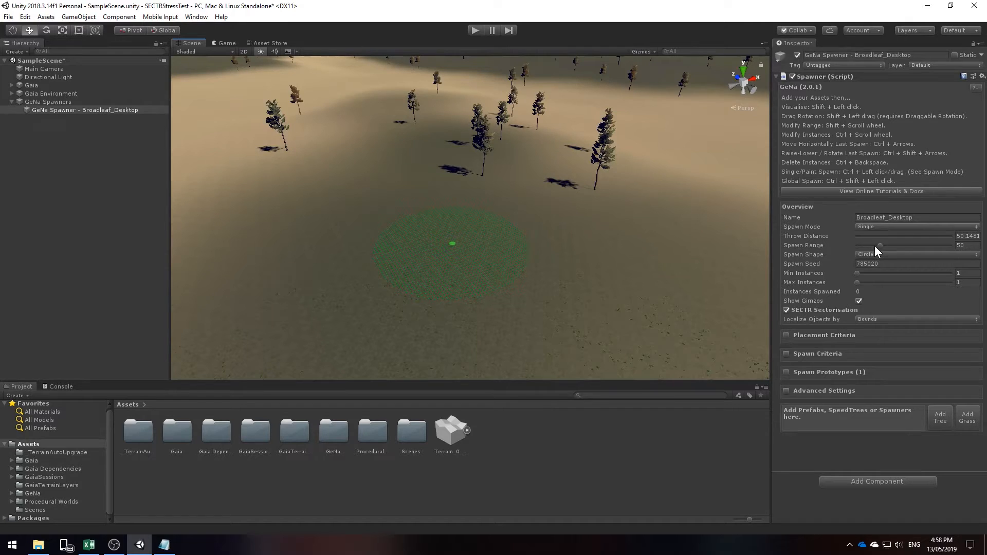
Widen the spawn range to about 141 and place a broadleaf tree at the circle centre
{"action": "left_click_drag", "start_coordinate": [881, 245], "coordinate": [919, 245]}
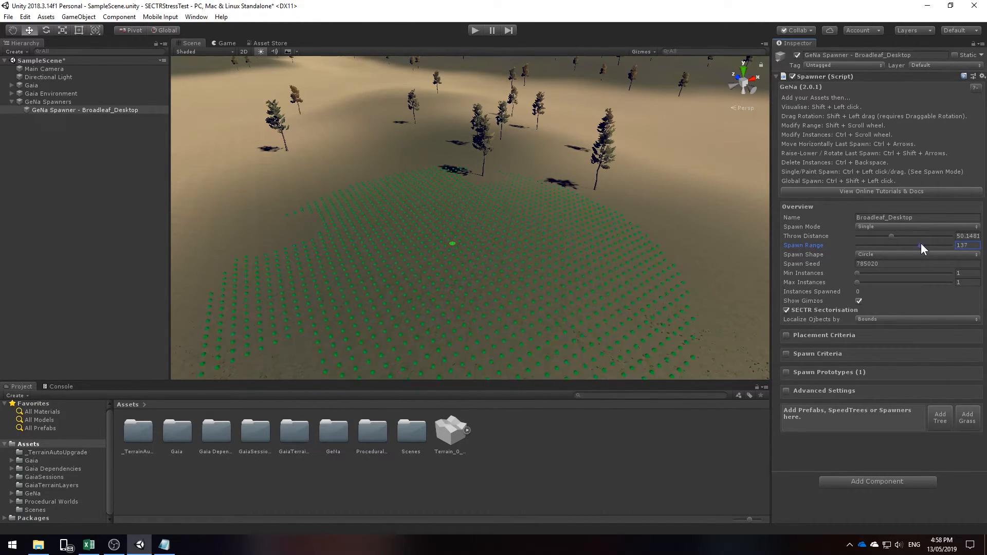
{"action": "left_click_drag", "start_coordinate": [920, 244], "coordinate": [924, 245]}
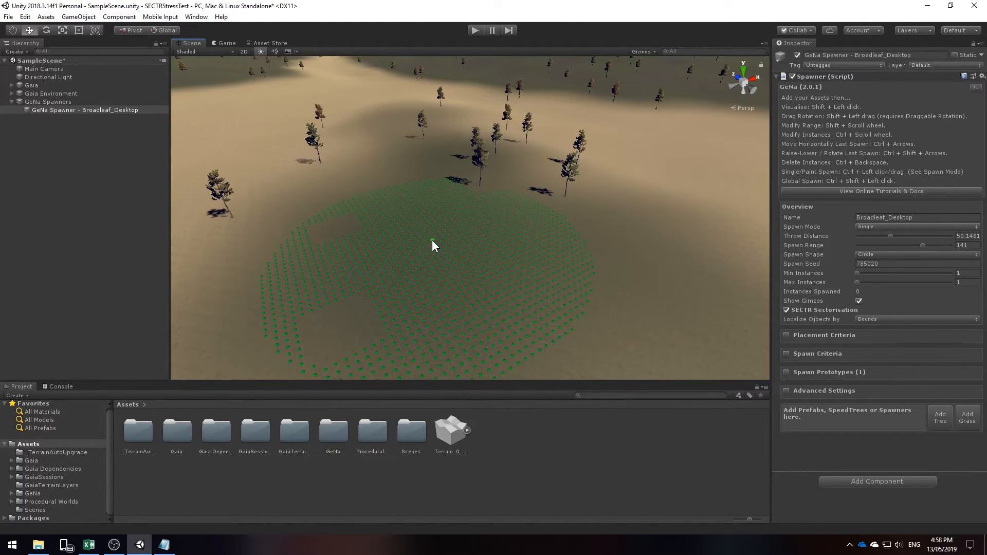
{"action": "left_click", "coordinate": [433, 244]}
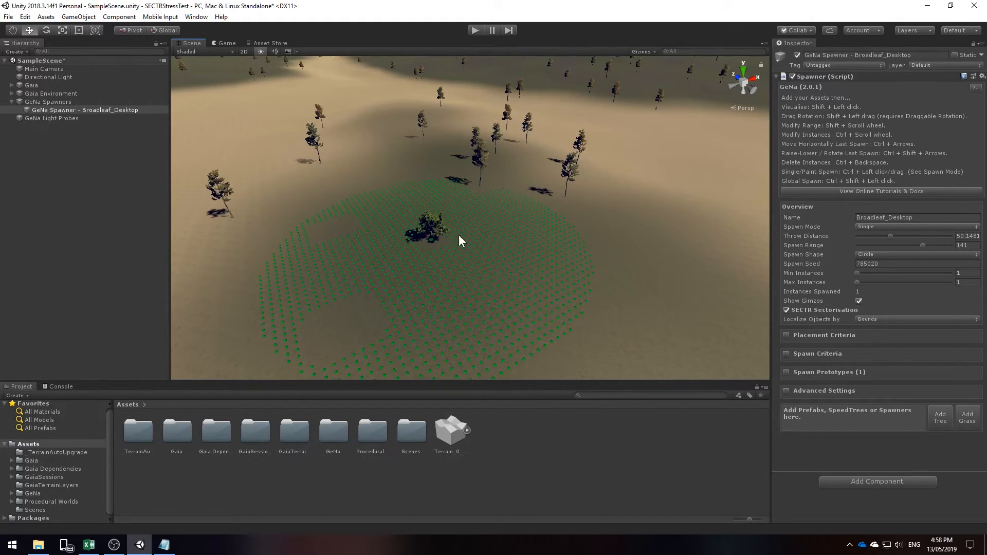
{"action": "mouse_move", "coordinate": [465, 261]}
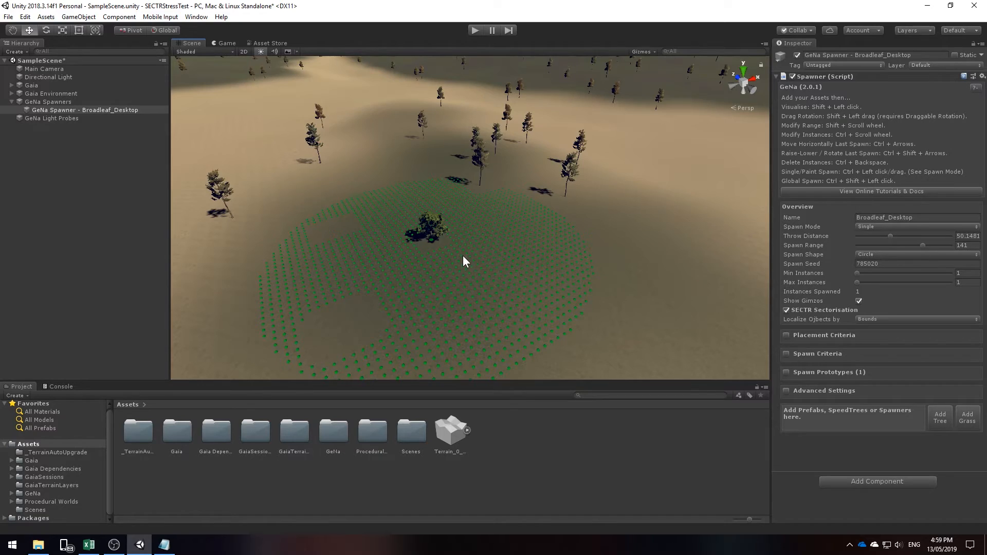
{"action": "mouse_move", "coordinate": [481, 267]}
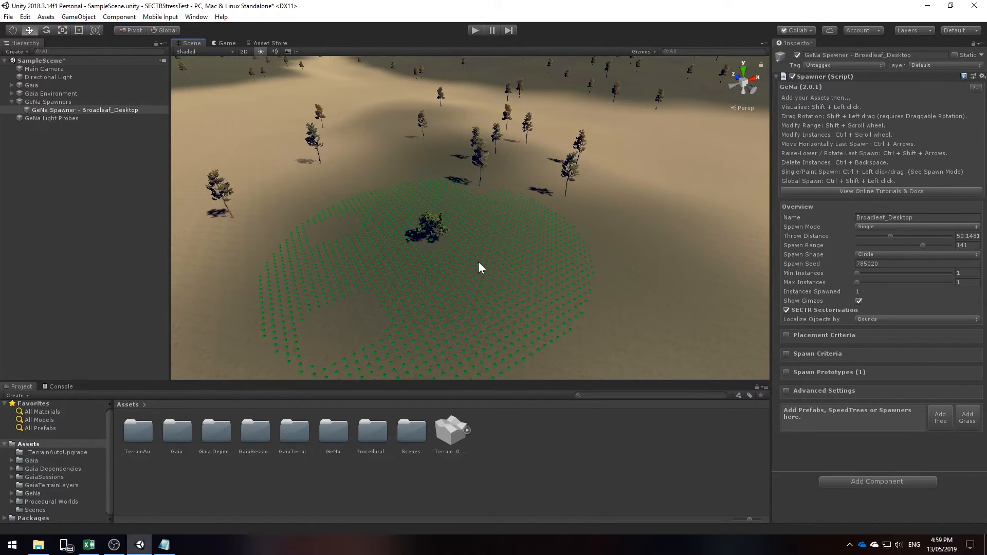
{"action": "mouse_move", "coordinate": [511, 272]}
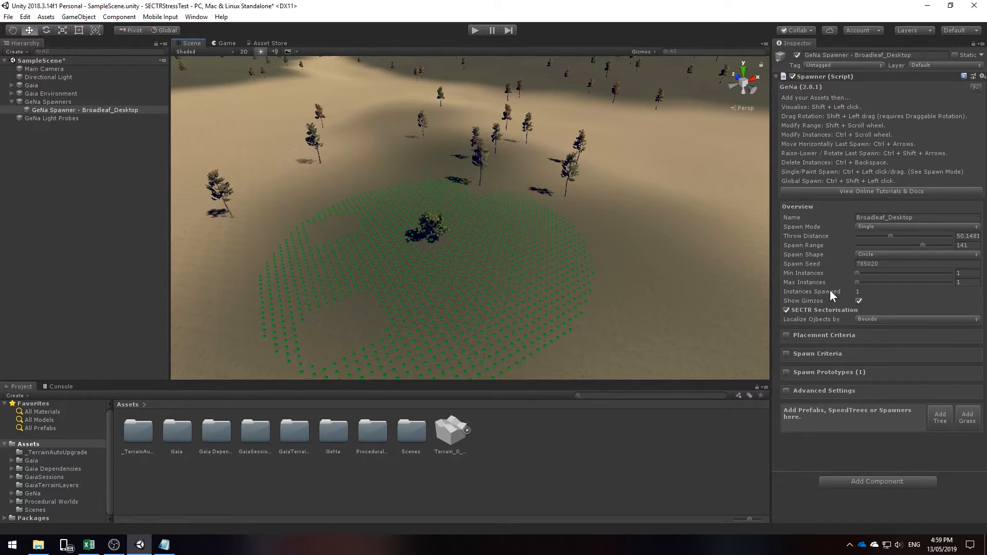
Set instances per spawn to 27–67, then delete all the spawner's tree instances
{"action": "left_click", "coordinate": [961, 282]}
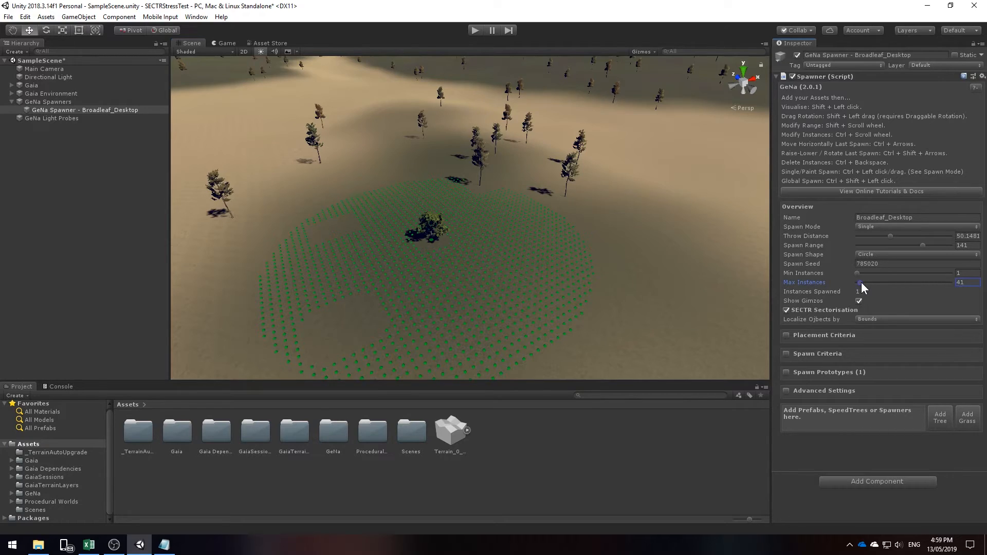
{"action": "left_click_drag", "start_coordinate": [857, 282], "coordinate": [869, 282]}
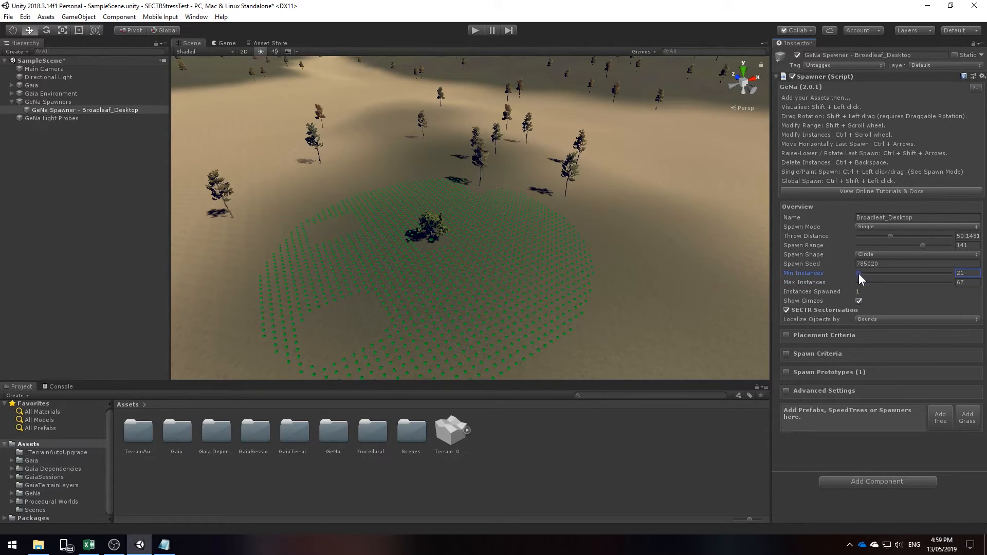
{"action": "left_click_drag", "start_coordinate": [857, 273], "coordinate": [907, 272]}
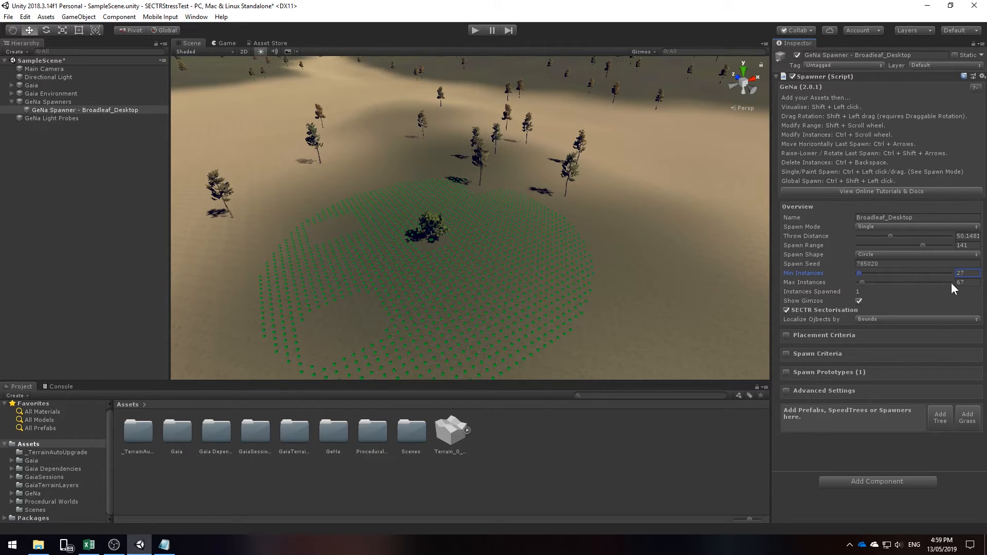
{"action": "mouse_move", "coordinate": [736, 265]}
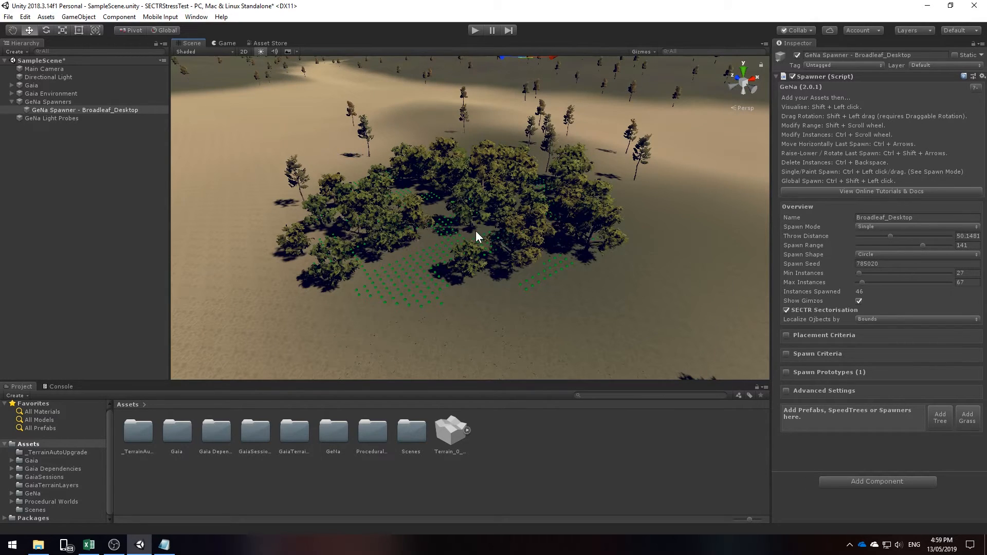
{"action": "mouse_move", "coordinate": [461, 238]}
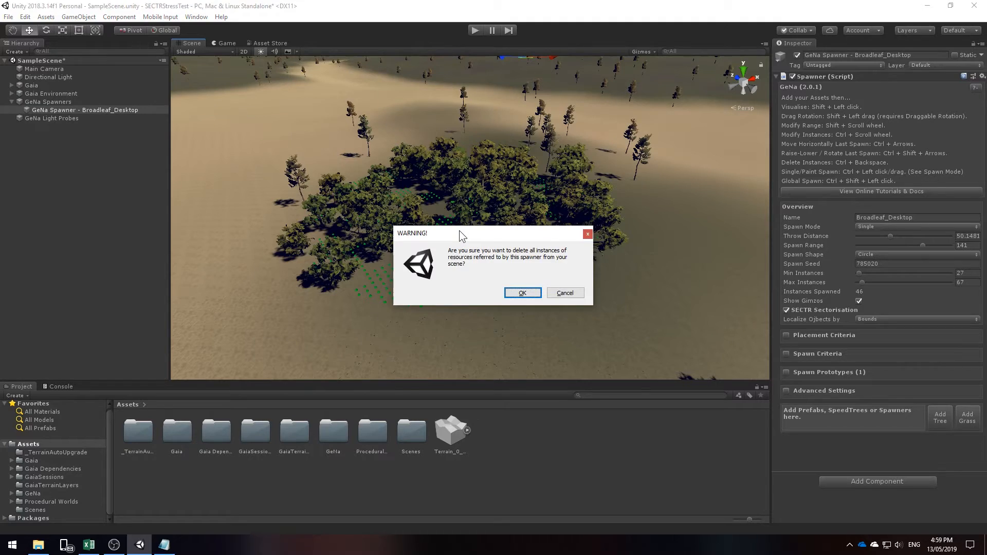
{"action": "mouse_move", "coordinate": [506, 276]}
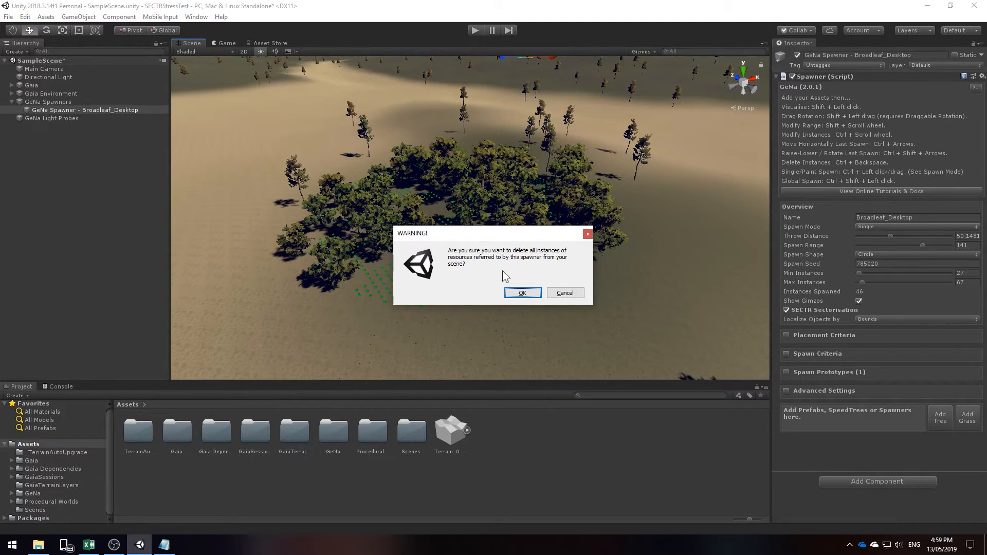
{"action": "mouse_move", "coordinate": [132, 129]}
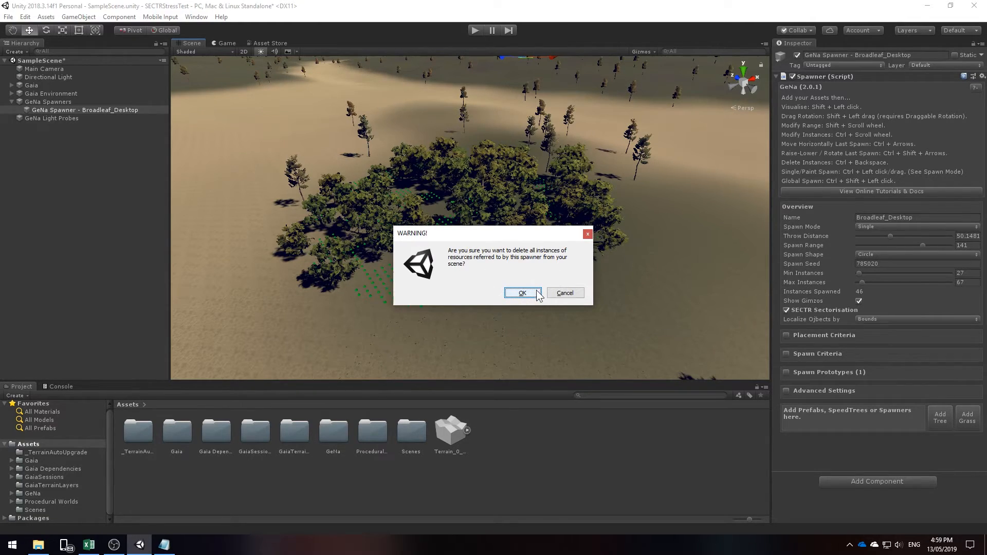
{"action": "left_click", "coordinate": [521, 293]}
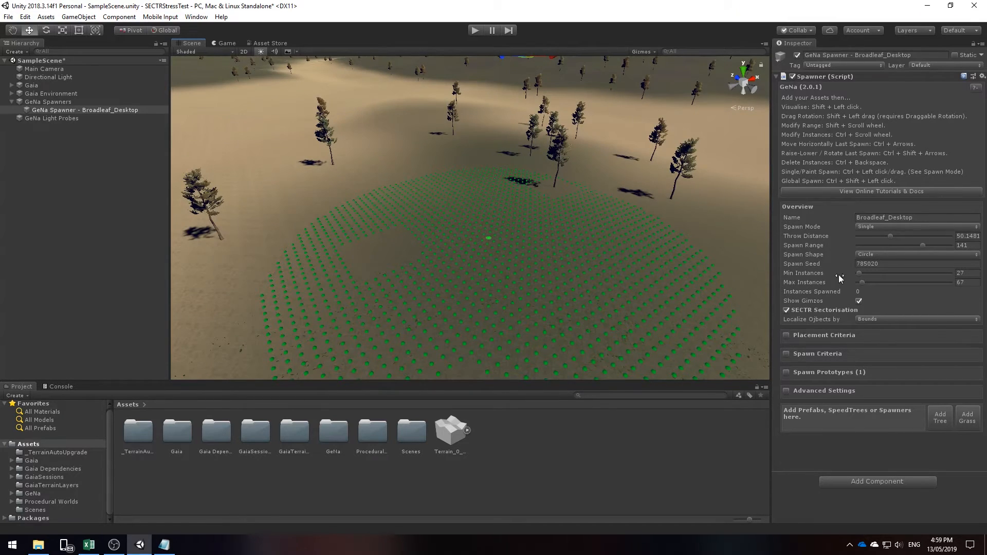
{"action": "mouse_move", "coordinate": [875, 293]}
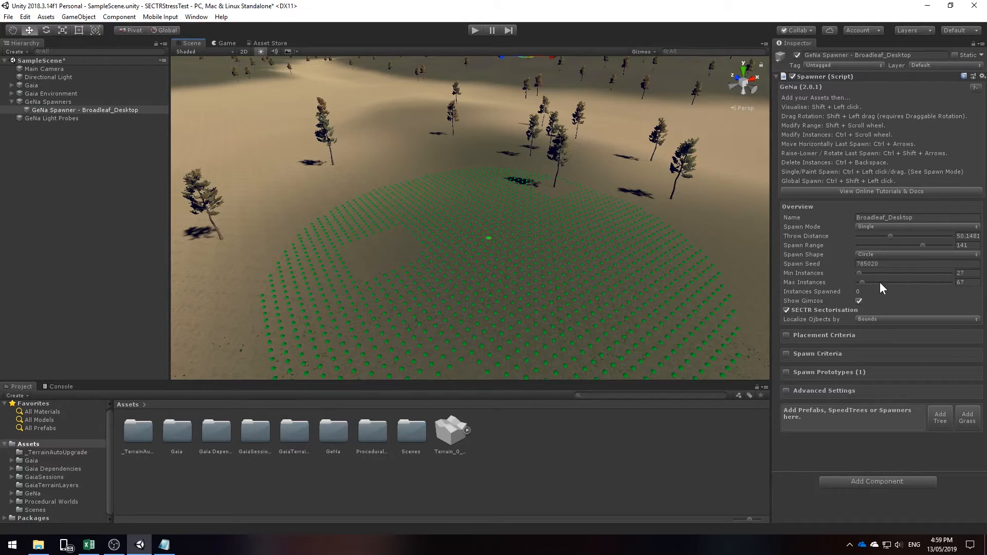
Raise the throw distance to about 97.4 and spawn a band of 174 broadleaf trees
{"action": "left_click_drag", "start_coordinate": [889, 235], "coordinate": [892, 235]}
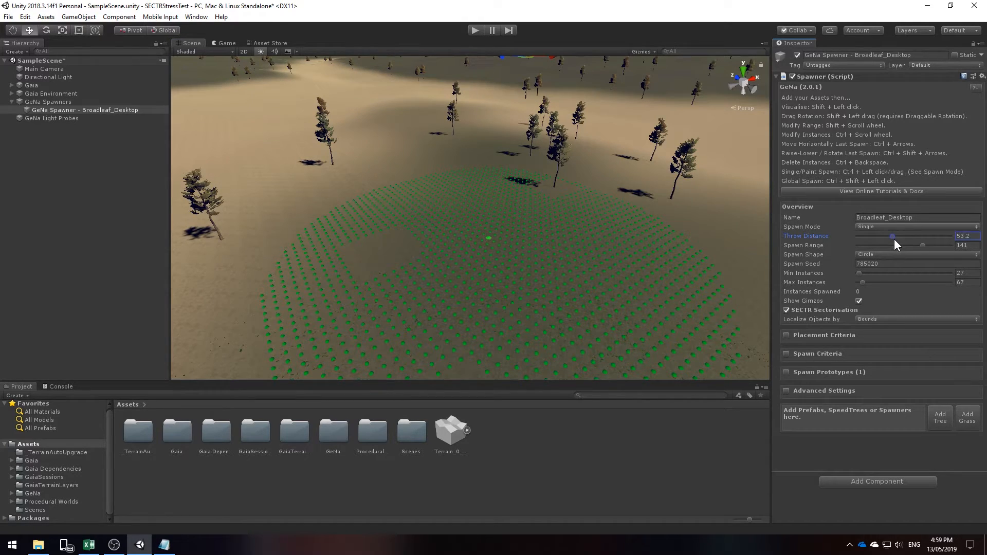
{"action": "left_click_drag", "start_coordinate": [892, 237], "coordinate": [922, 237]}
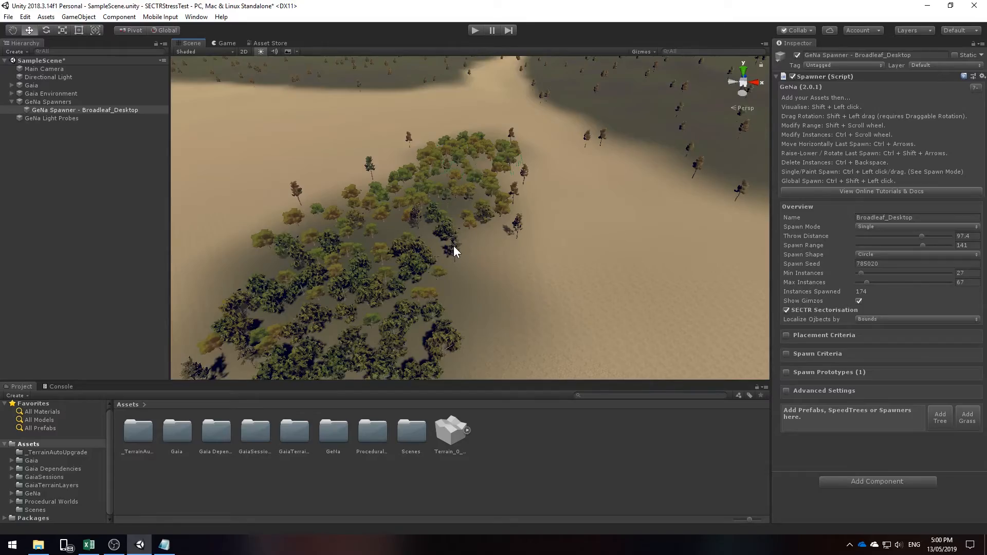
{"action": "left_click", "coordinate": [57, 93]}
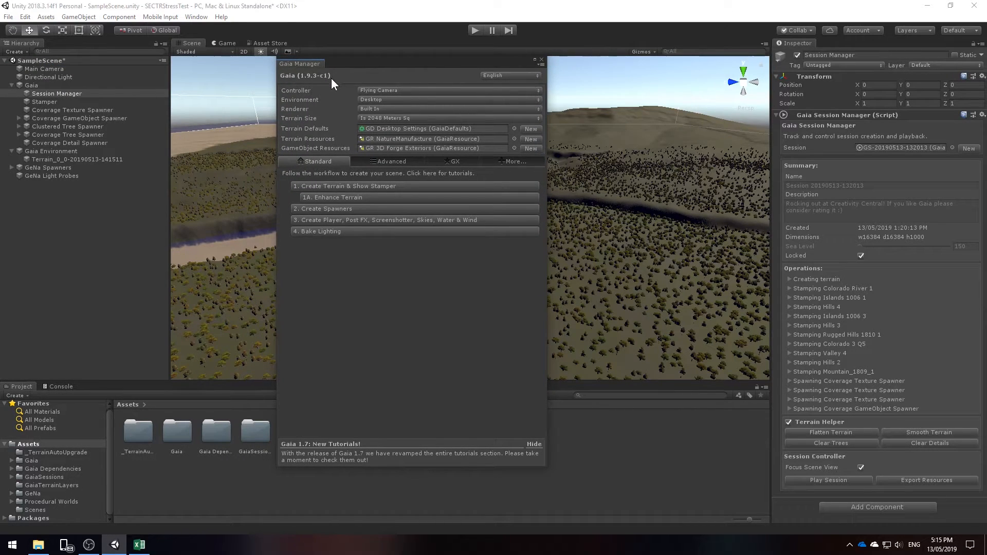
{"action": "mouse_move", "coordinate": [367, 229]}
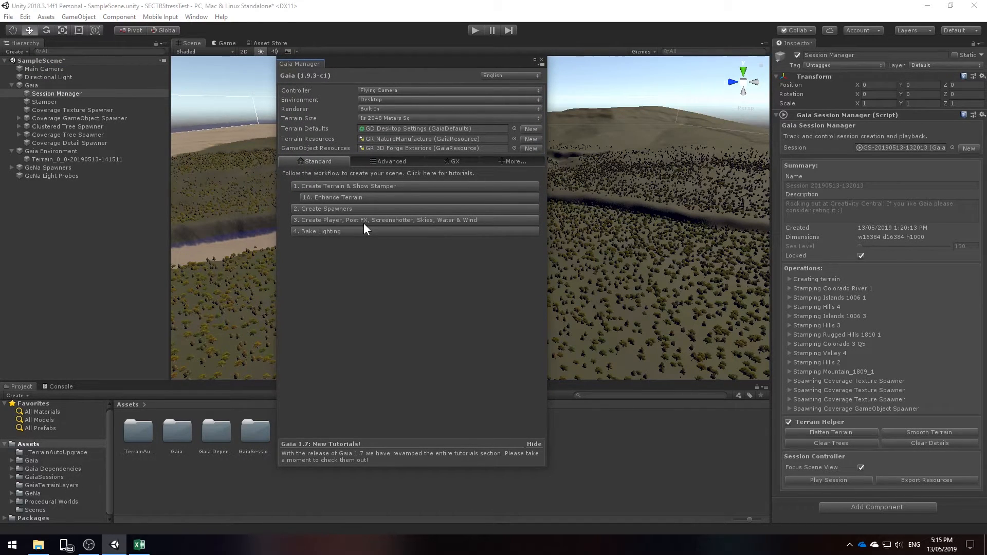
{"action": "mouse_move", "coordinate": [533, 300]}
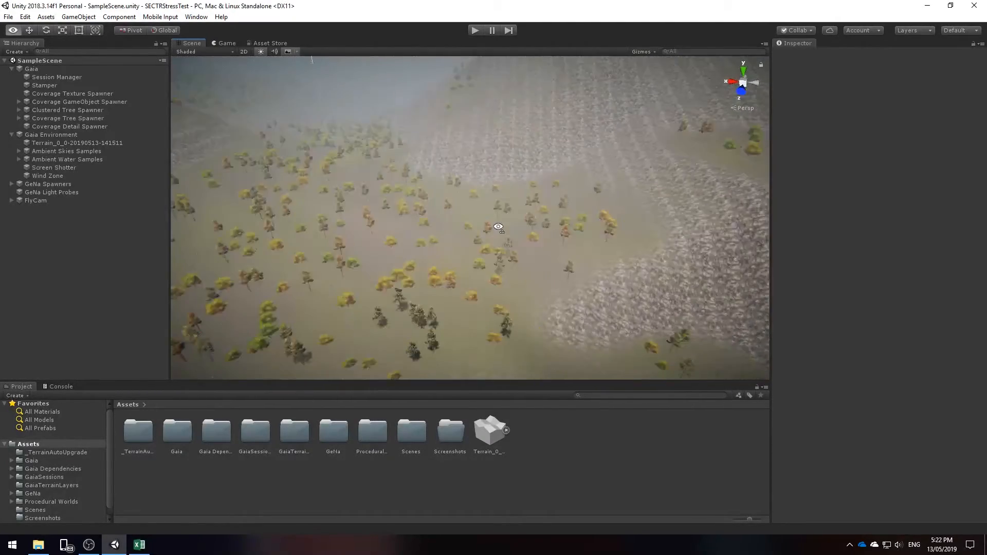
Sectorize the Gaia terrain into 8×8 sectors with the SECTR Terrain Window
{"action": "left_click", "coordinate": [195, 16]}
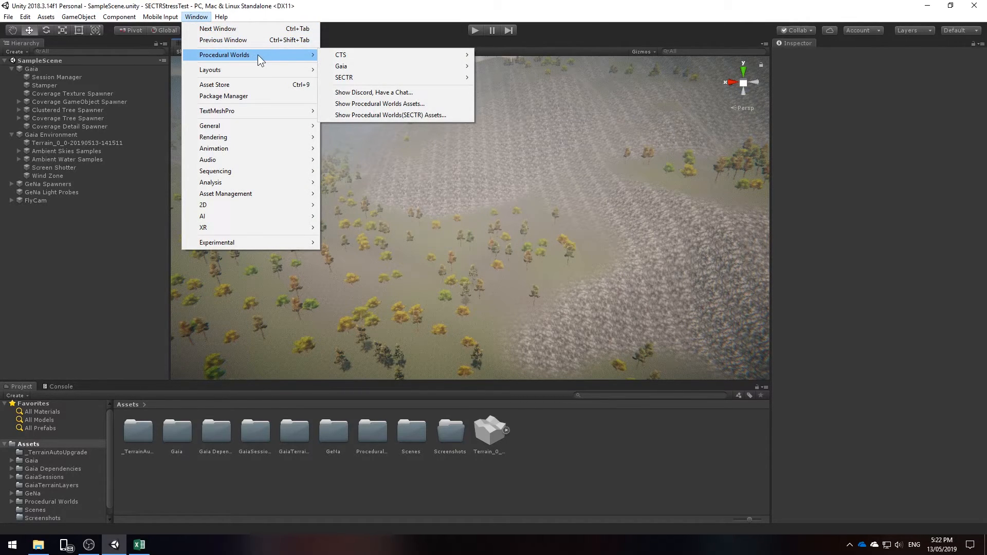
{"action": "mouse_move", "coordinate": [344, 78]}
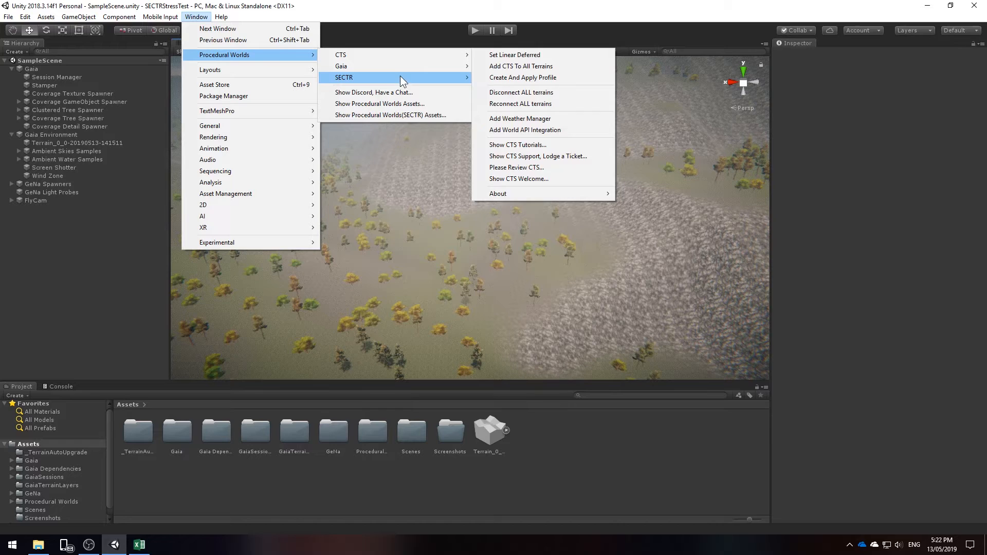
{"action": "mouse_move", "coordinate": [510, 88]}
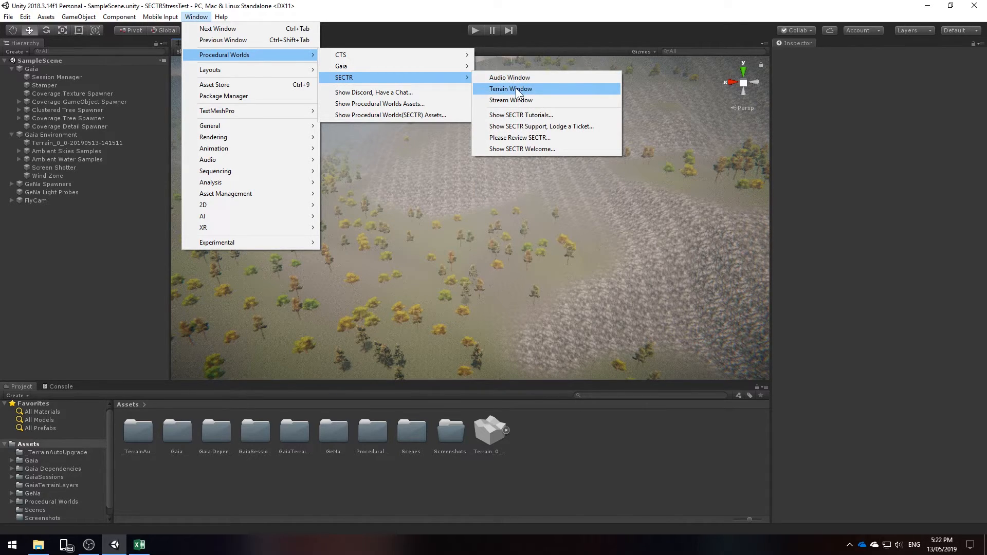
{"action": "left_click", "coordinate": [510, 88]}
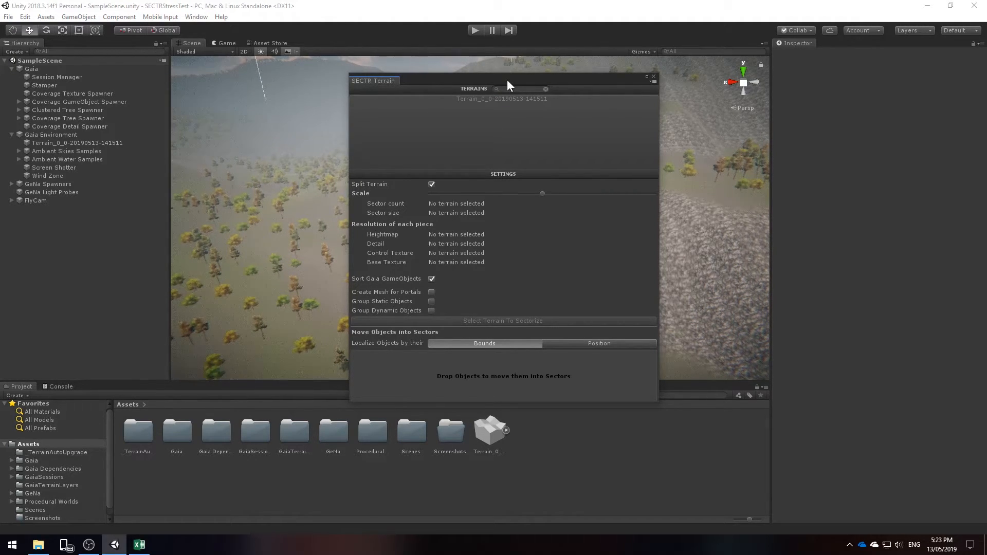
{"action": "mouse_move", "coordinate": [504, 101]}
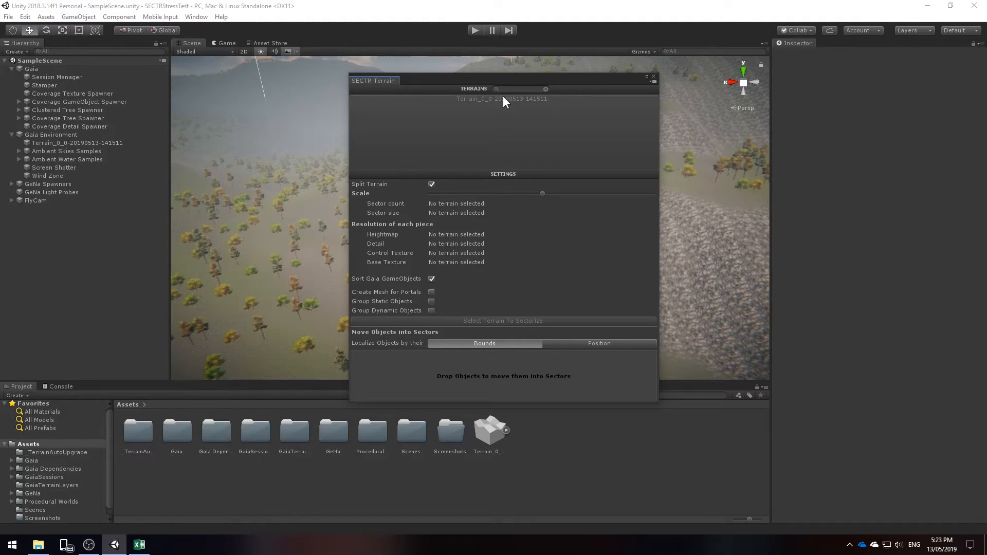
{"action": "left_click", "coordinate": [501, 99]}
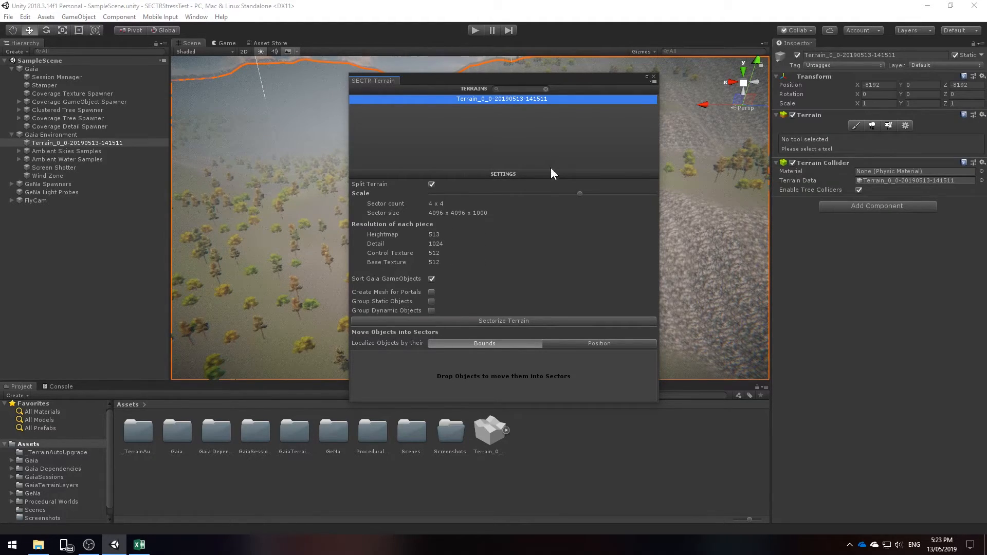
{"action": "left_click_drag", "start_coordinate": [579, 192], "coordinate": [542, 192]}
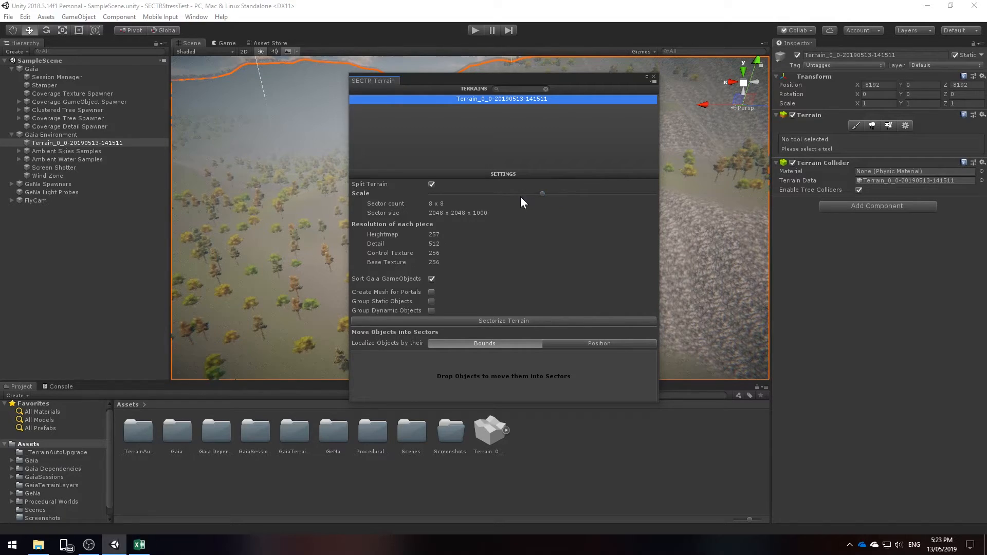
{"action": "left_click_drag", "start_coordinate": [541, 192], "coordinate": [504, 192]}
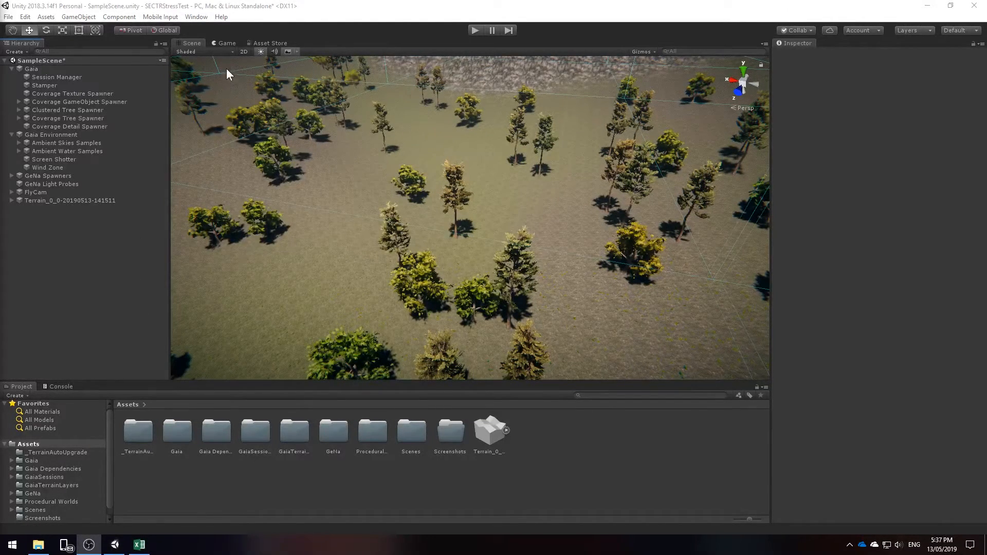
Add CTS to all terrains and create and apply a new CTS profile
{"action": "left_click", "coordinate": [196, 17]}
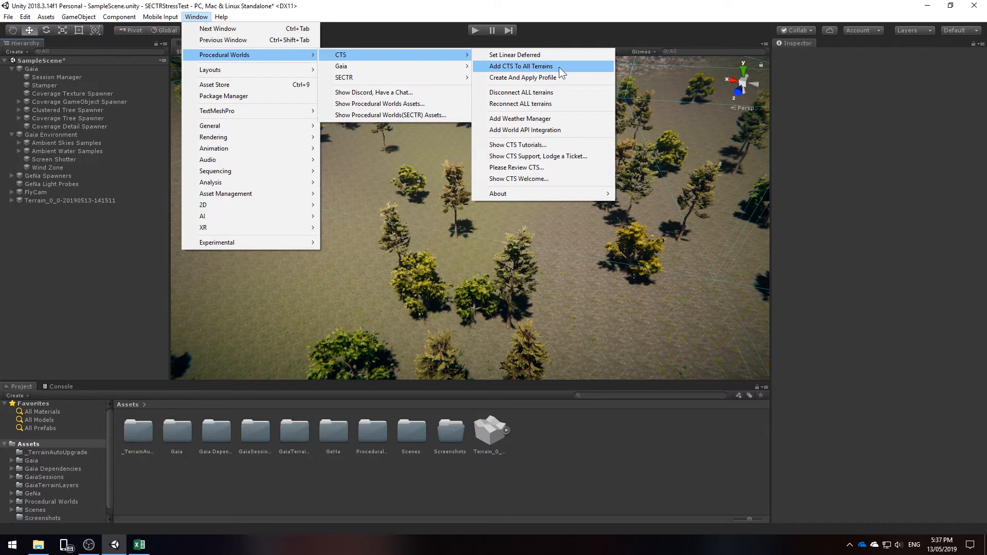
{"action": "left_click", "coordinate": [521, 66]}
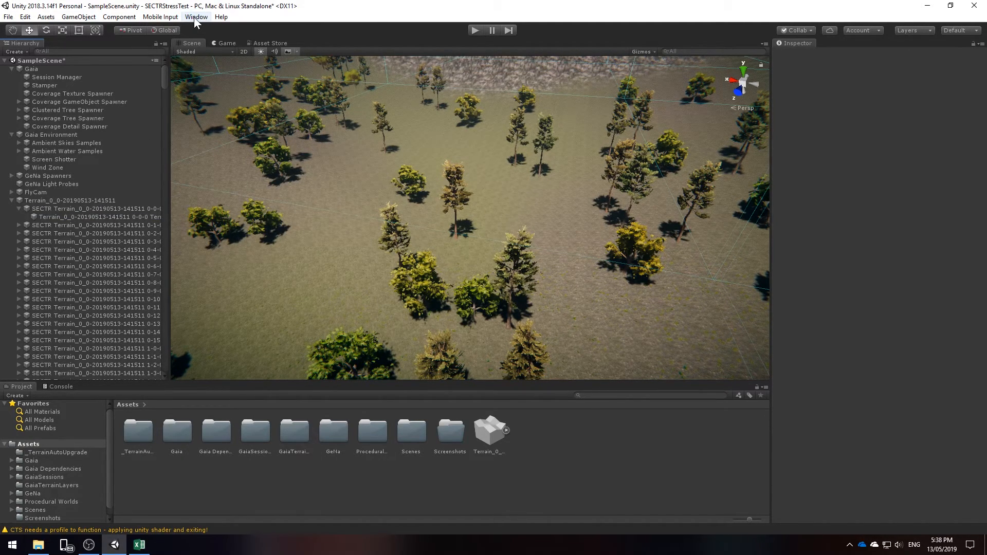
{"action": "left_click", "coordinate": [196, 16]}
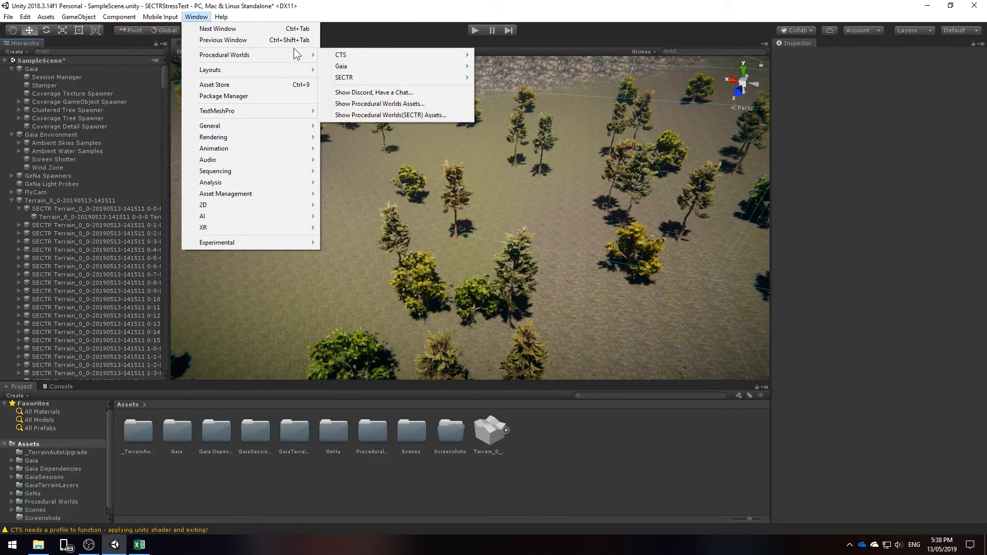
{"action": "mouse_move", "coordinate": [340, 55]}
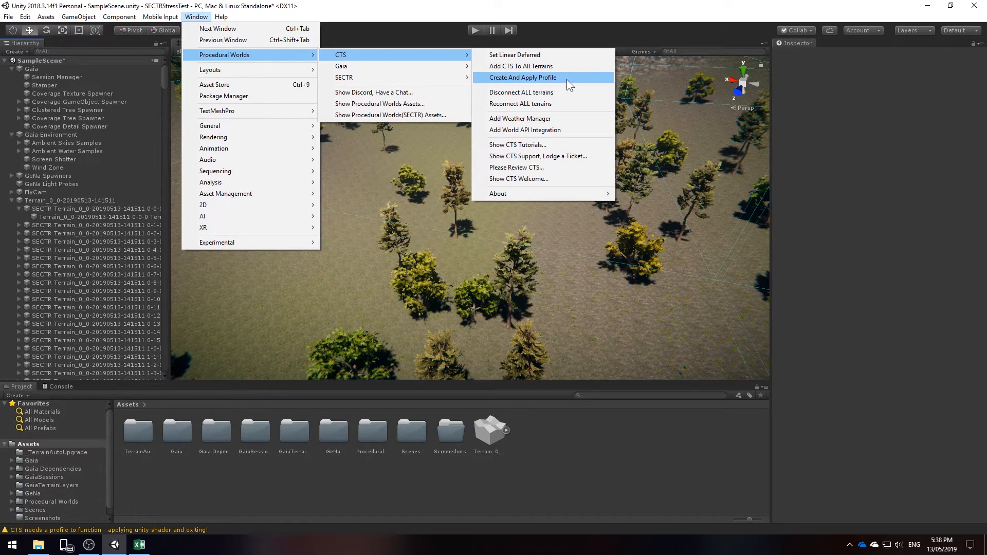
{"action": "left_click", "coordinate": [523, 77]}
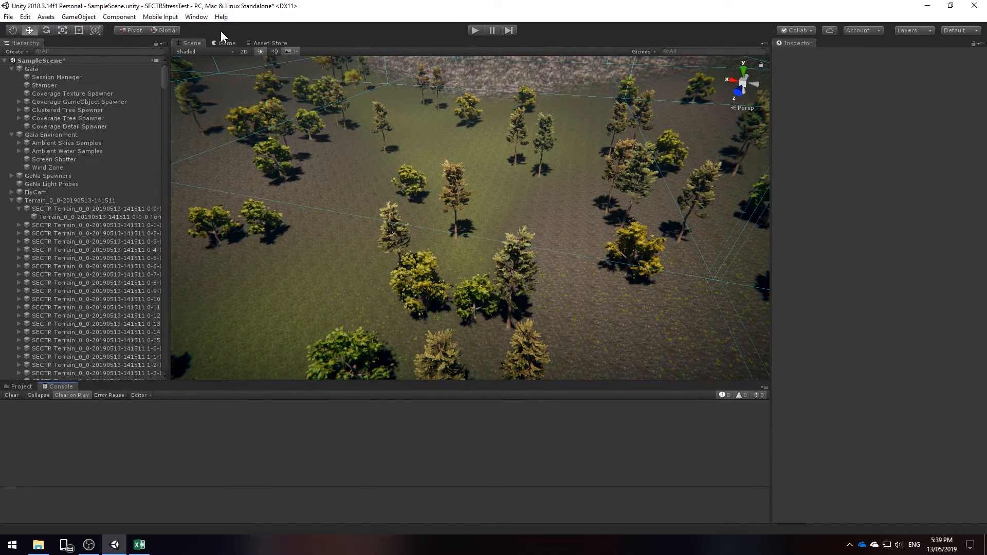
Disconnect all terrains from CTS, answering the warning prompt
{"action": "left_click", "coordinate": [196, 16]}
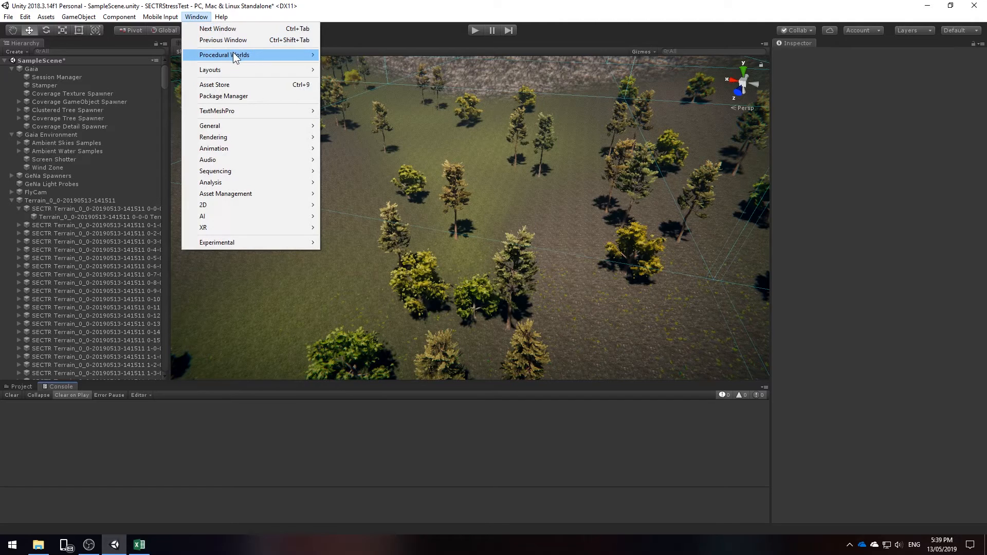
{"action": "mouse_move", "coordinate": [341, 55]}
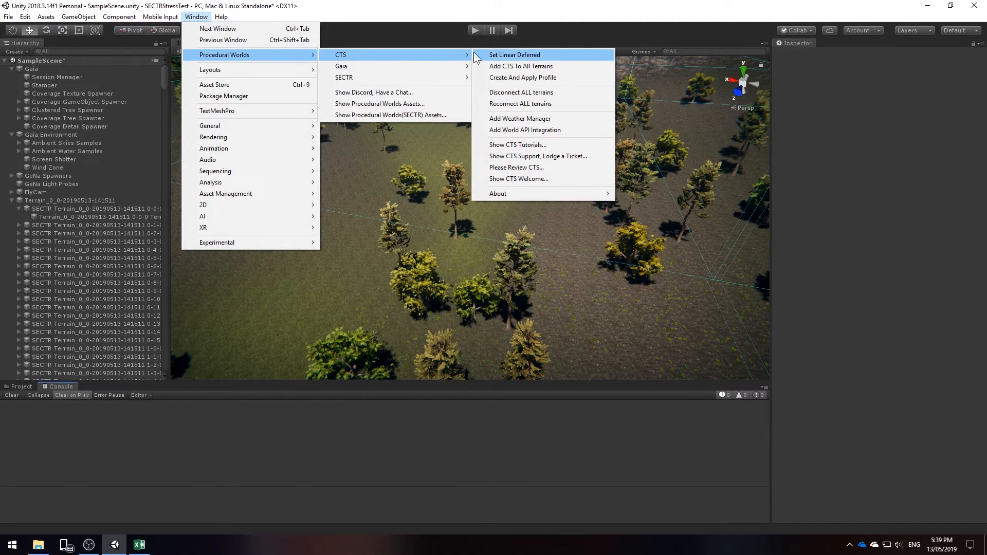
{"action": "mouse_move", "coordinate": [522, 77]}
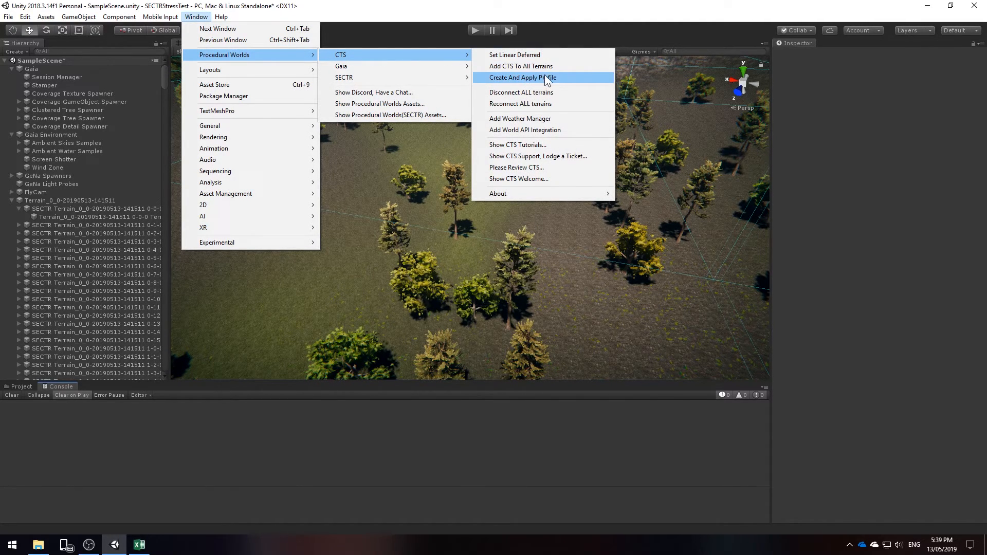
{"action": "left_click", "coordinate": [520, 91]}
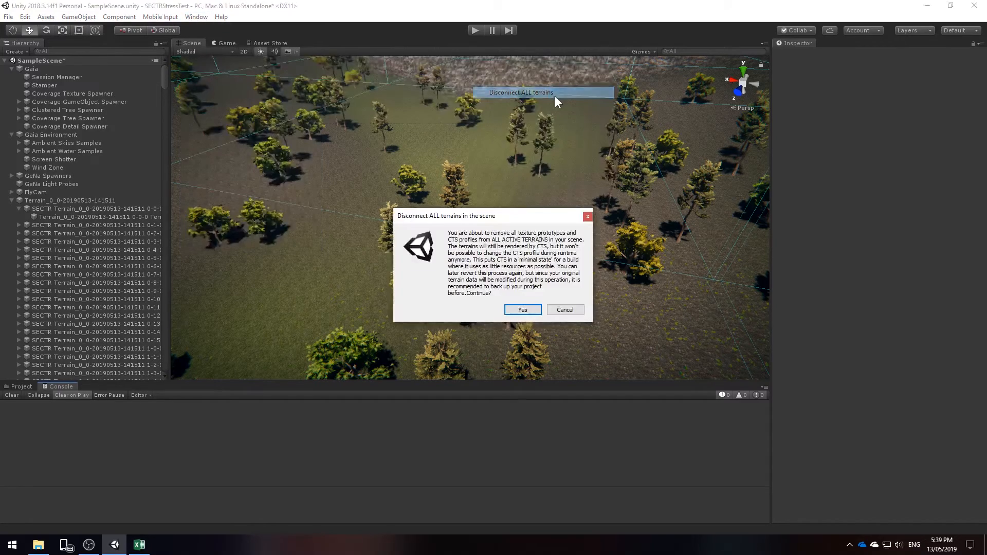
{"action": "left_click", "coordinate": [521, 309]}
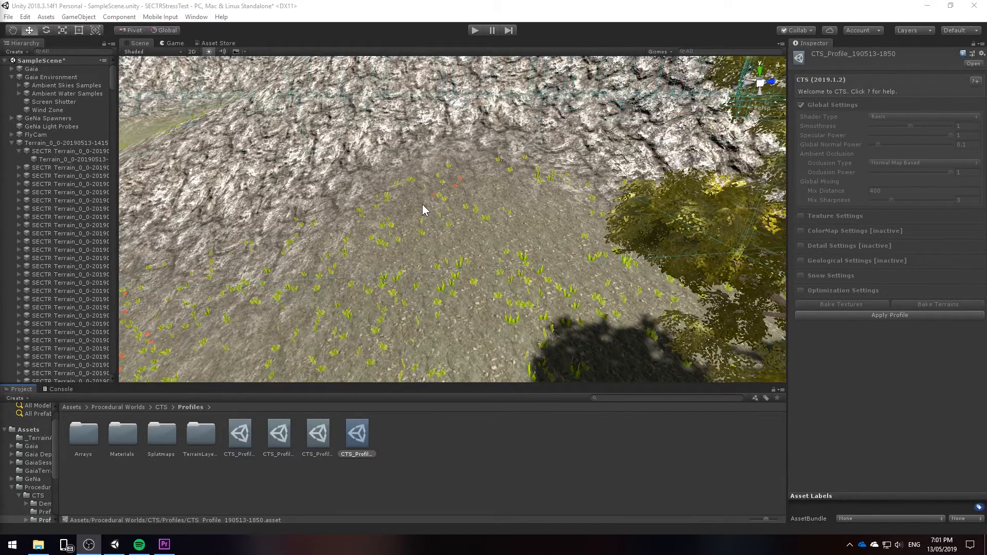
Export all terrain sectors to separate scenes from the SECTR Stream window, accepting the No Loaders warning
{"action": "left_click", "coordinate": [195, 17]}
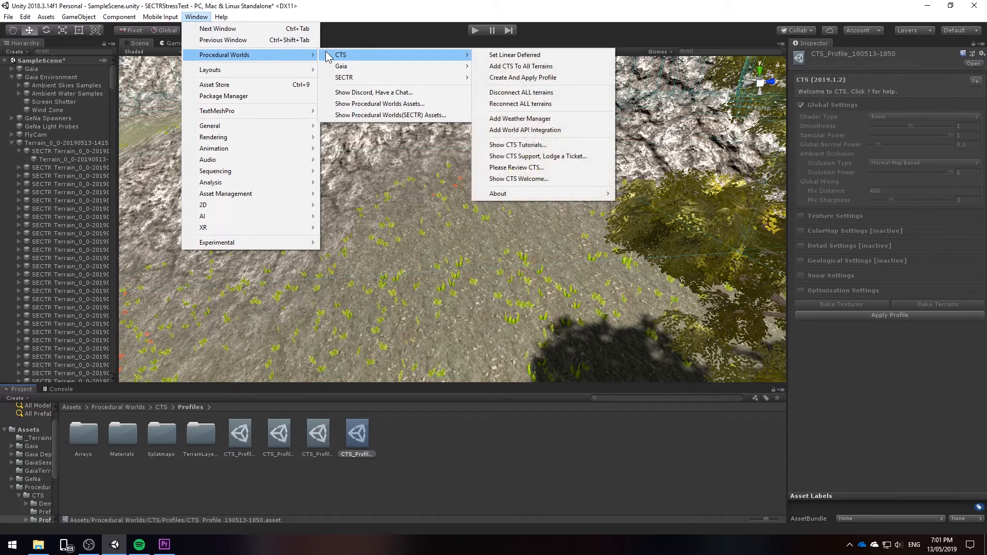
{"action": "mouse_move", "coordinate": [343, 77]}
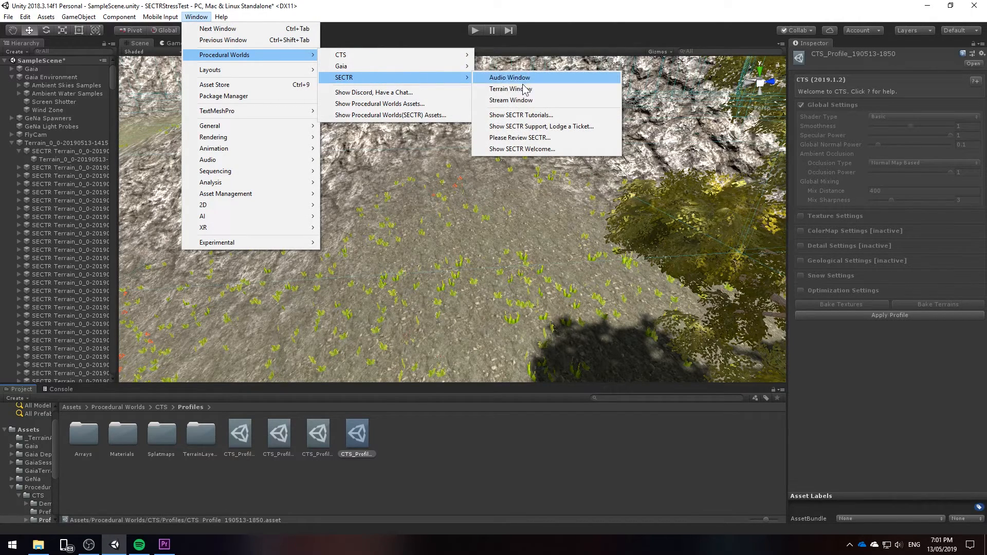
{"action": "left_click", "coordinate": [511, 100]}
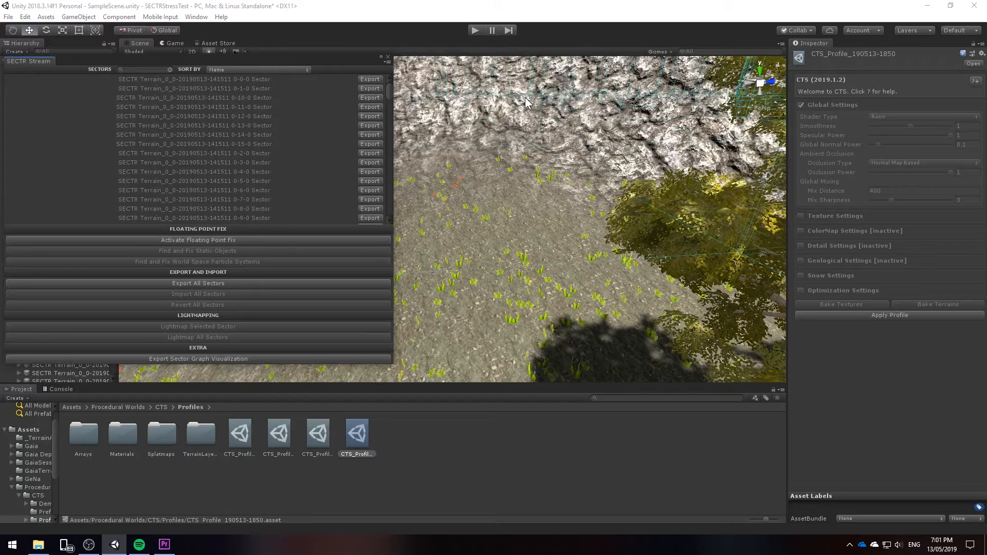
{"action": "left_click", "coordinate": [197, 283]}
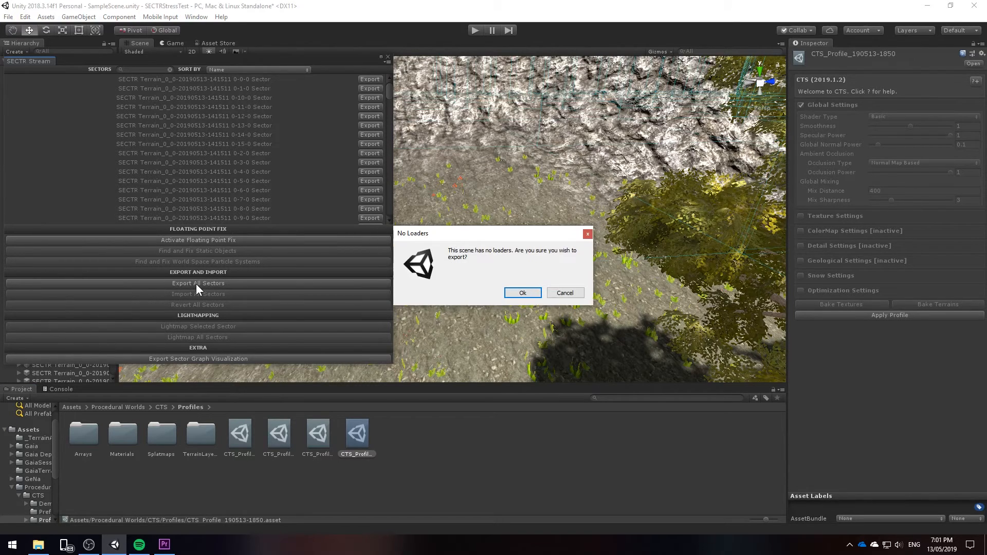
{"action": "left_click", "coordinate": [522, 293]}
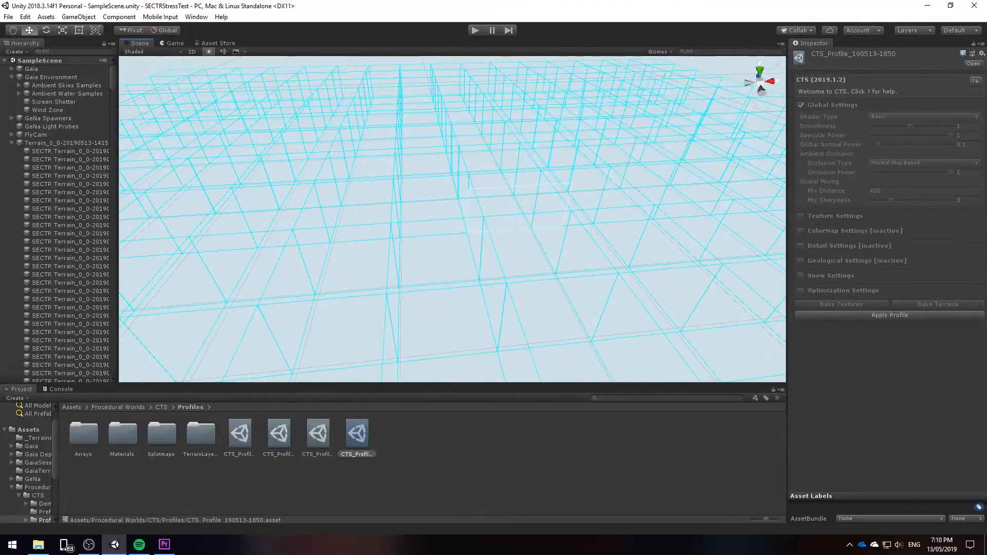
Import a terrain sector back and orbit the view to inspect its content
{"action": "left_click", "coordinate": [107, 218]}
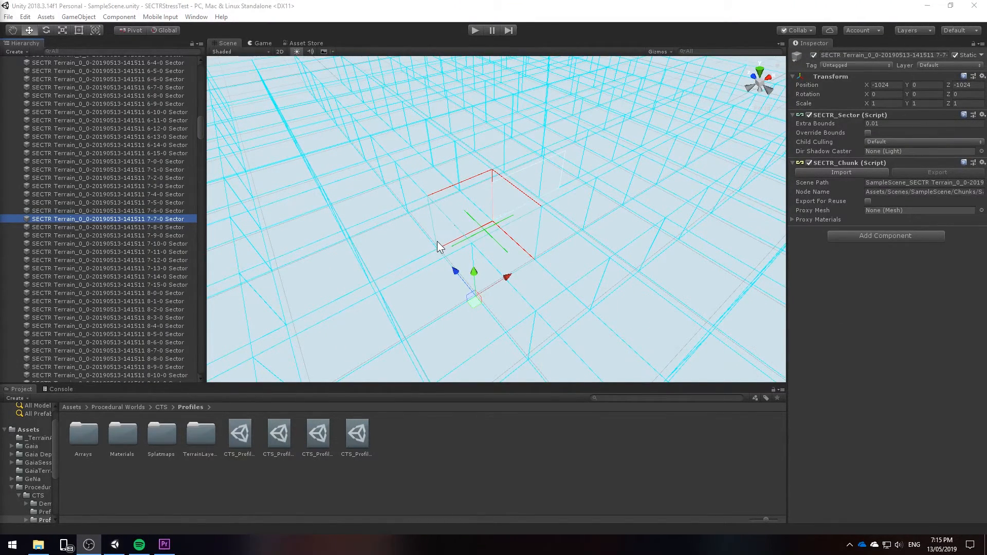
{"action": "mouse_move", "coordinate": [427, 243]}
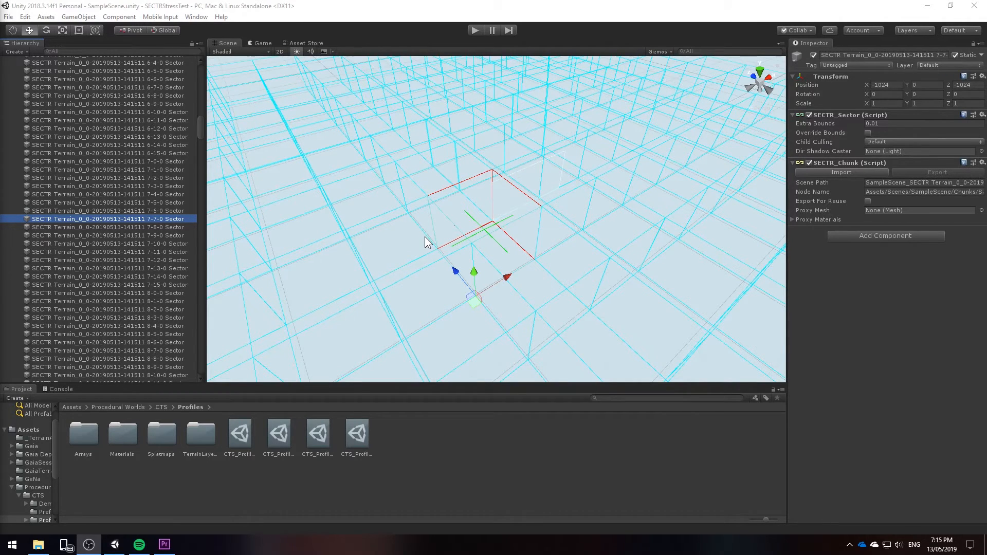
{"action": "mouse_move", "coordinate": [315, 242]}
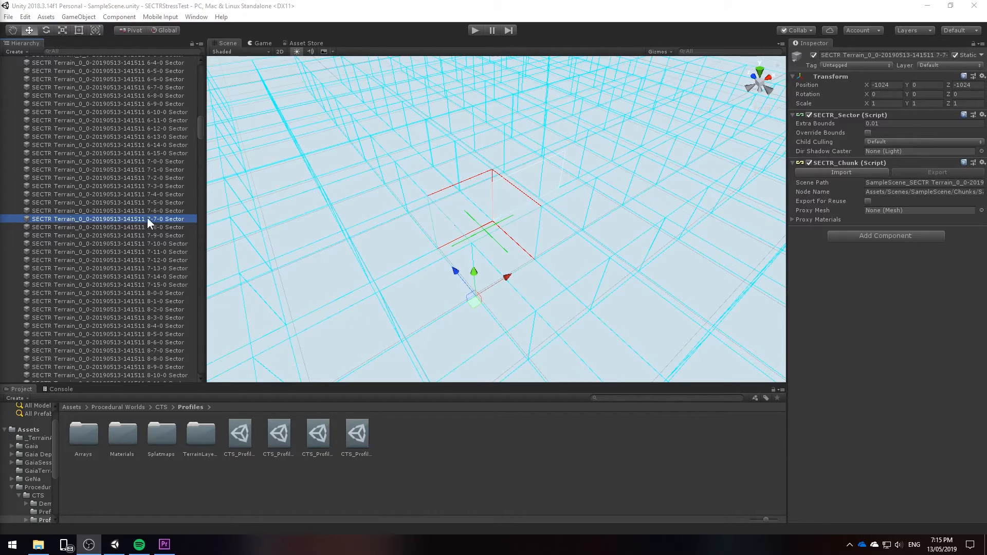
{"action": "mouse_move", "coordinate": [263, 226]}
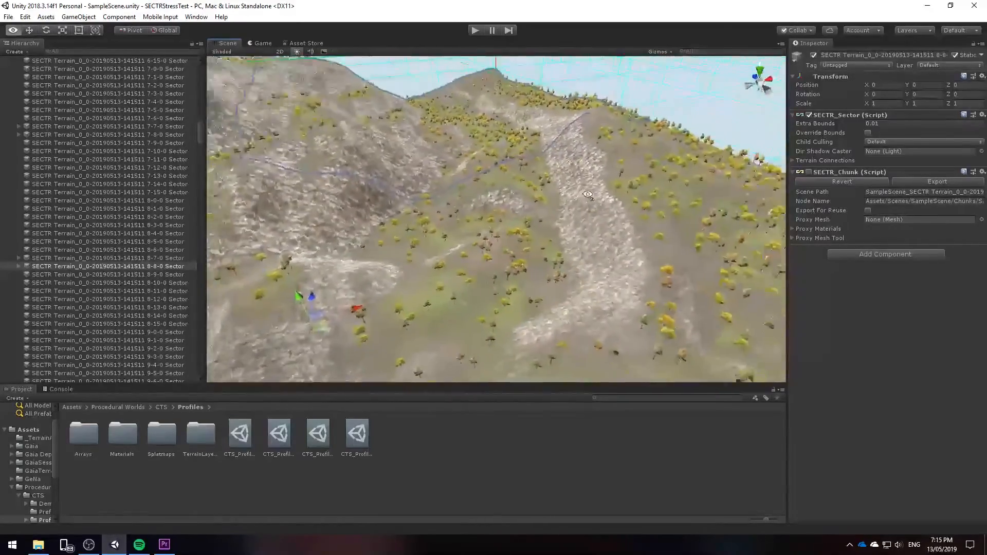
{"action": "left_click_drag", "start_coordinate": [588, 195], "coordinate": [446, 202]}
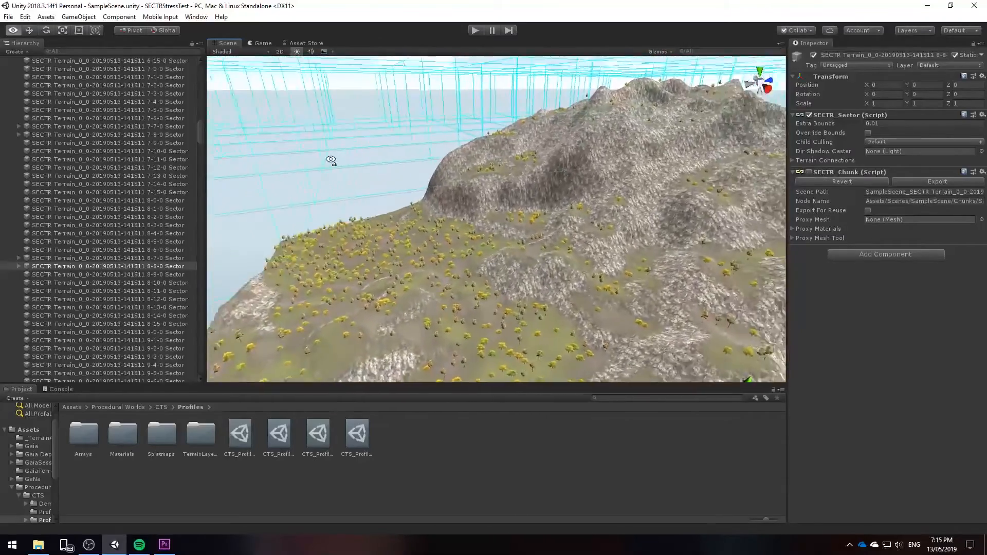
{"action": "left_click_drag", "start_coordinate": [330, 160], "coordinate": [507, 198]}
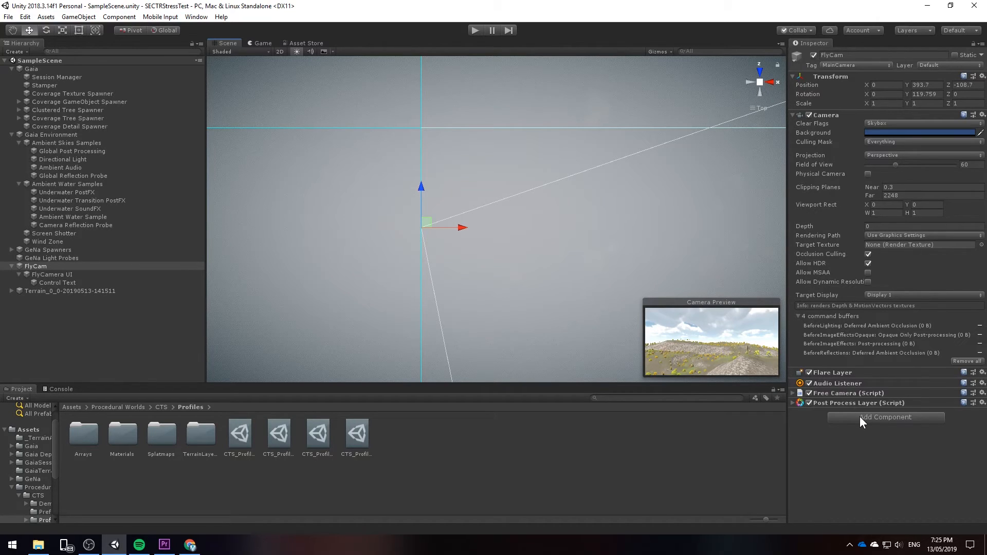
Add a SECTR Region Loader component to the FlyCam via the component search
{"action": "type", "text": "Spawn"}
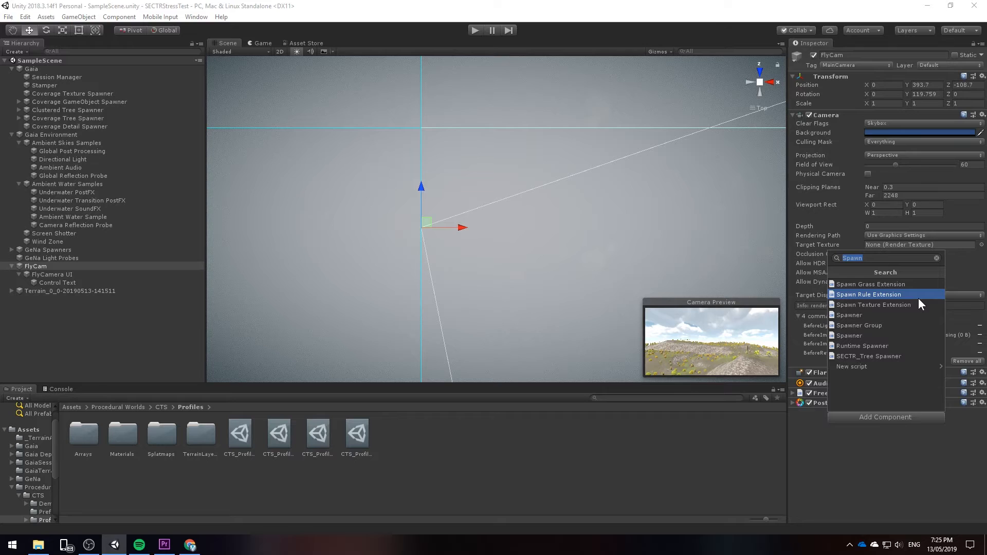
{"action": "type", "text": "SECTR Reg"}
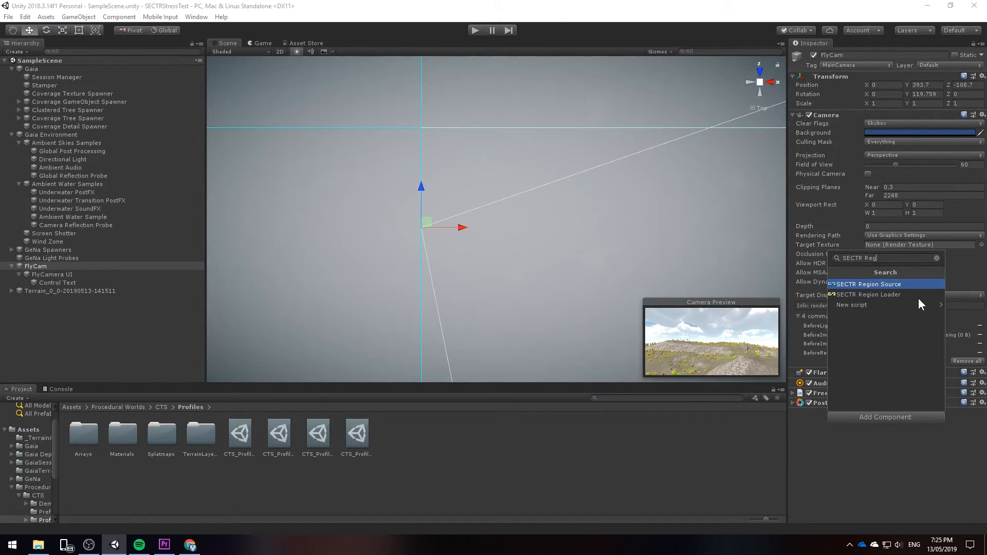
{"action": "left_click", "coordinate": [871, 295]}
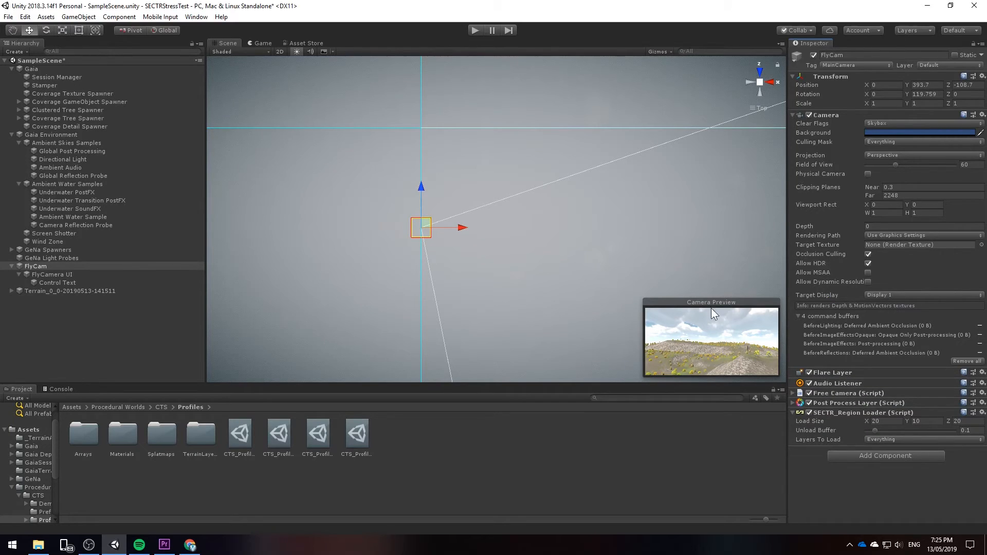
{"action": "mouse_move", "coordinate": [416, 245]}
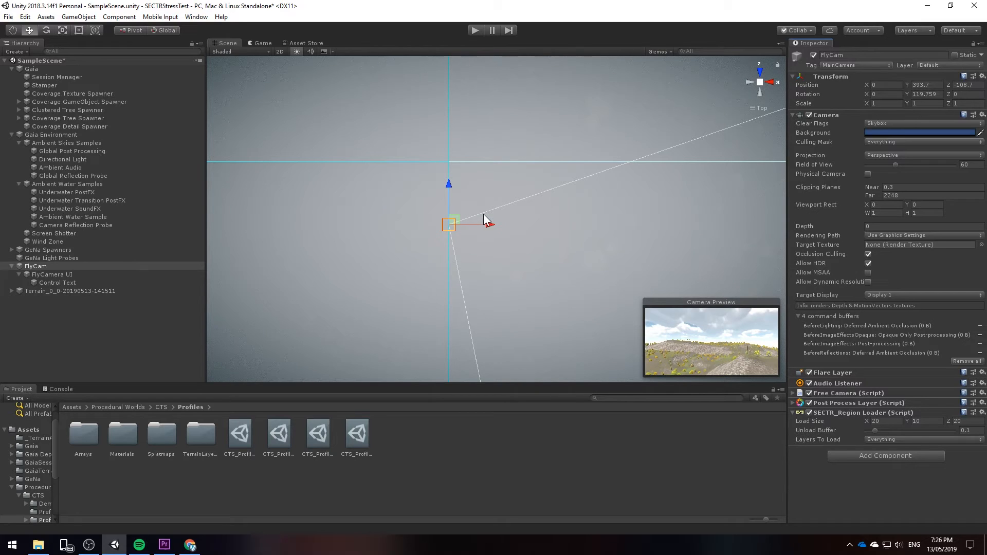
{"action": "mouse_move", "coordinate": [646, 276]}
{"action": "type", "text": "1024"}
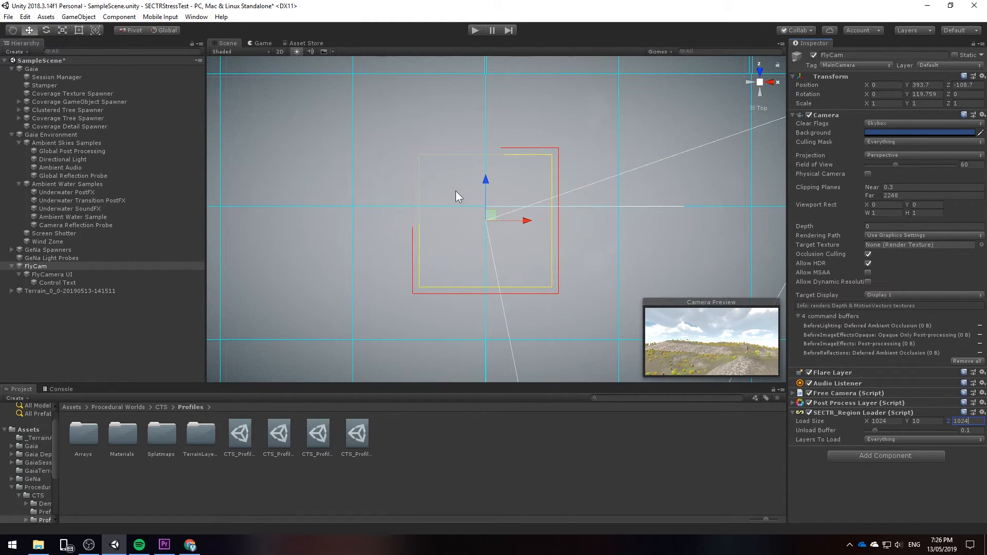
{"action": "mouse_move", "coordinate": [538, 142]}
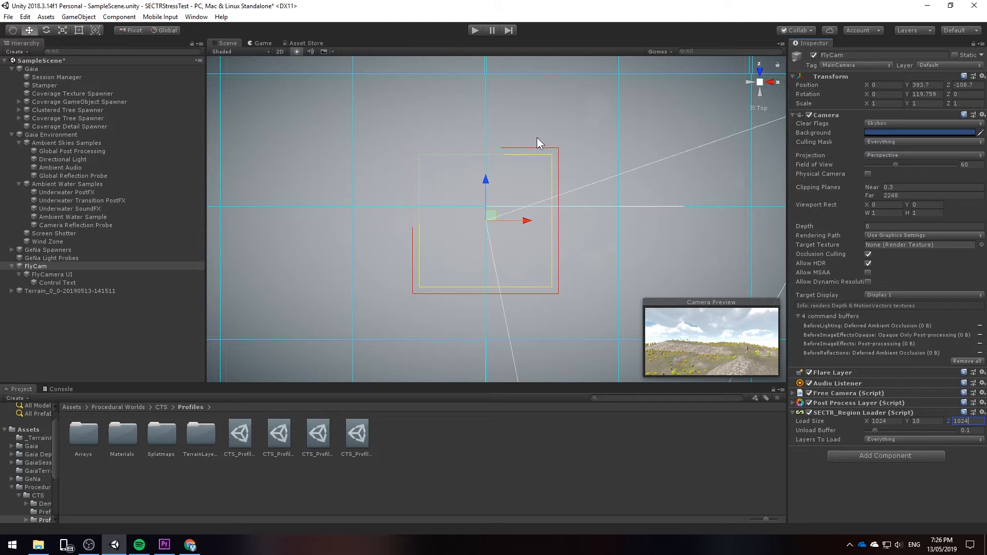
{"action": "mouse_move", "coordinate": [560, 163]}
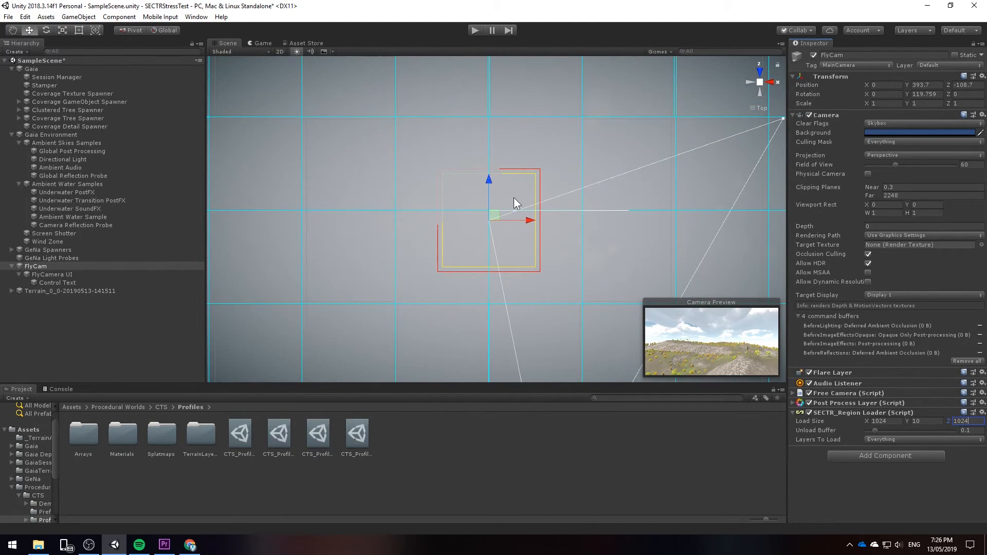
{"action": "mouse_move", "coordinate": [493, 151]}
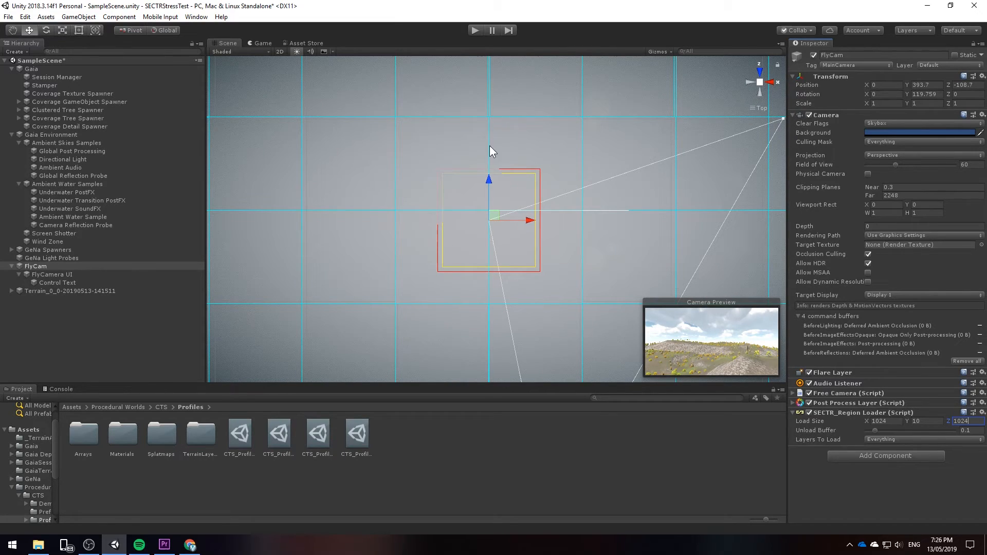
{"action": "mouse_move", "coordinate": [843, 393]}
{"action": "type", "text": "cu"}
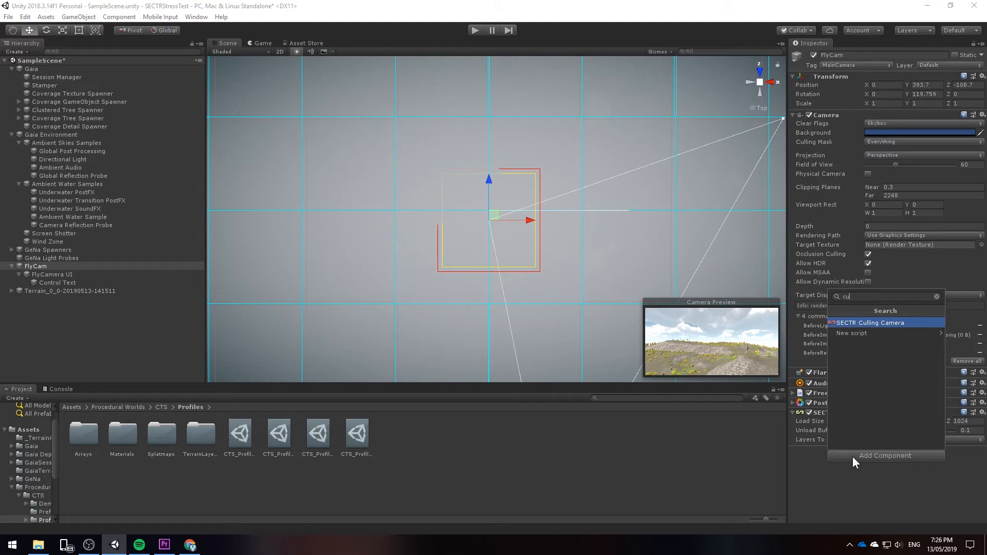
Add a SECTR Culling Camera to the FlyCam with Cull In Editor enabled
{"action": "left_click", "coordinate": [870, 322]}
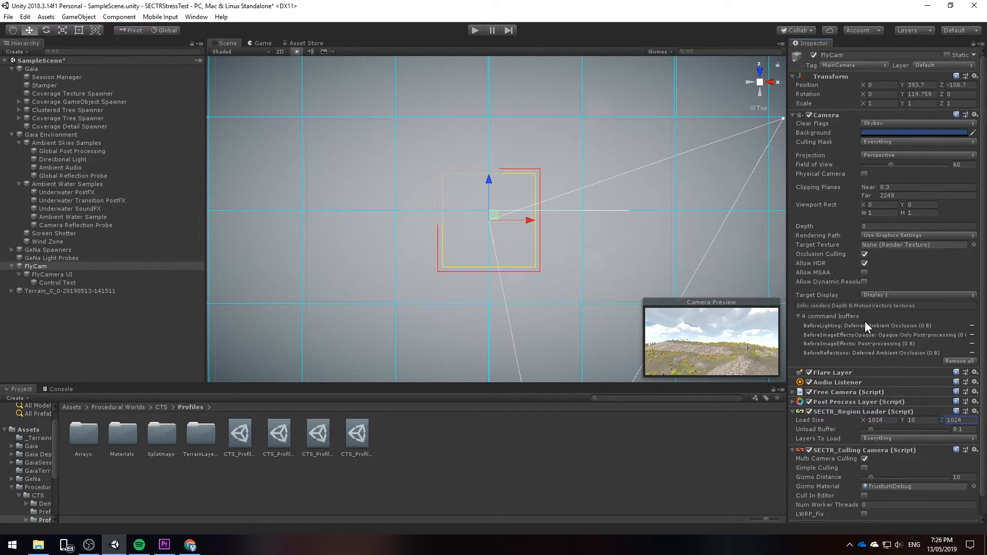
{"action": "scroll", "scroll_direction": "down", "scroll_amount": 3}
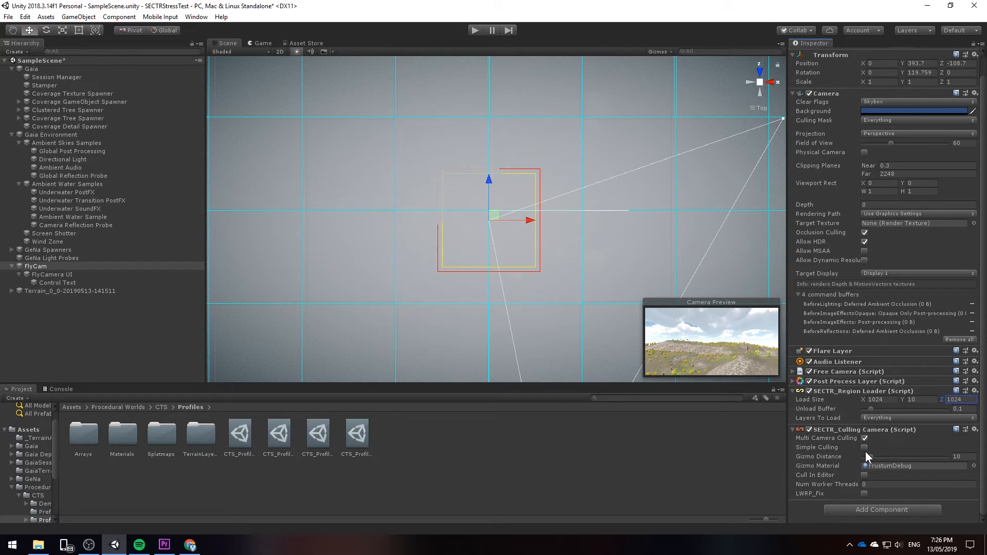
{"action": "mouse_move", "coordinate": [886, 456]}
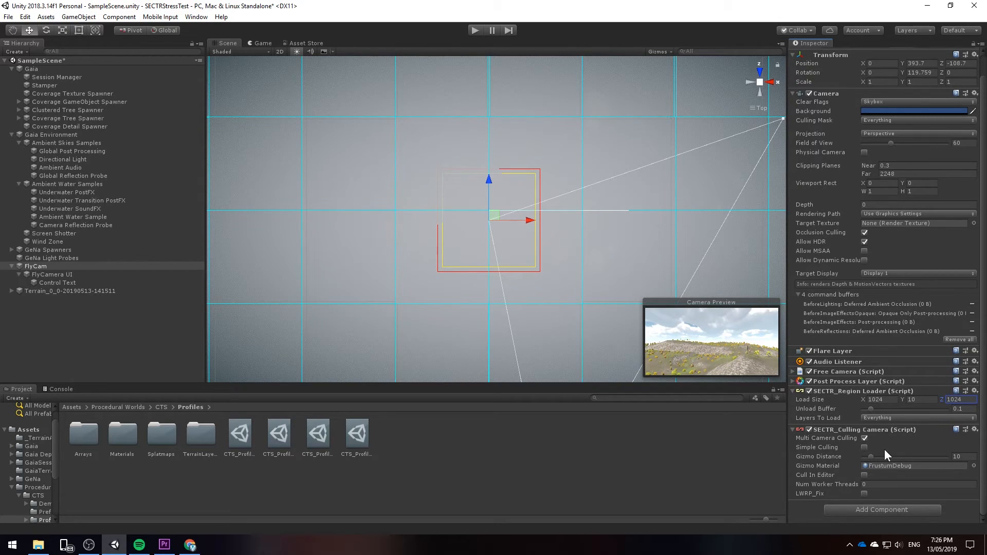
{"action": "left_click", "coordinate": [865, 475]}
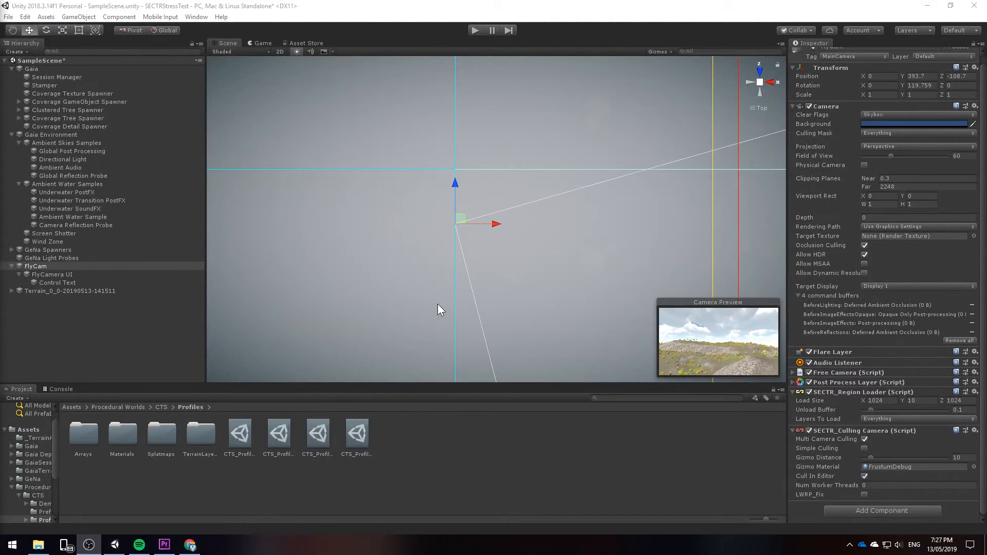
{"action": "mouse_move", "coordinate": [430, 288]}
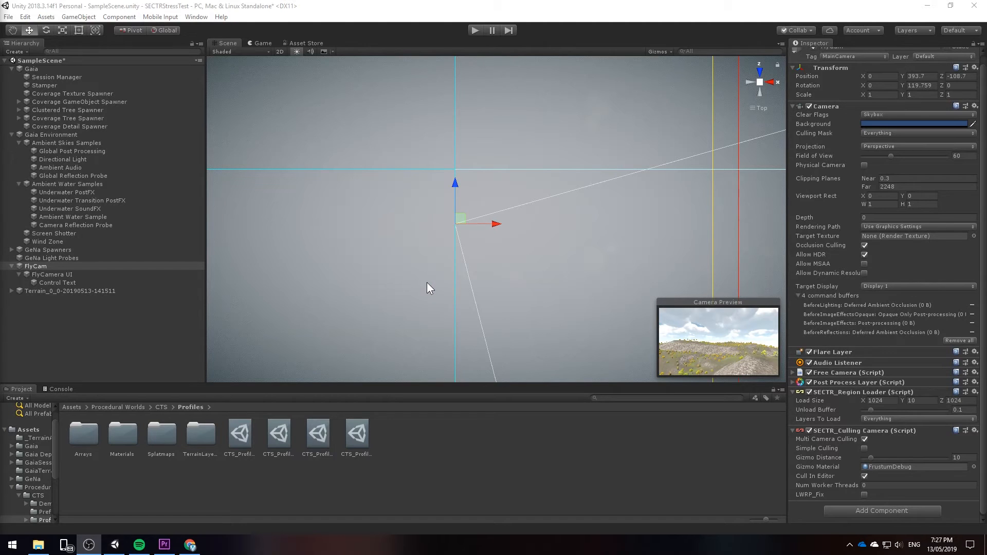
{"action": "mouse_move", "coordinate": [271, 261]}
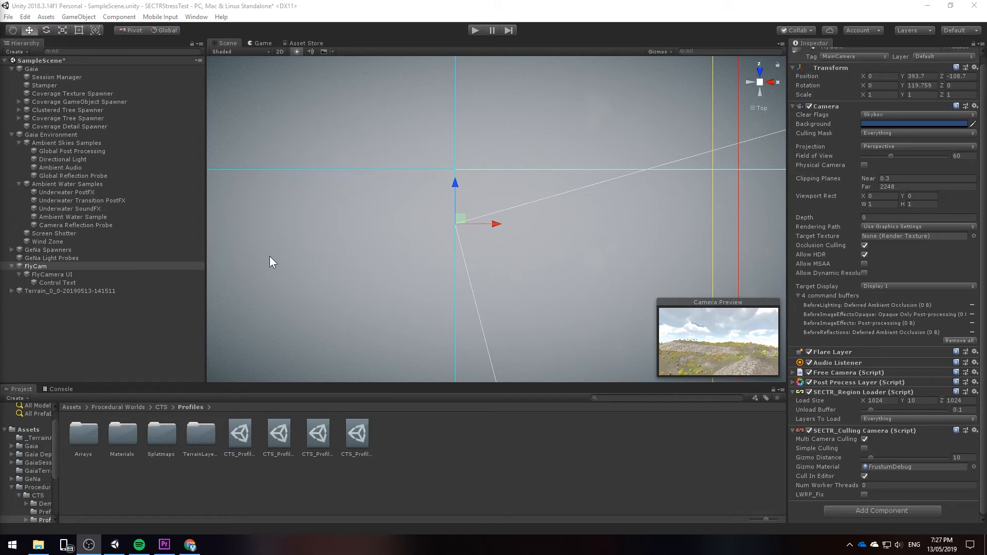
{"action": "mouse_move", "coordinate": [198, 92]}
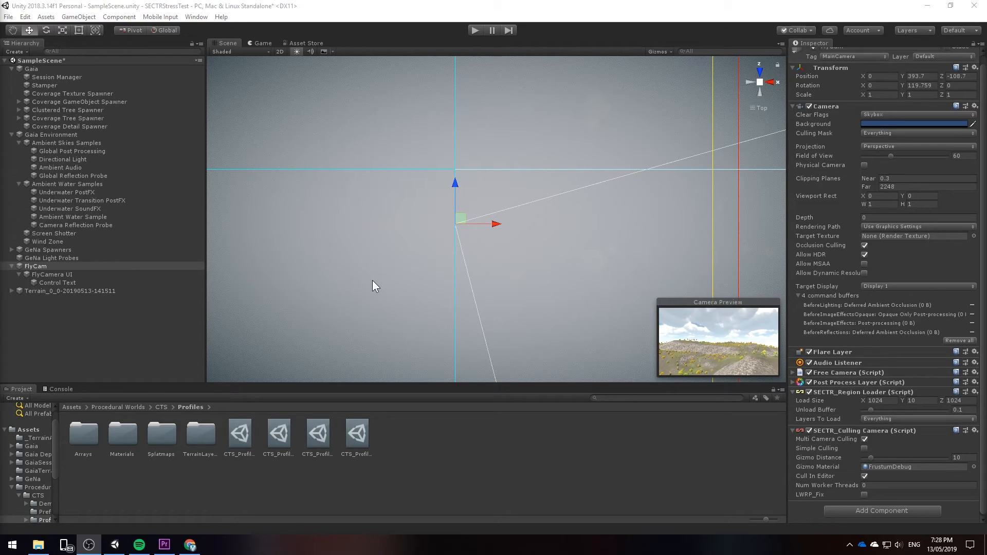
{"action": "mouse_move", "coordinate": [438, 149]}
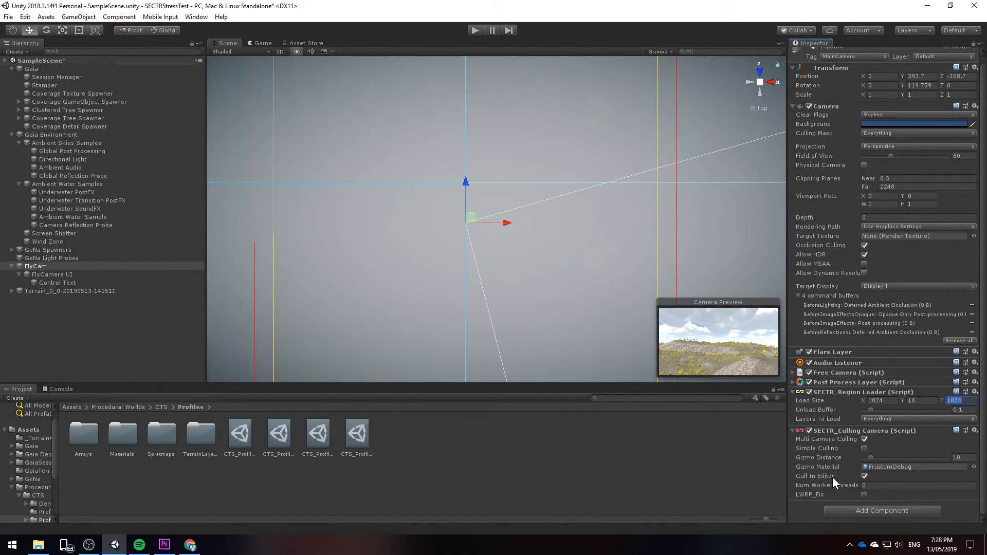
{"action": "mouse_move", "coordinate": [608, 338]}
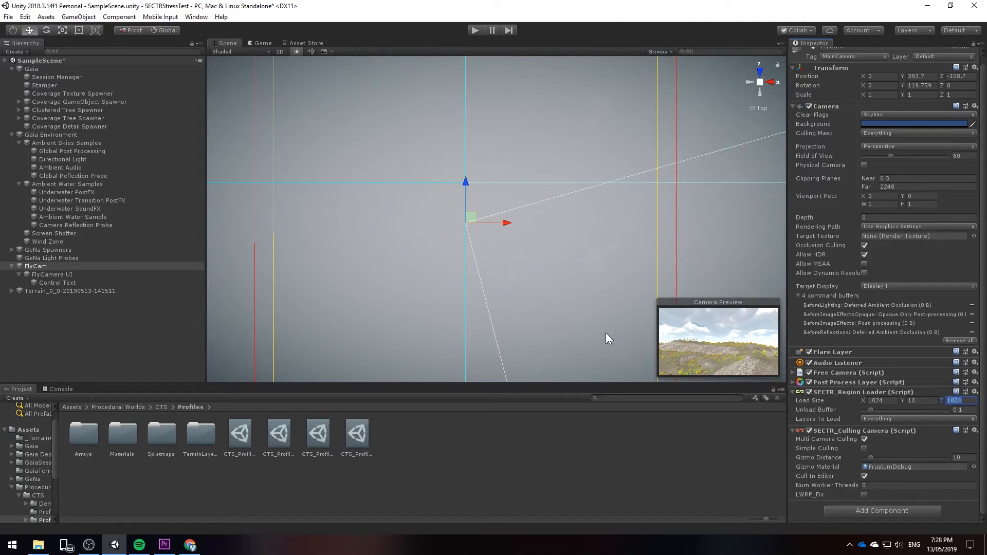
{"action": "mouse_move", "coordinate": [504, 100]}
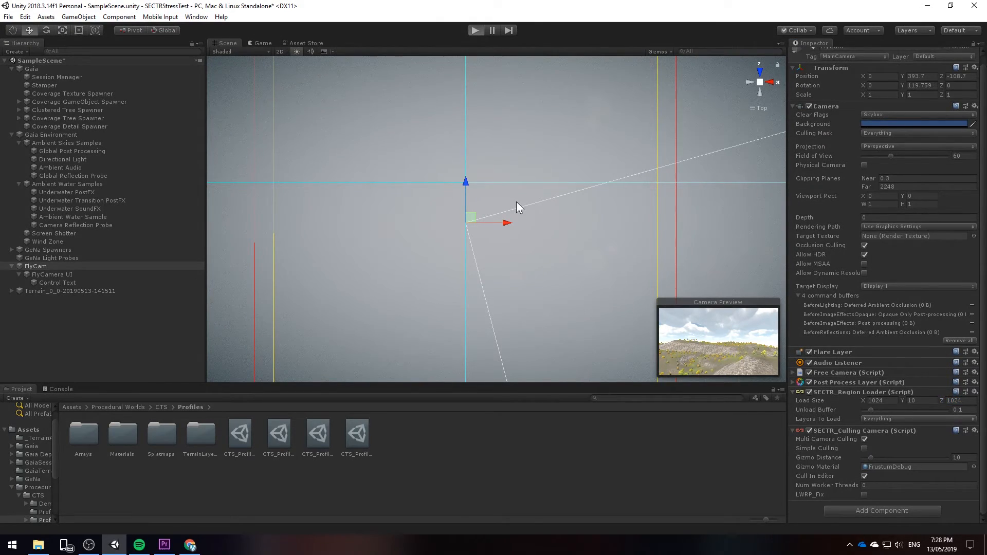
Run play mode to test terrain streaming around the FlyCam, then stop and save SampleScene
{"action": "left_click", "coordinate": [475, 30]}
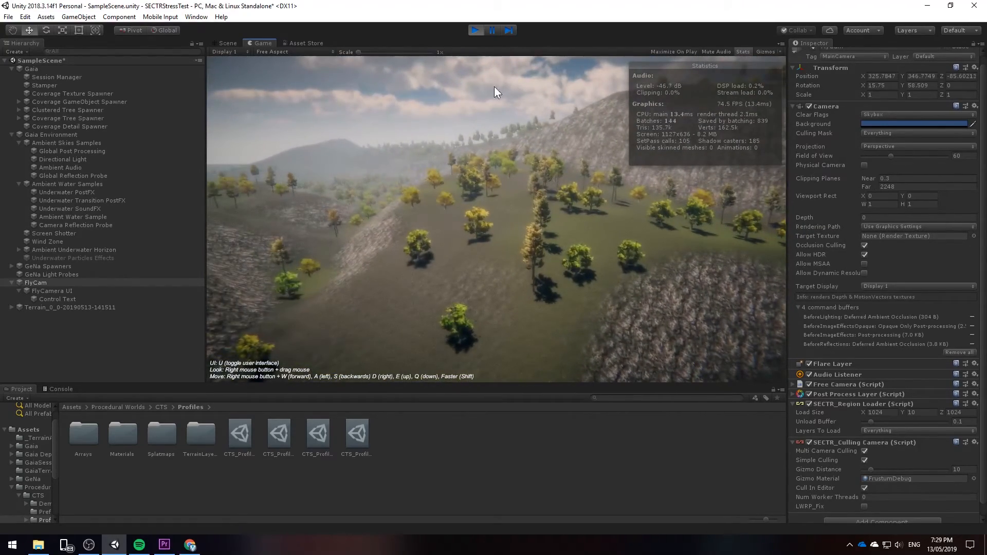
{"action": "left_click", "coordinate": [227, 43]}
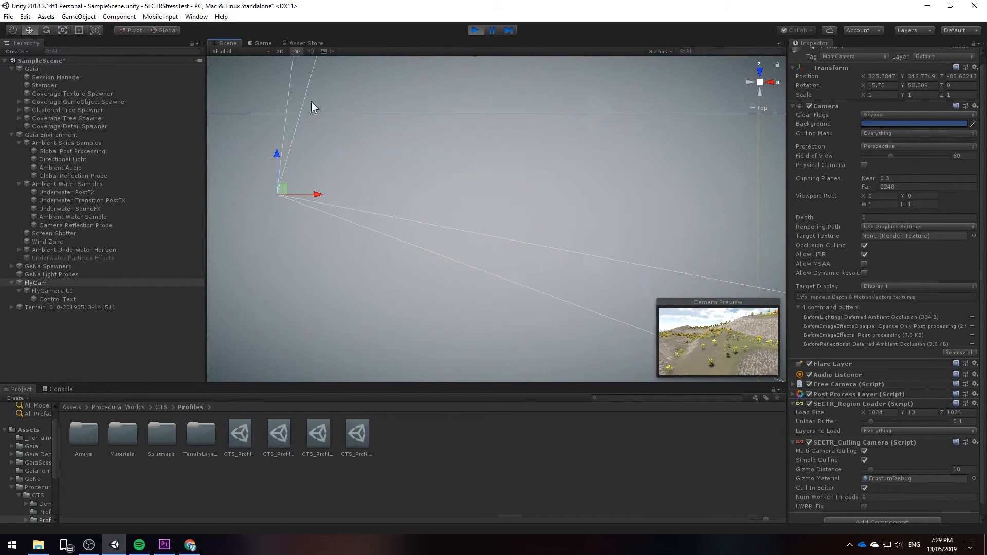
{"action": "scroll", "scroll_direction": "down", "scroll_amount": 3}
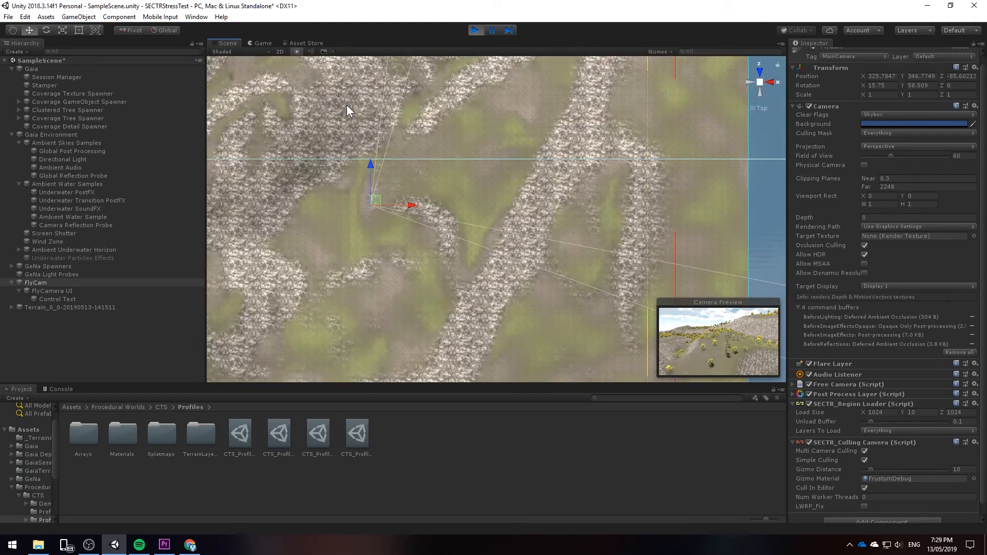
{"action": "left_click", "coordinate": [263, 43]}
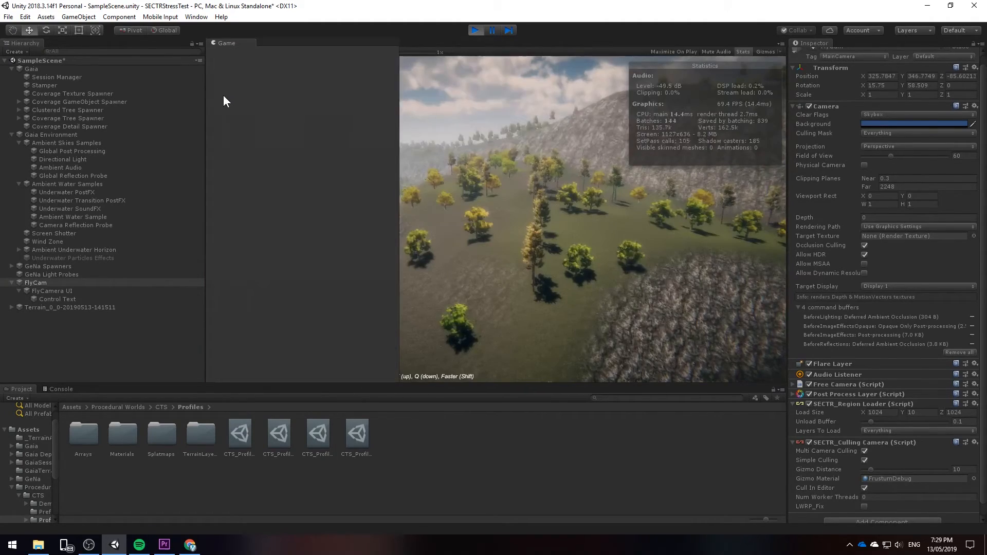
{"action": "left_click", "coordinate": [421, 44]}
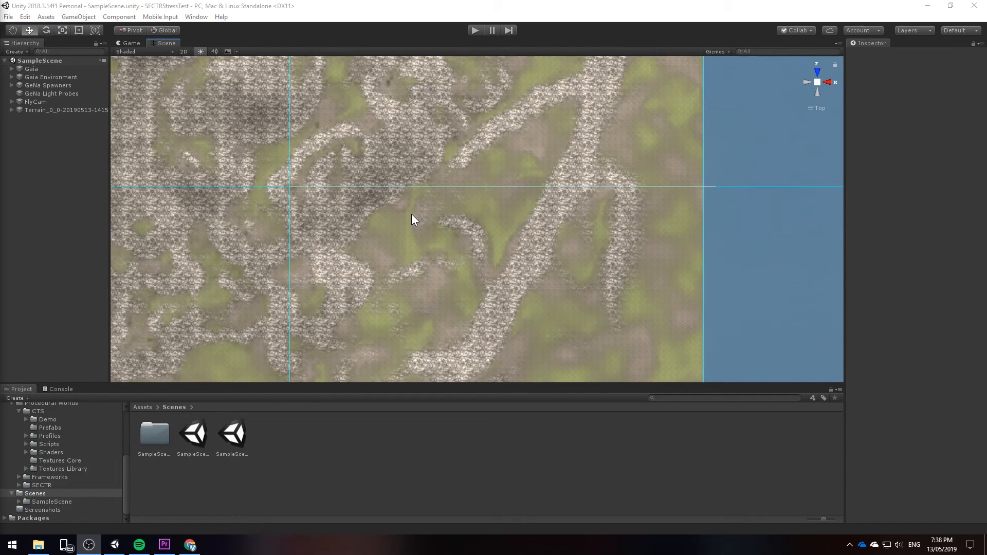
{"action": "mouse_move", "coordinate": [410, 215]}
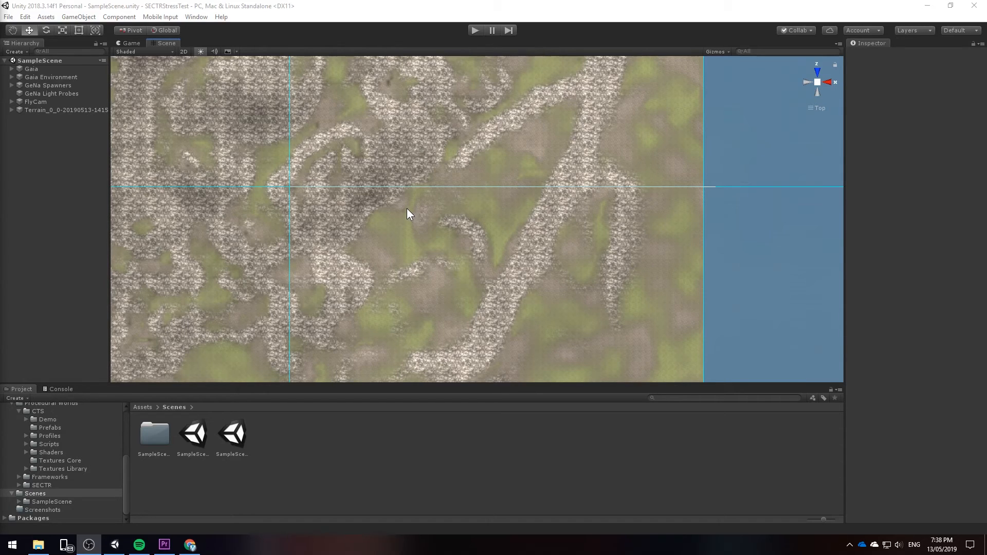
{"action": "mouse_move", "coordinate": [380, 206]}
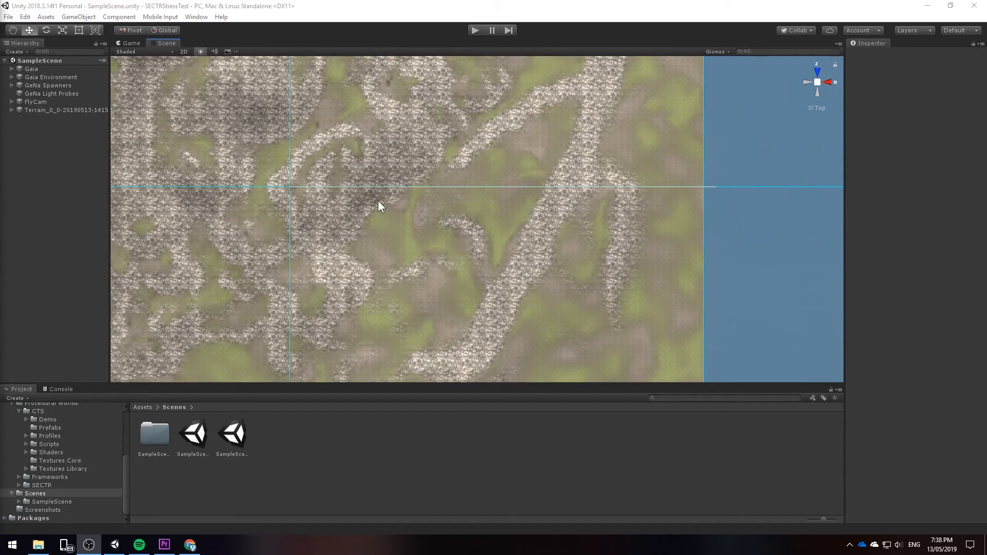
Show Stats in the Game view and add the CTS FPS prefab to the scene
{"action": "left_click", "coordinate": [131, 43]}
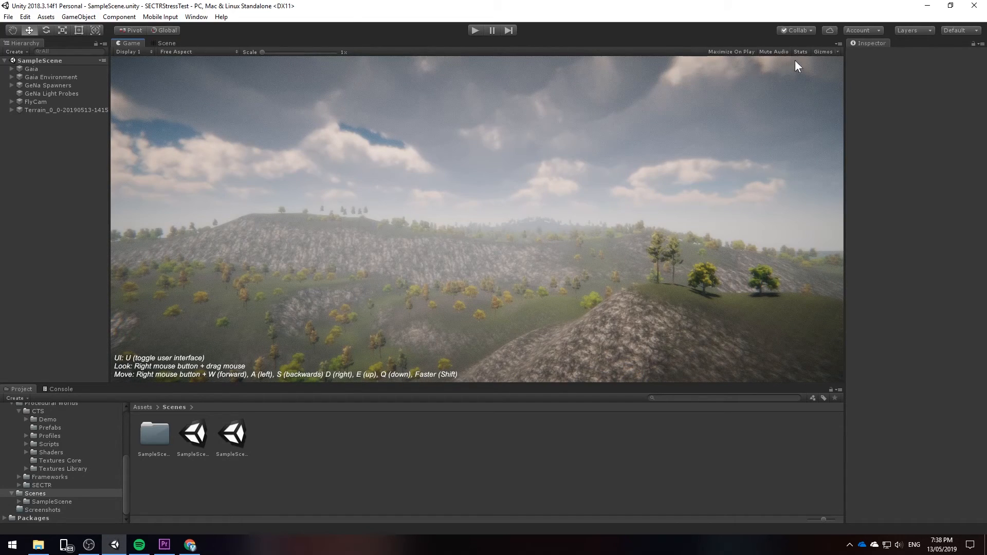
{"action": "left_click", "coordinate": [800, 52]}
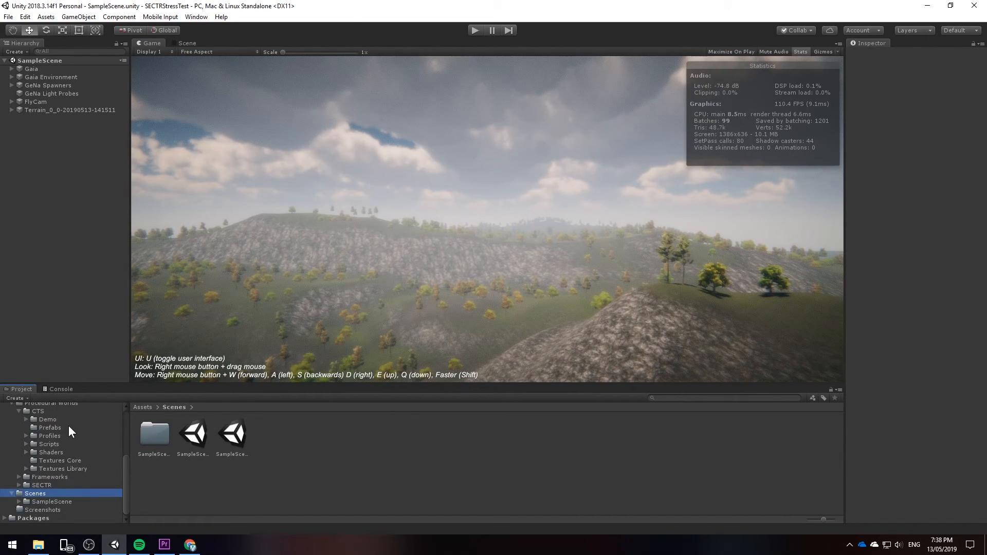
{"action": "left_click", "coordinate": [50, 428]}
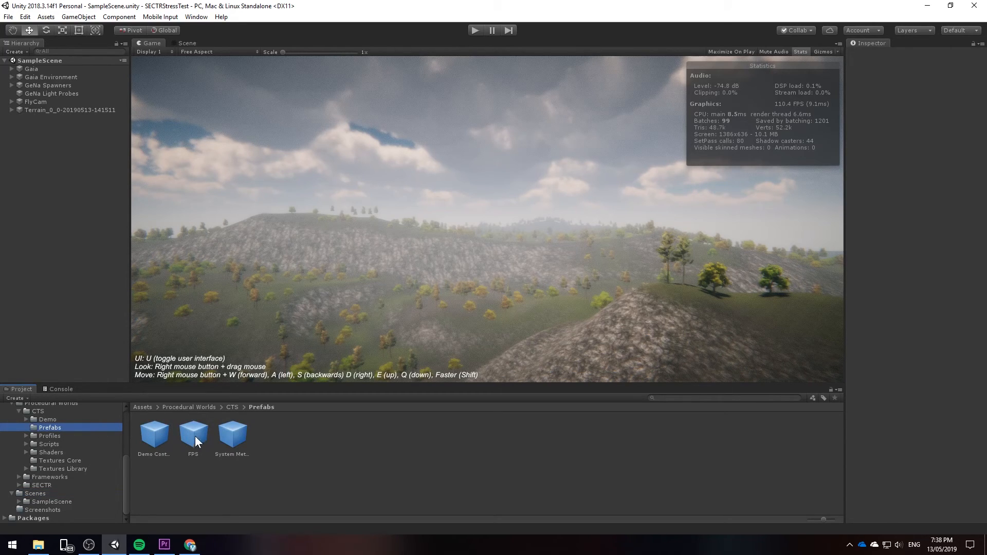
{"action": "left_click", "coordinate": [193, 434]}
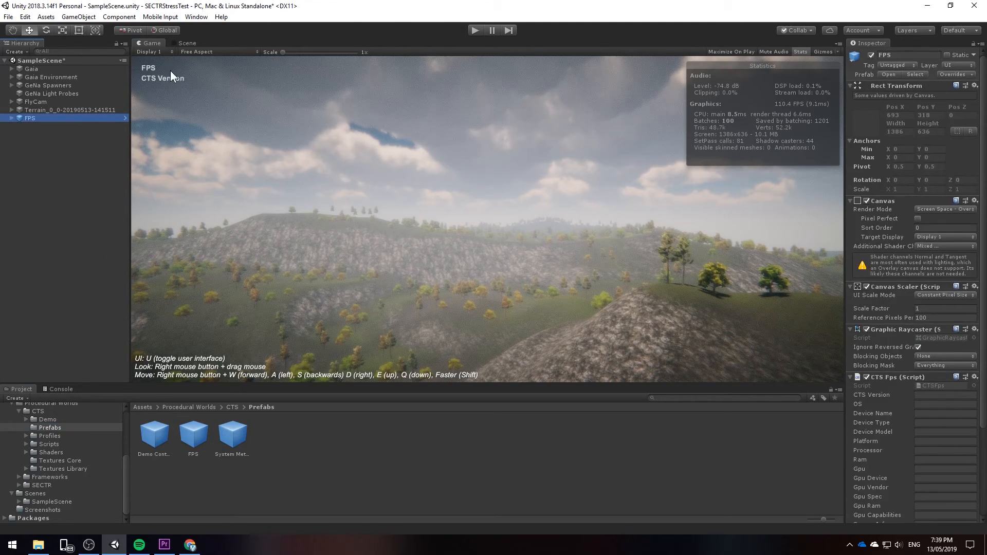
{"action": "mouse_move", "coordinate": [157, 87]}
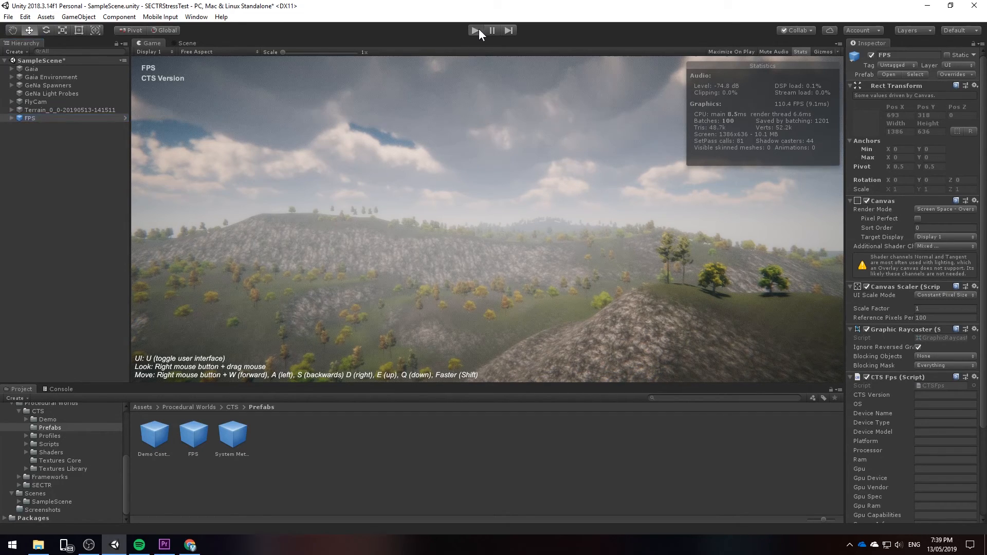
Run play mode briefly to check the FPS overlay reads about 61 FPS
{"action": "left_click", "coordinate": [473, 30]}
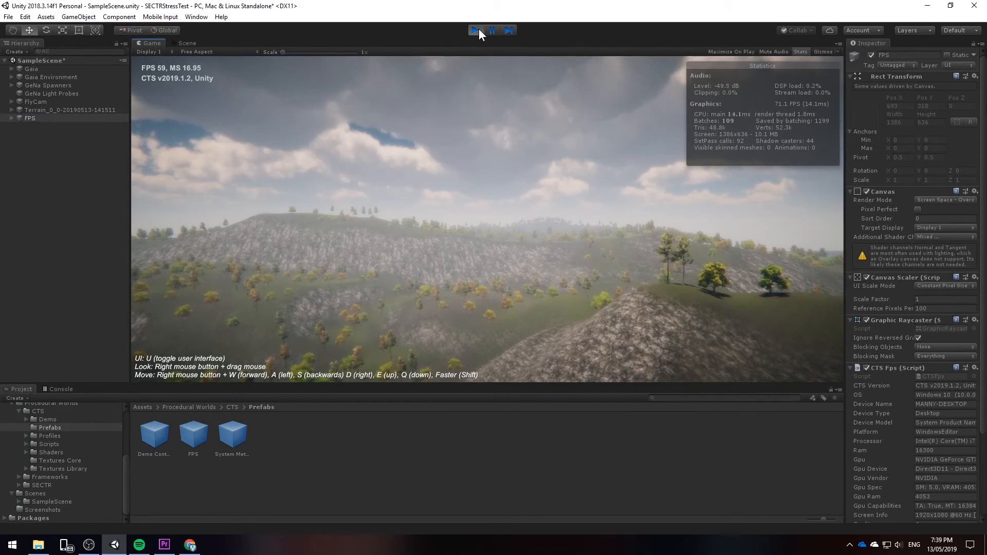
{"action": "left_click", "coordinate": [474, 30]}
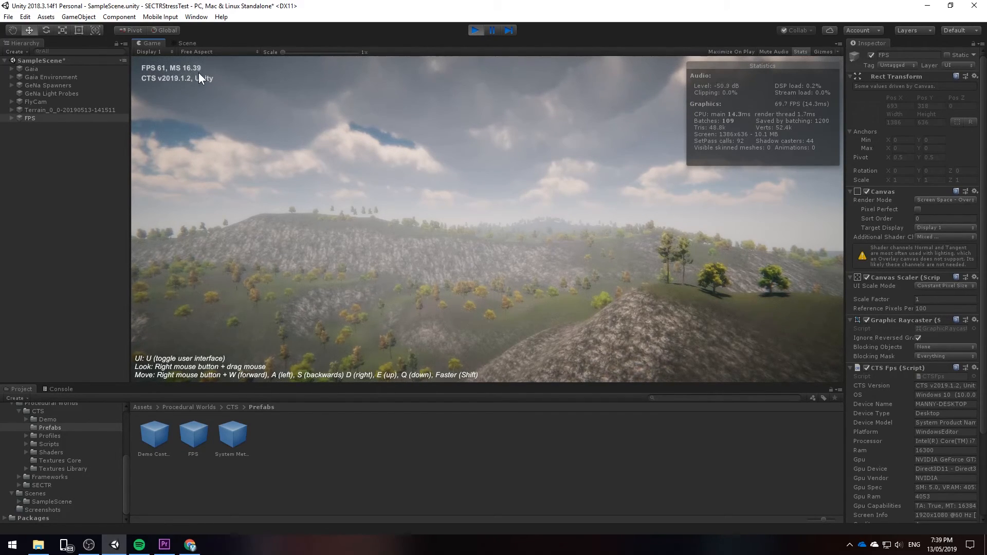
{"action": "mouse_move", "coordinate": [421, 136]}
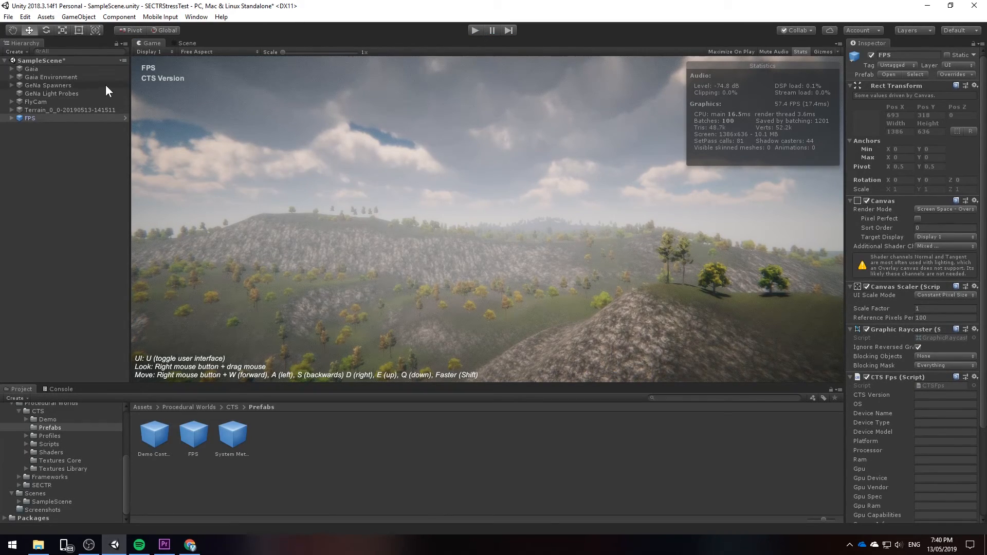
Enable Optimize Mesh Data in the Player project settings under Optimization
{"action": "left_click", "coordinate": [25, 16]}
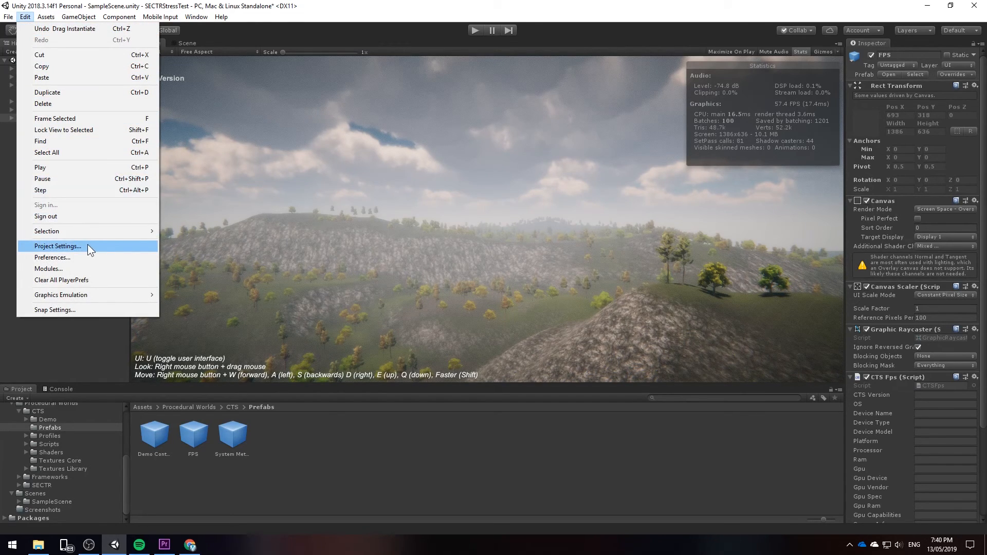
{"action": "left_click", "coordinate": [58, 245]}
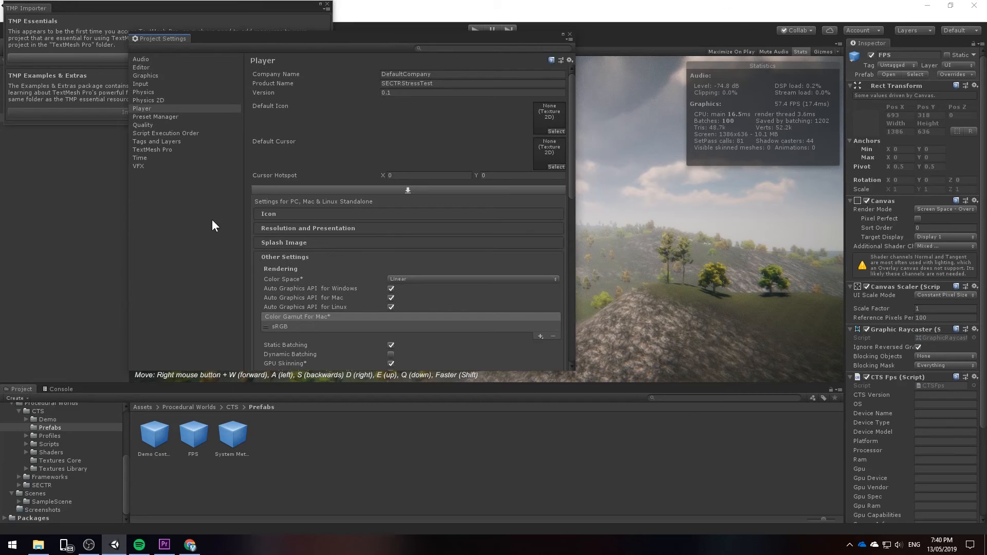
{"action": "scroll", "scroll_direction": "down", "scroll_amount": 3}
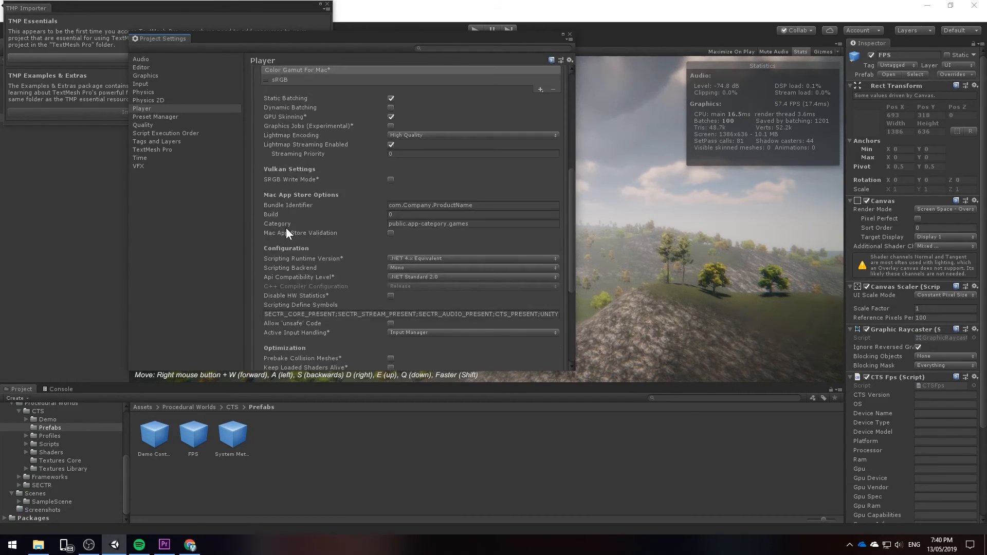
{"action": "scroll", "scroll_direction": "down", "scroll_amount": 3}
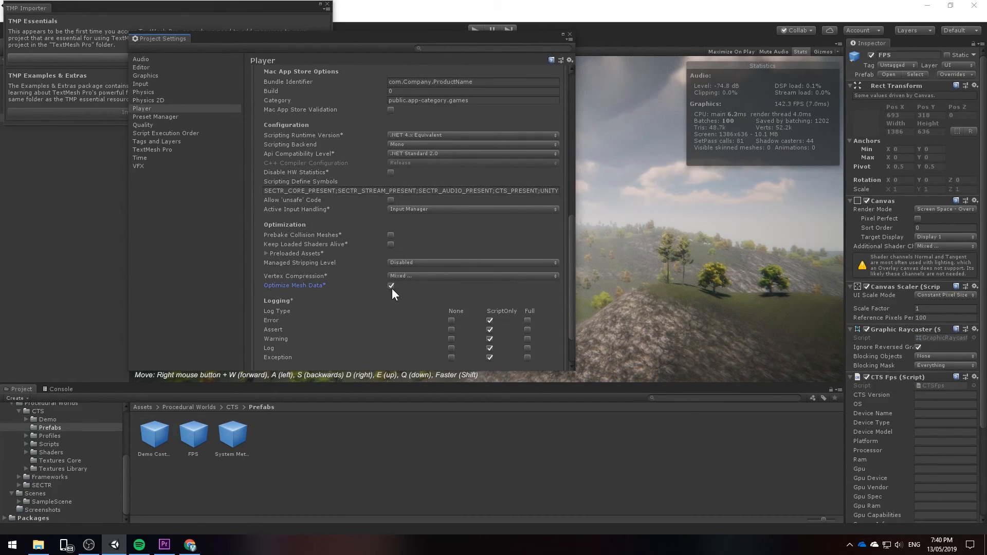
{"action": "left_click", "coordinate": [391, 285]}
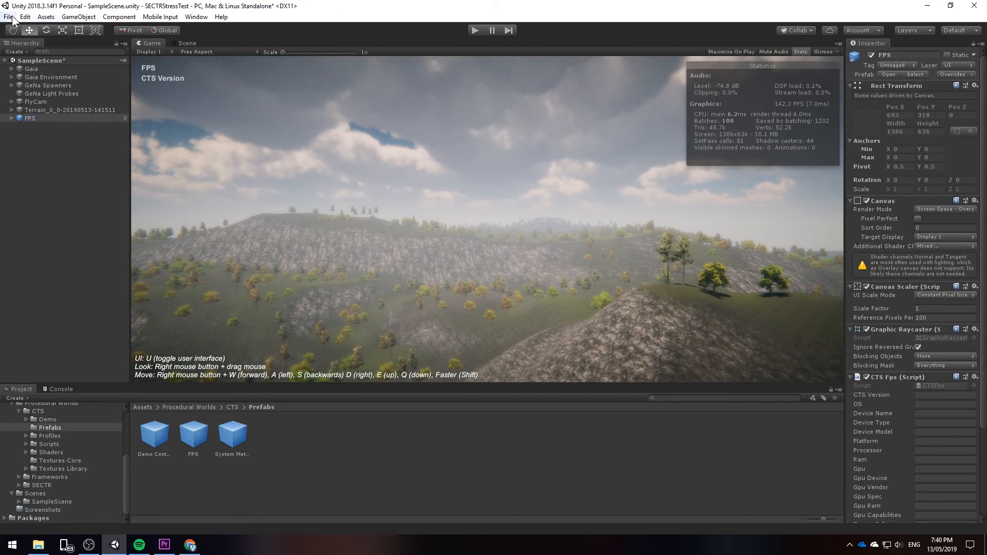
Review Scenes In Build in Build Settings, selecting SampleScene above the SECTR sector scenes
{"action": "left_click", "coordinate": [9, 16]}
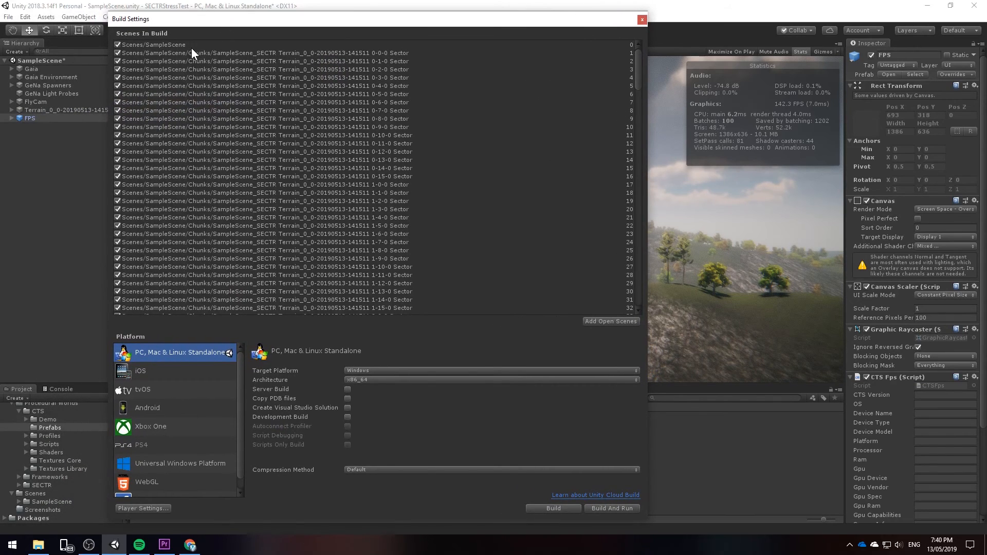
{"action": "mouse_move", "coordinate": [202, 261]}
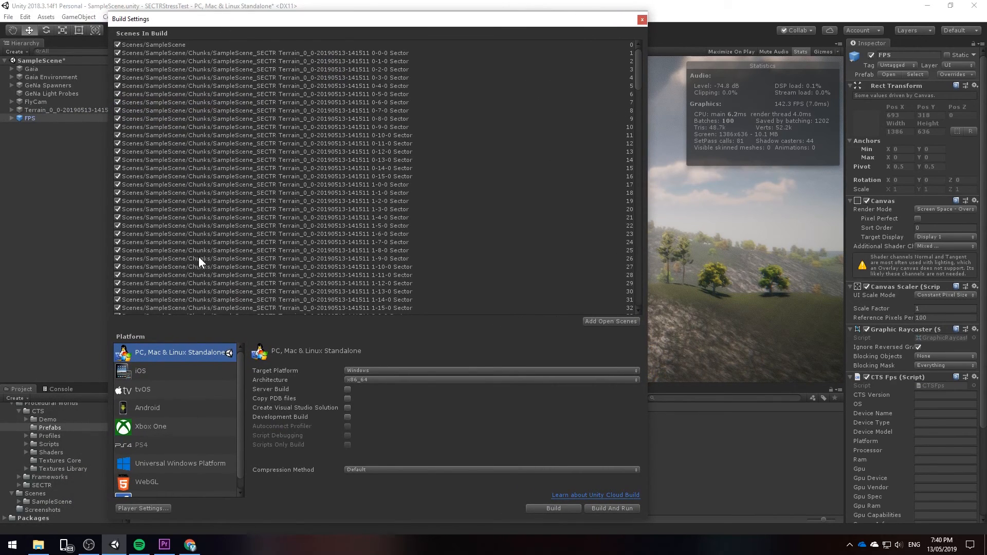
{"action": "scroll", "scroll_direction": "down", "scroll_amount": 3}
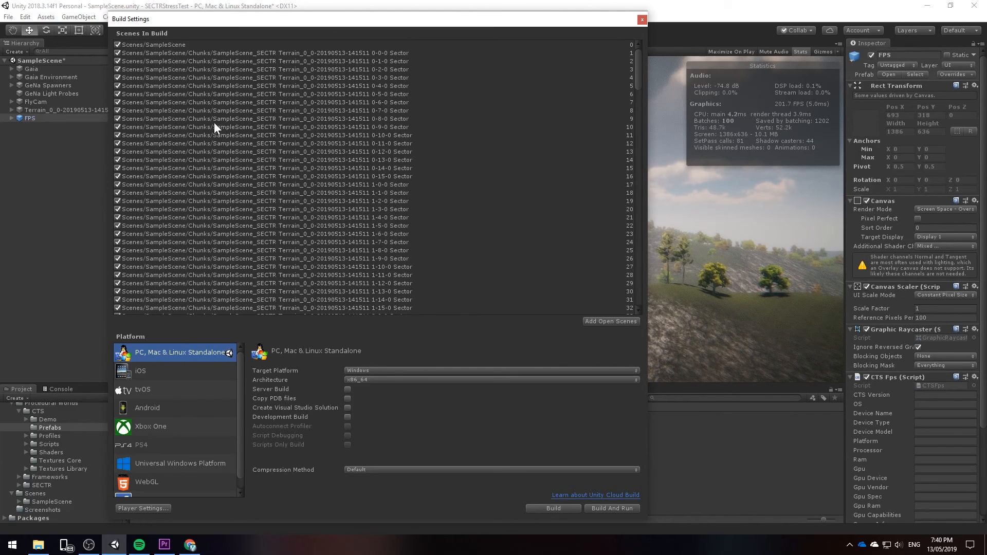
{"action": "left_click", "coordinate": [151, 44]}
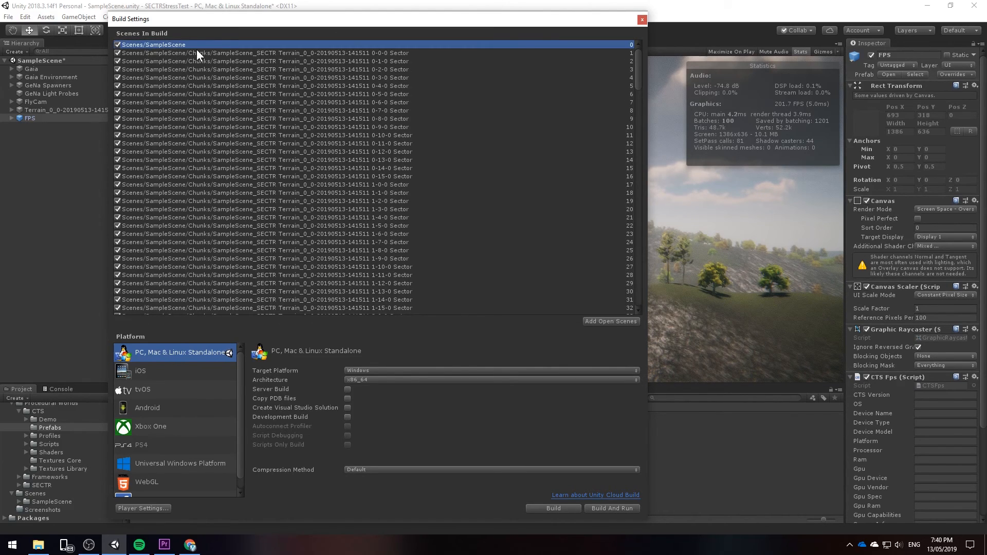
{"action": "mouse_move", "coordinate": [323, 50]}
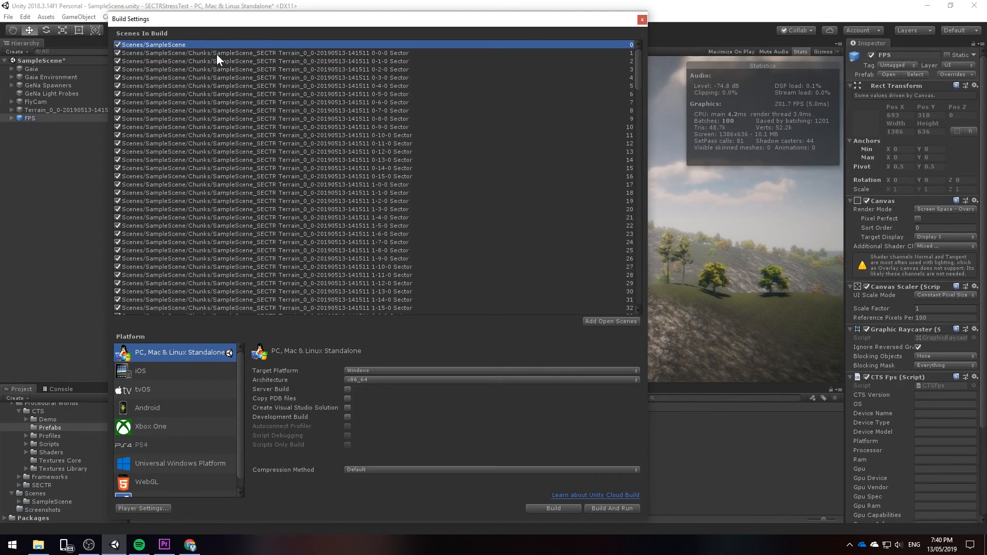
{"action": "mouse_move", "coordinate": [274, 242]}
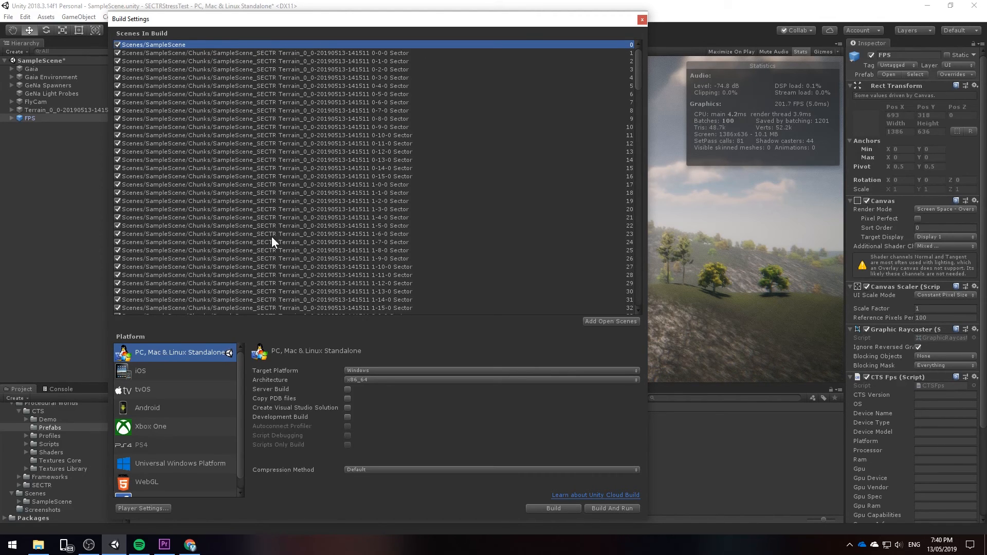
{"action": "mouse_move", "coordinate": [341, 136]}
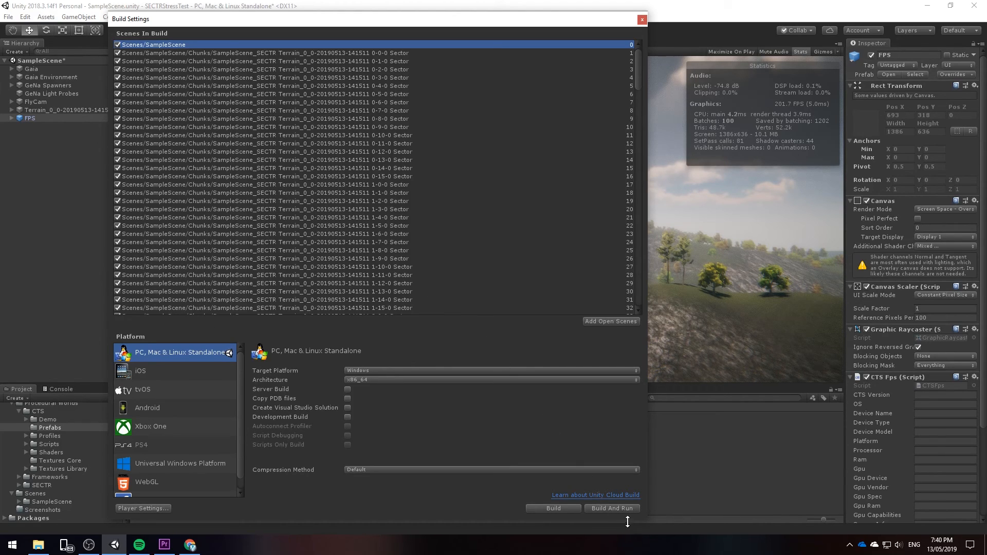
Build And Run the Windows standalone into the Builds folder
{"action": "left_click", "coordinate": [553, 508]}
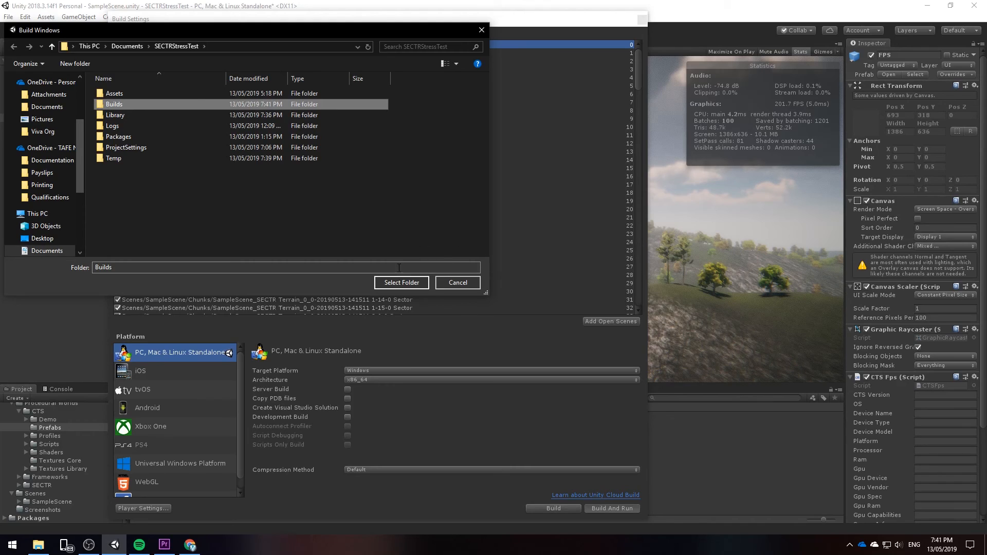
{"action": "left_click", "coordinate": [400, 282]}
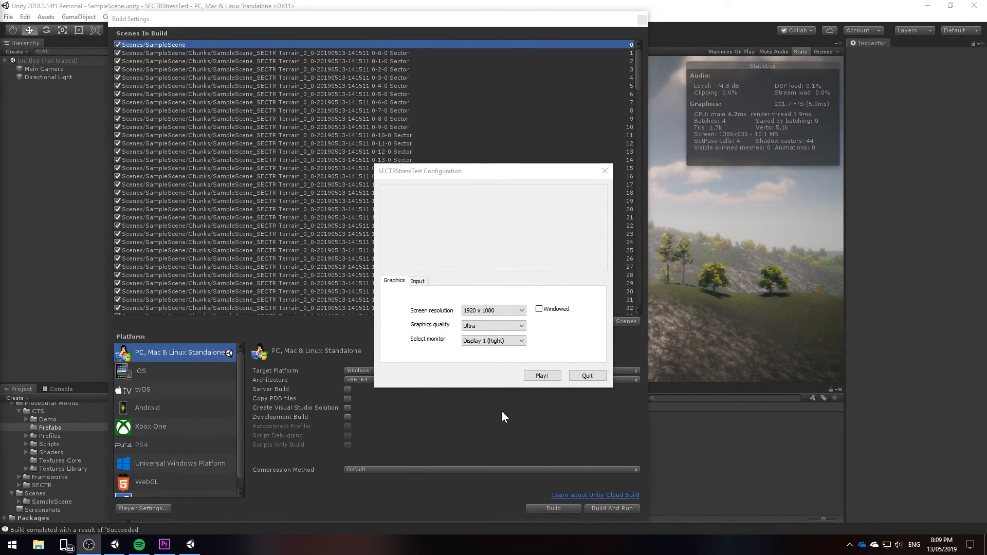
Launch the built SECTRStressTest game from its configuration dialog
{"action": "left_click", "coordinate": [541, 376]}
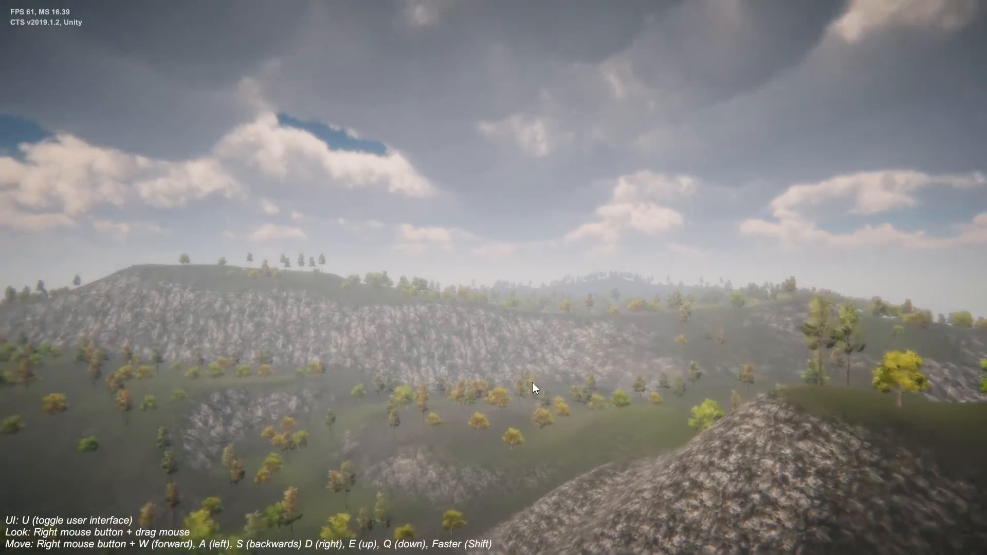